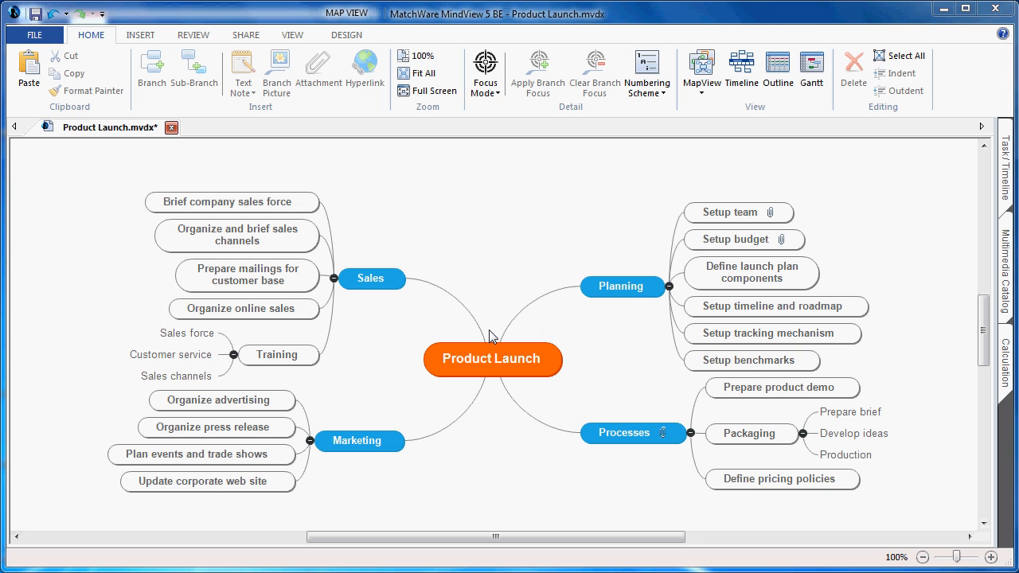
pyautogui.moveTo(414, 267)
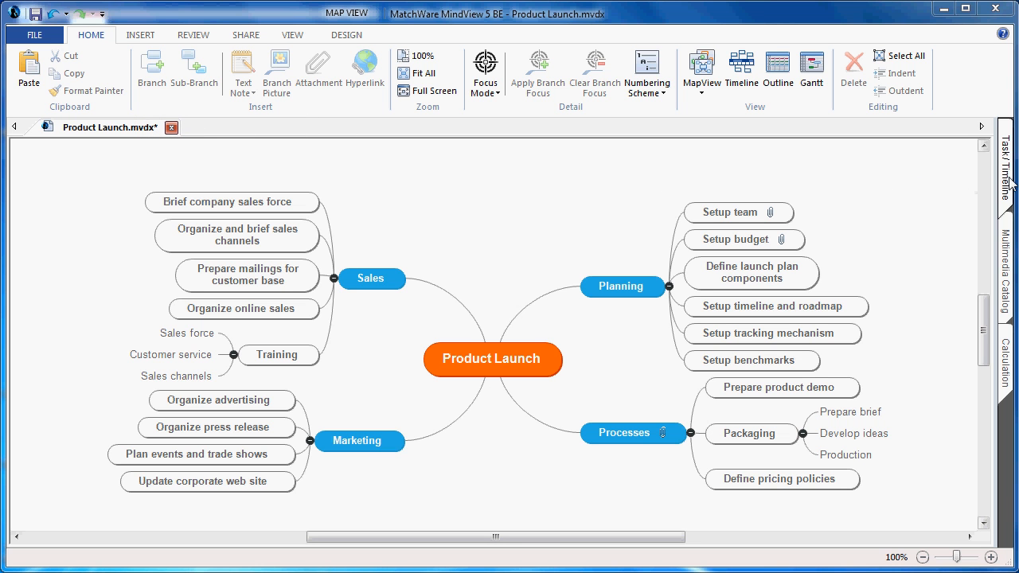
# Browse the task/timeline and multimedia side panels, expand the clipart categories, then hide the panel
pyautogui.click(1012, 162)
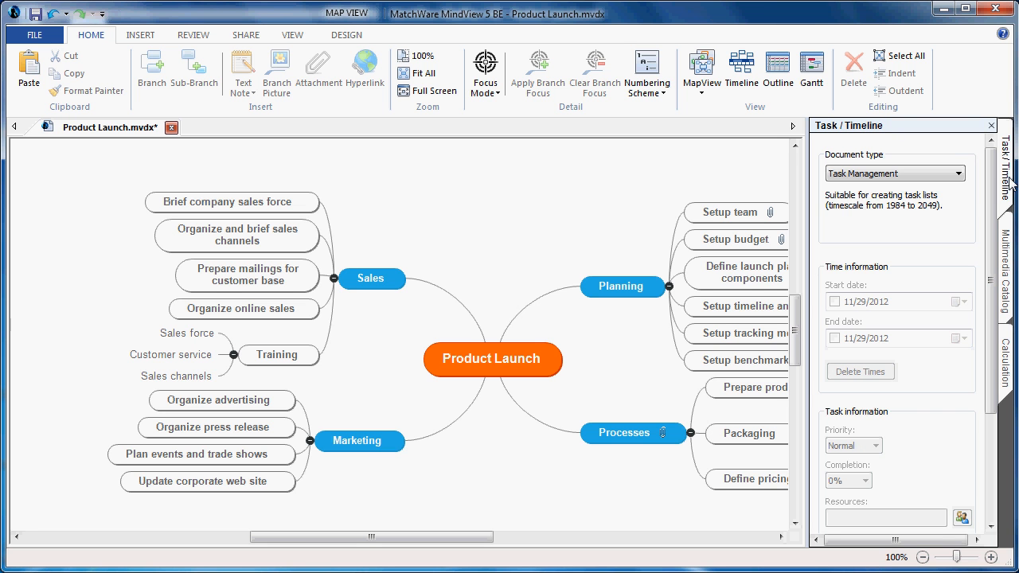
pyautogui.click(1005, 268)
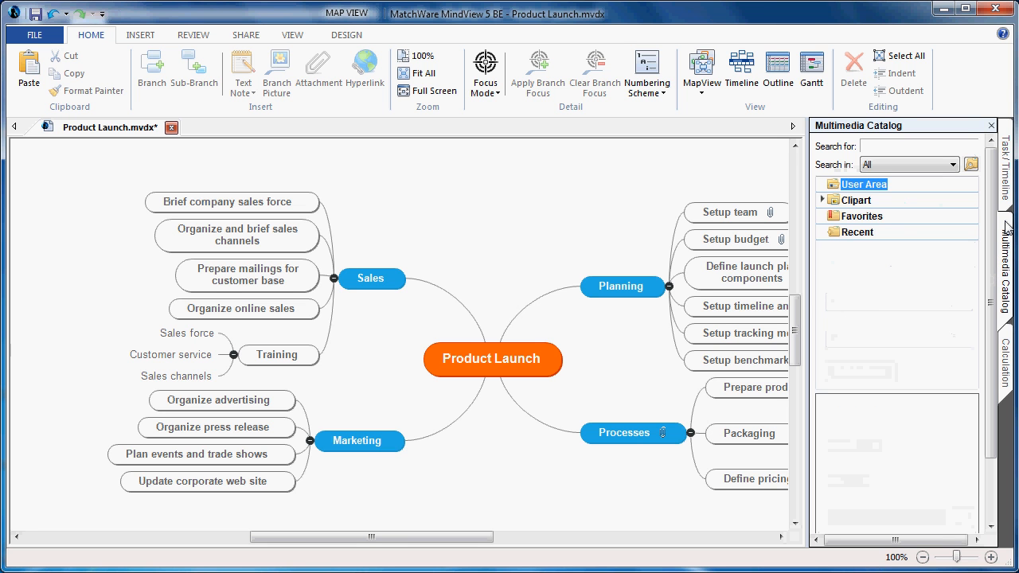
pyautogui.click(823, 200)
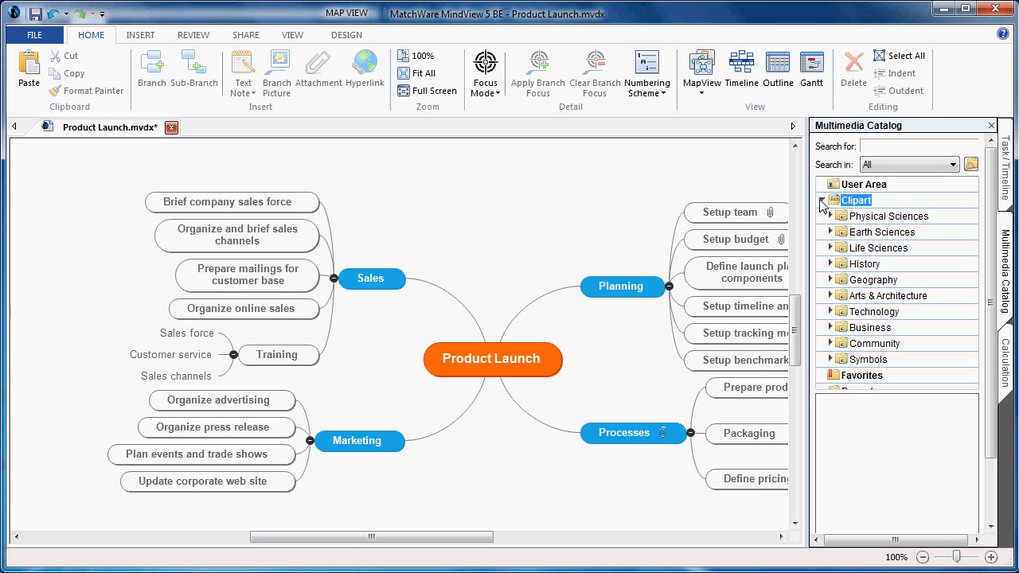
pyautogui.click(831, 201)
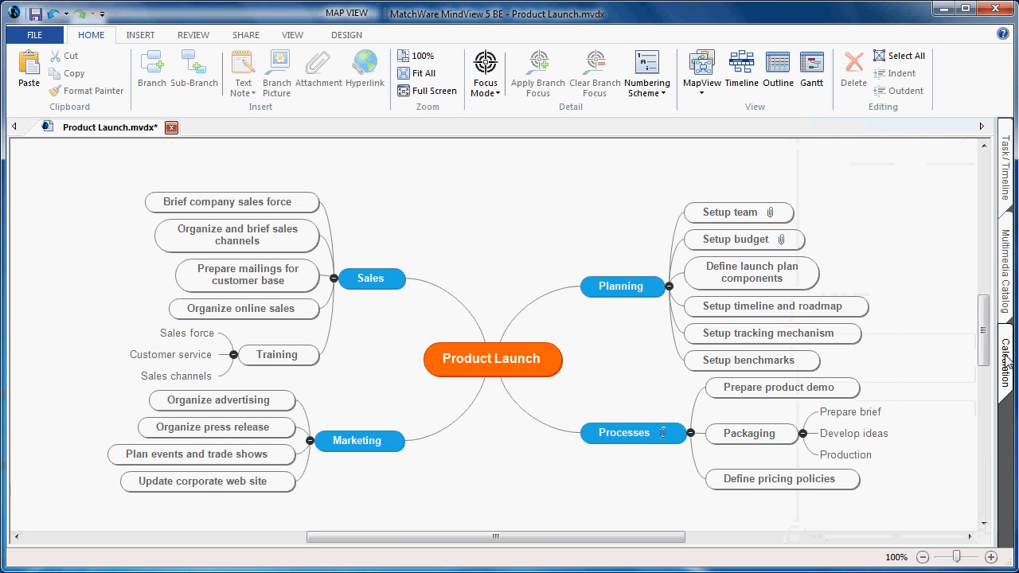
pyautogui.moveTo(601, 178)
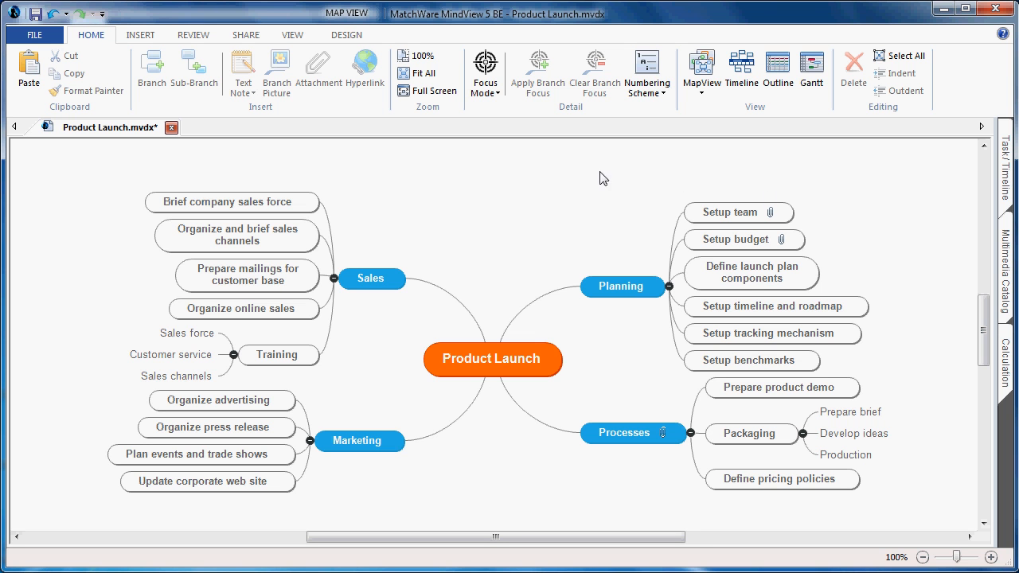
pyautogui.moveTo(545, 188)
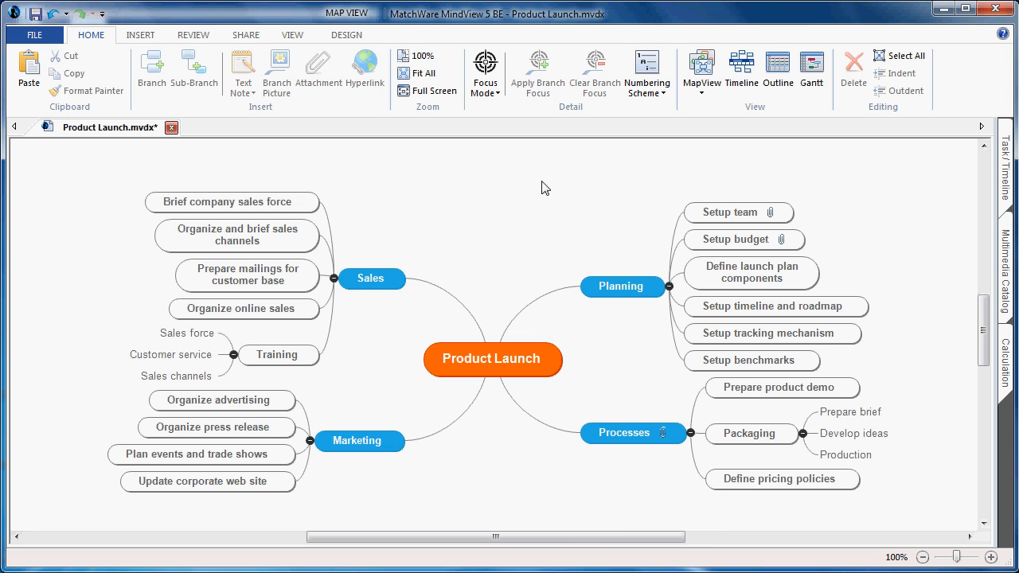
pyautogui.moveTo(137, 553)
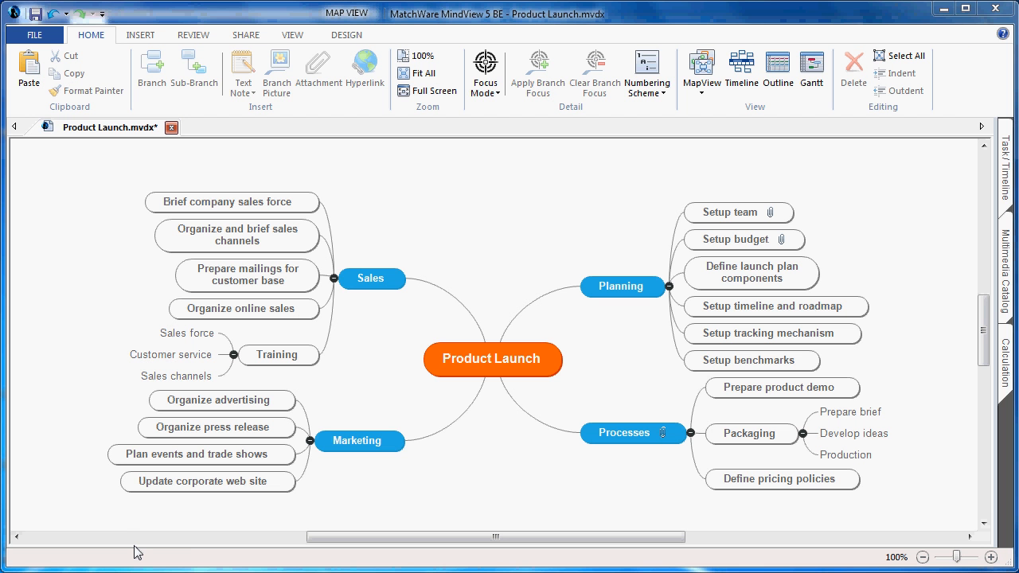
pyautogui.moveTo(86, 379)
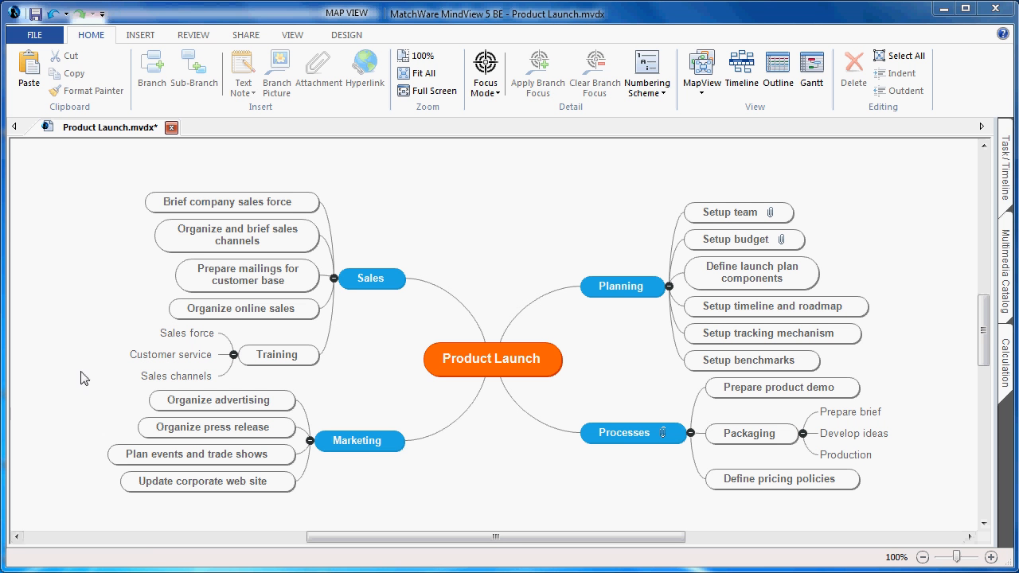
pyautogui.moveTo(231, 153)
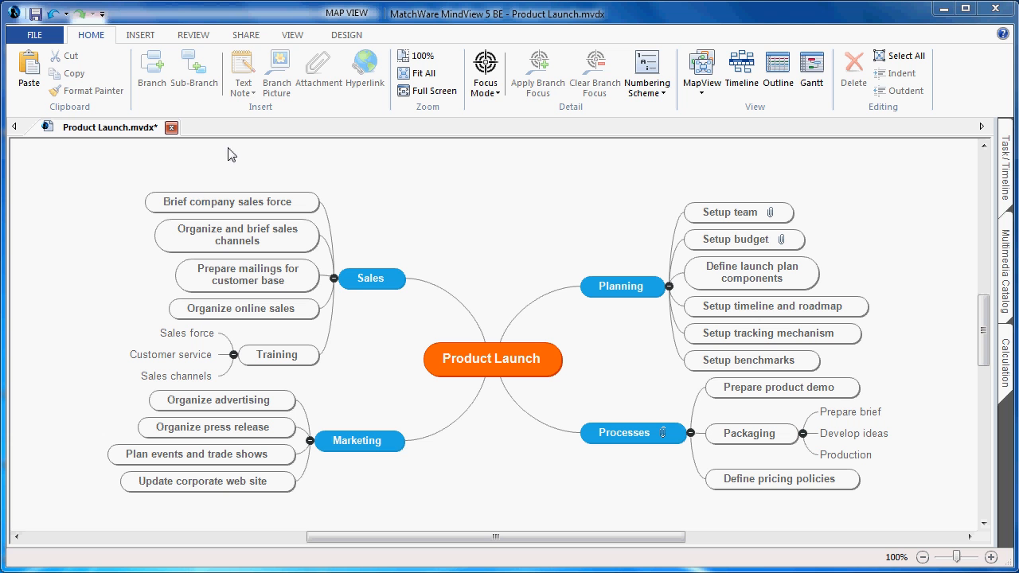
pyautogui.moveTo(347, 44)
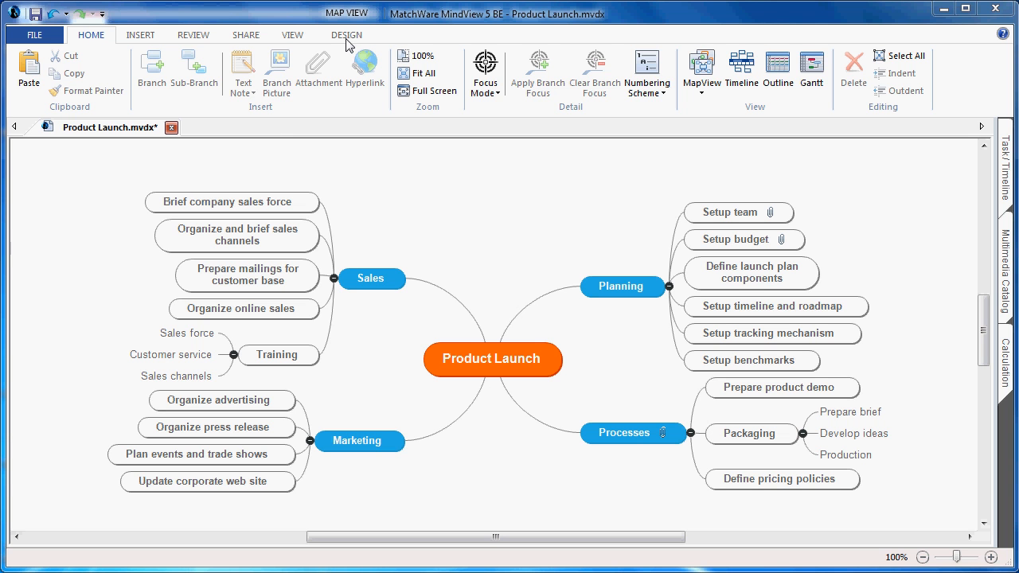
# Preview alternative, dark boxed and yellow sticky-note map styles, then restore the original style
pyautogui.click(347, 35)
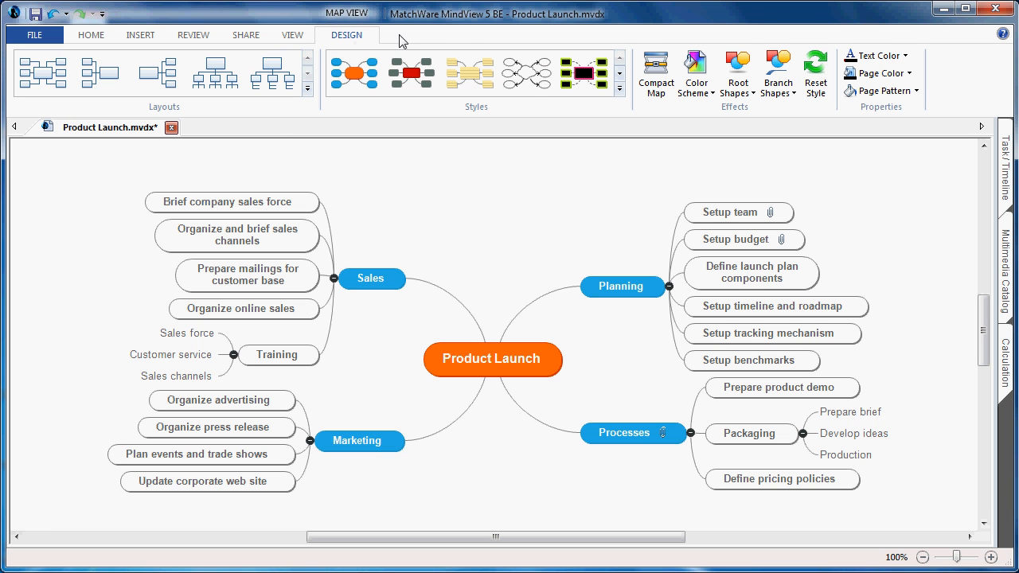
pyautogui.moveTo(471, 38)
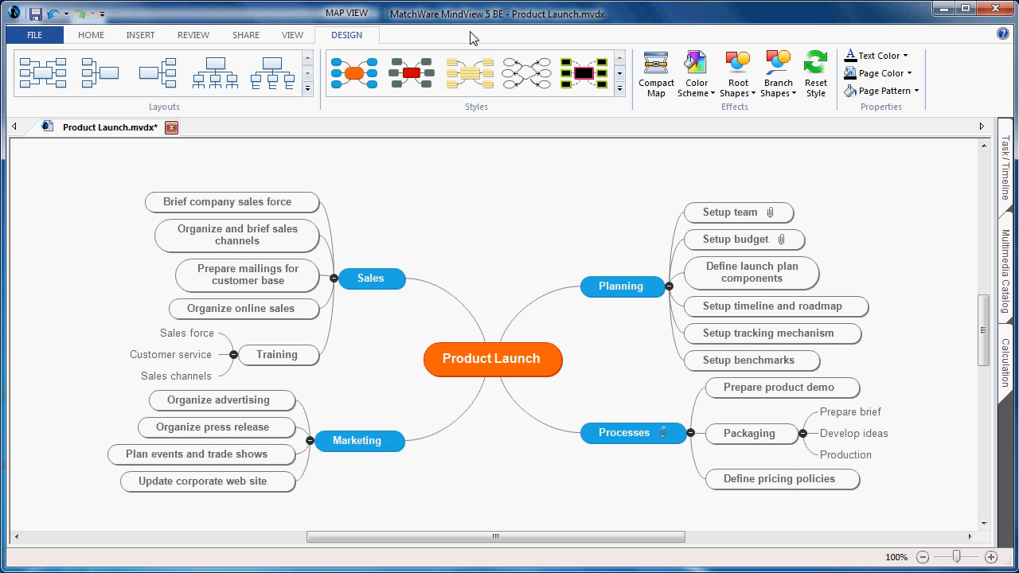
pyautogui.click(410, 73)
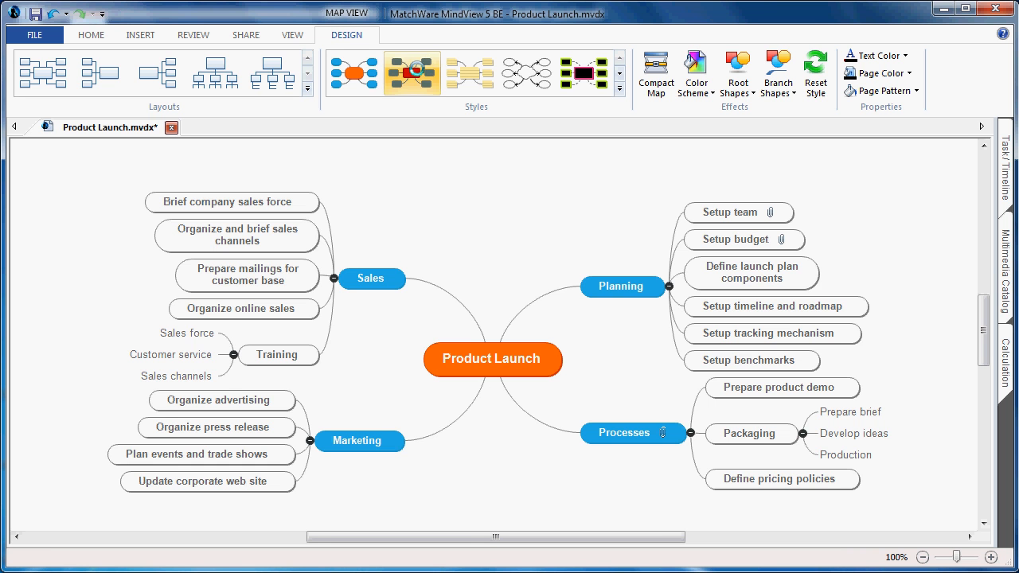
pyautogui.click(411, 73)
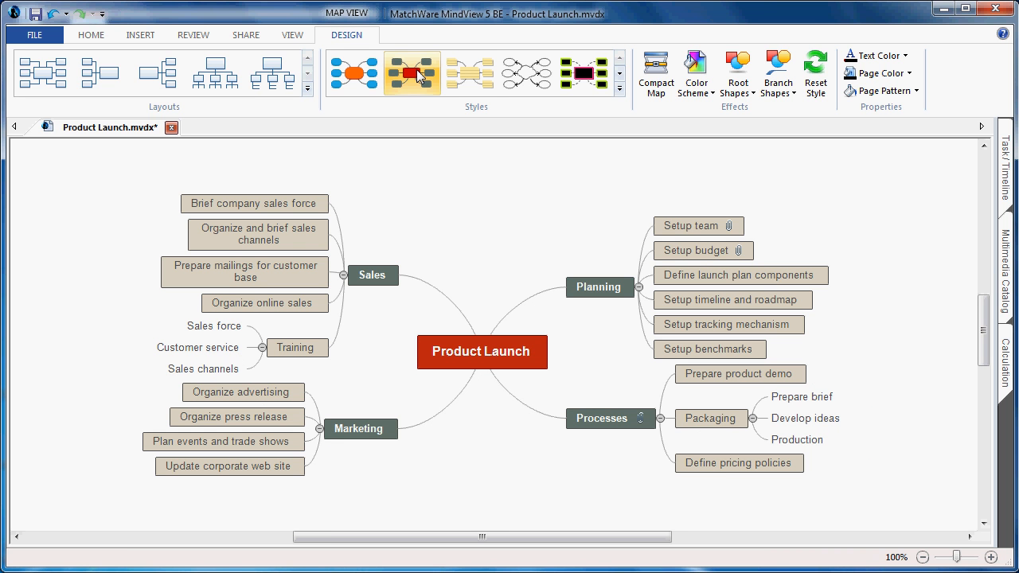
pyautogui.click(468, 73)
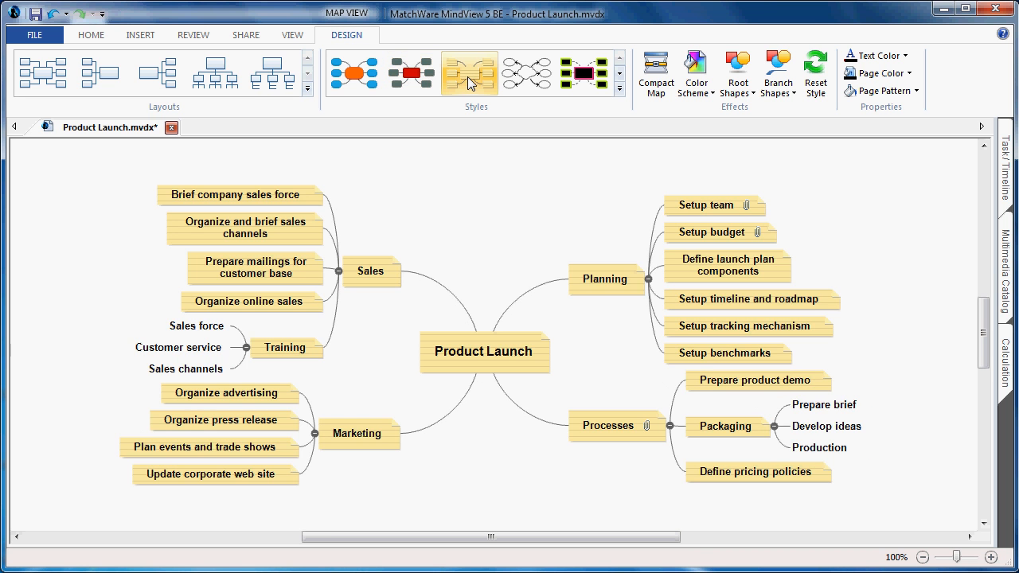
pyautogui.click(468, 73)
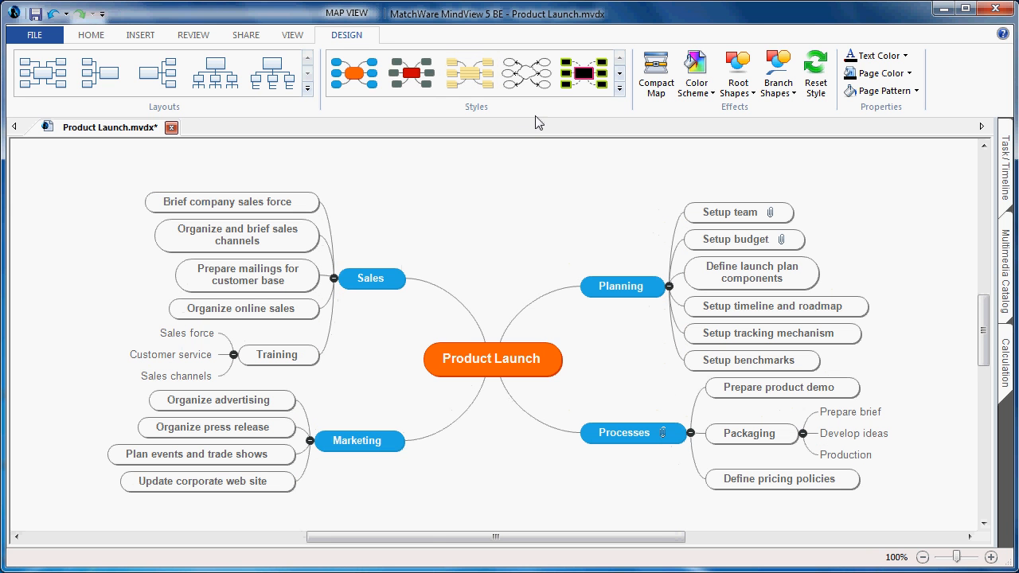
# Look through the full Styles gallery and Custom Style options without choosing one
pyautogui.click(621, 88)
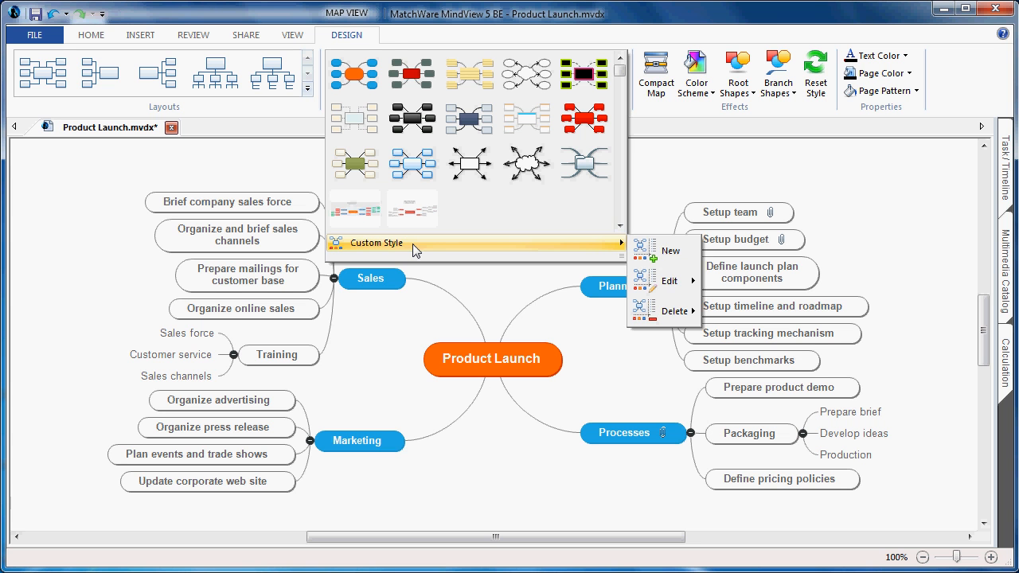
pyautogui.moveTo(423, 248)
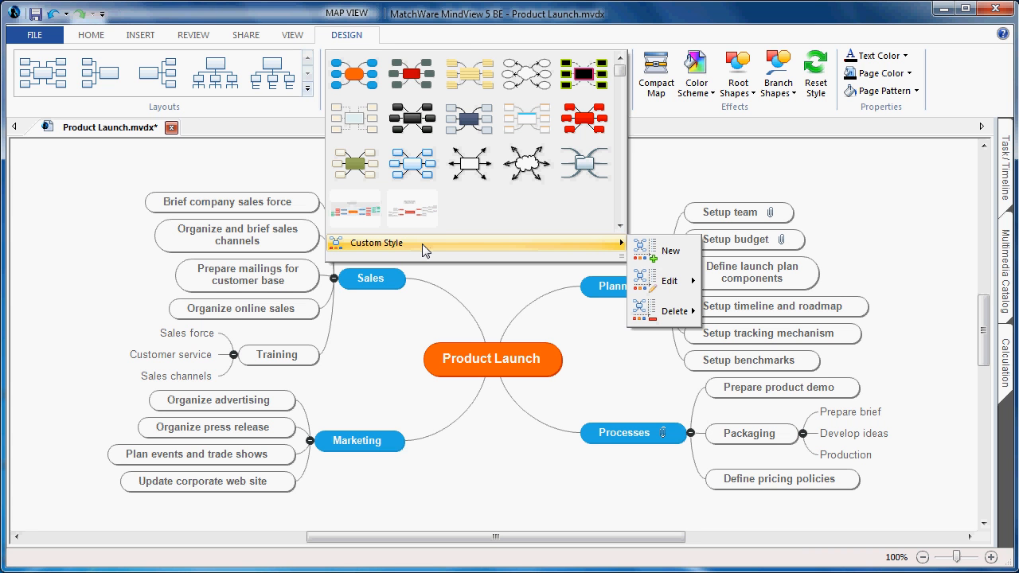
pyautogui.click(474, 334)
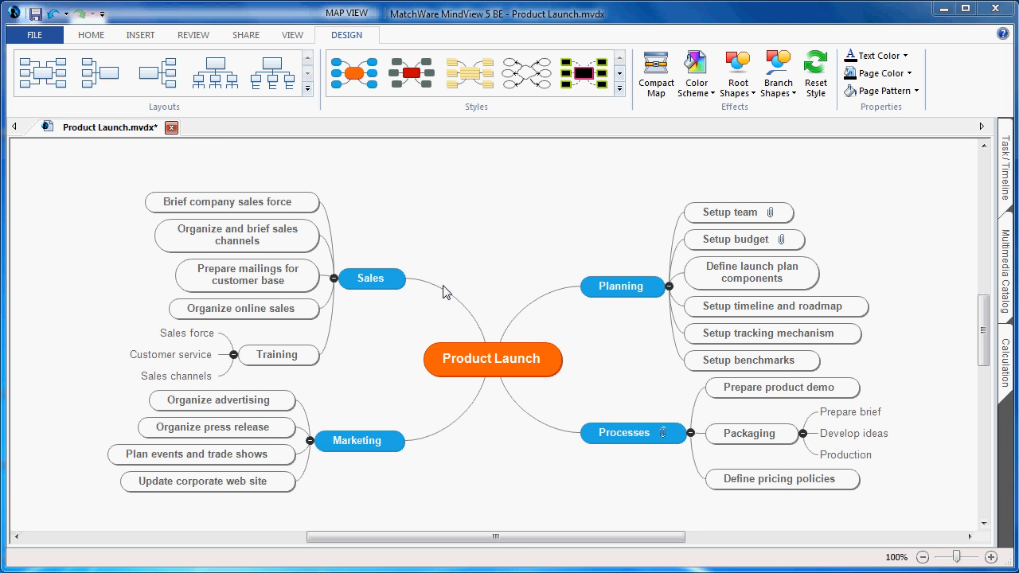
pyautogui.moveTo(197, 121)
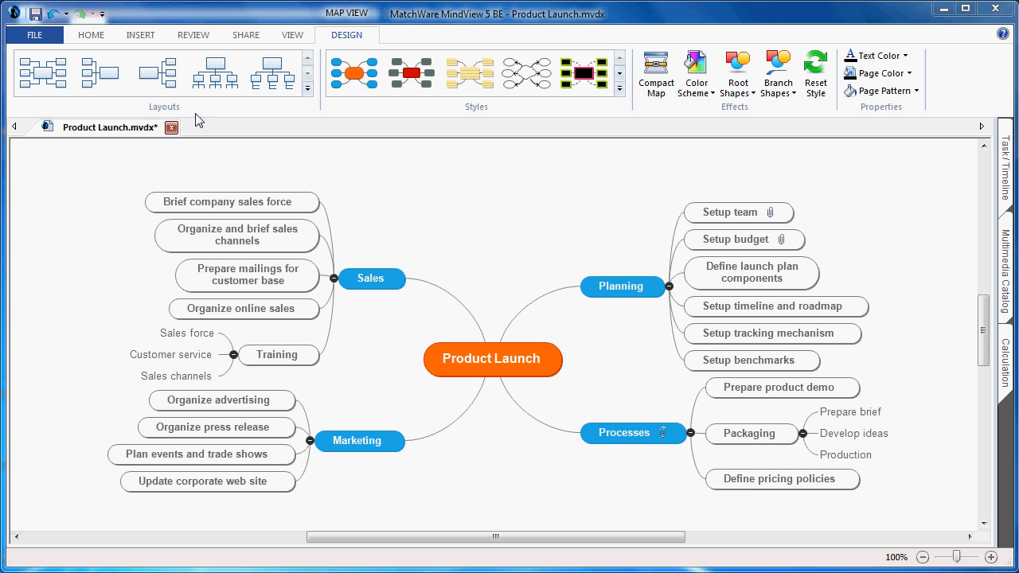
pyautogui.moveTo(73, 115)
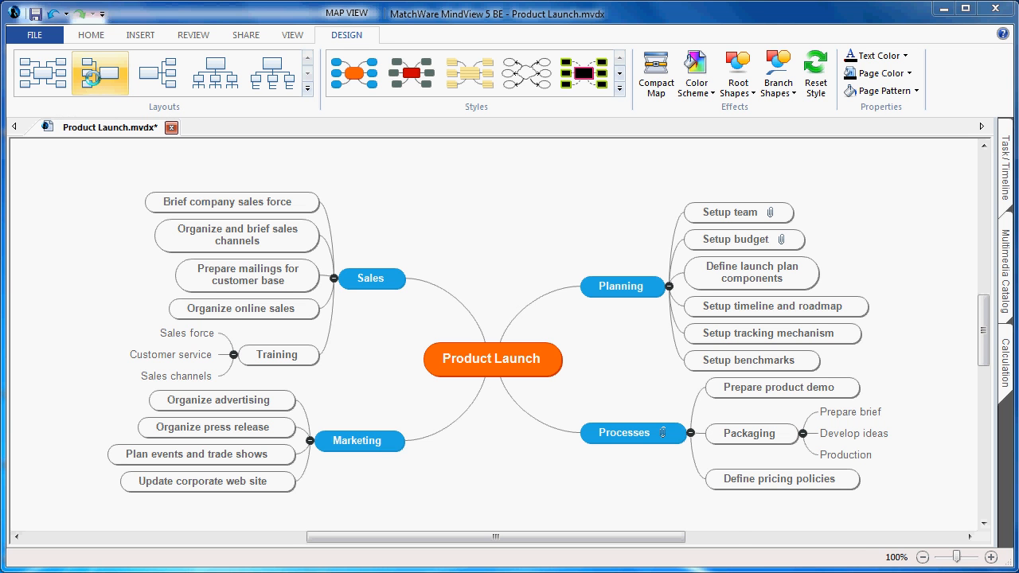
pyautogui.click(98, 72)
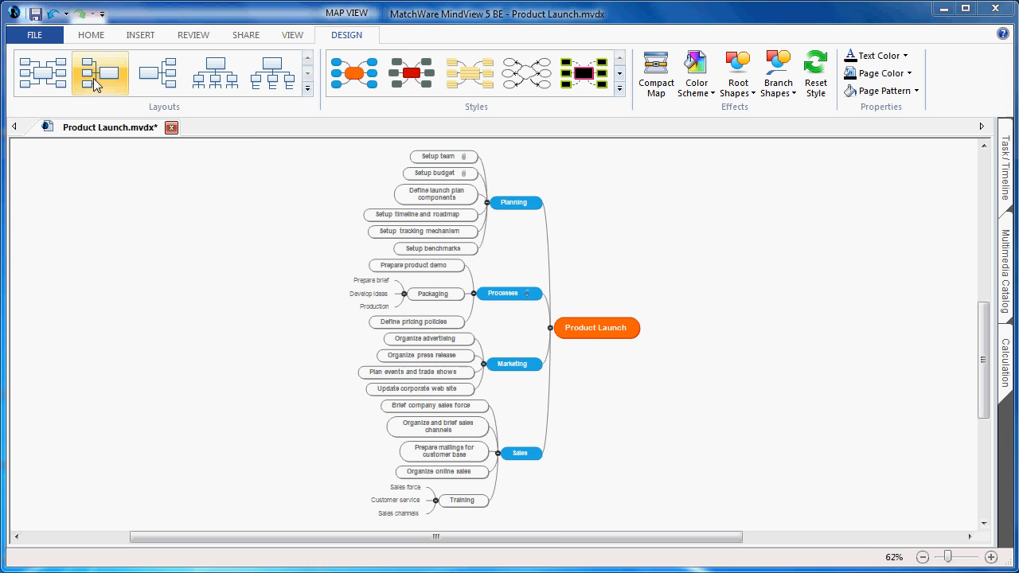
pyautogui.click(271, 73)
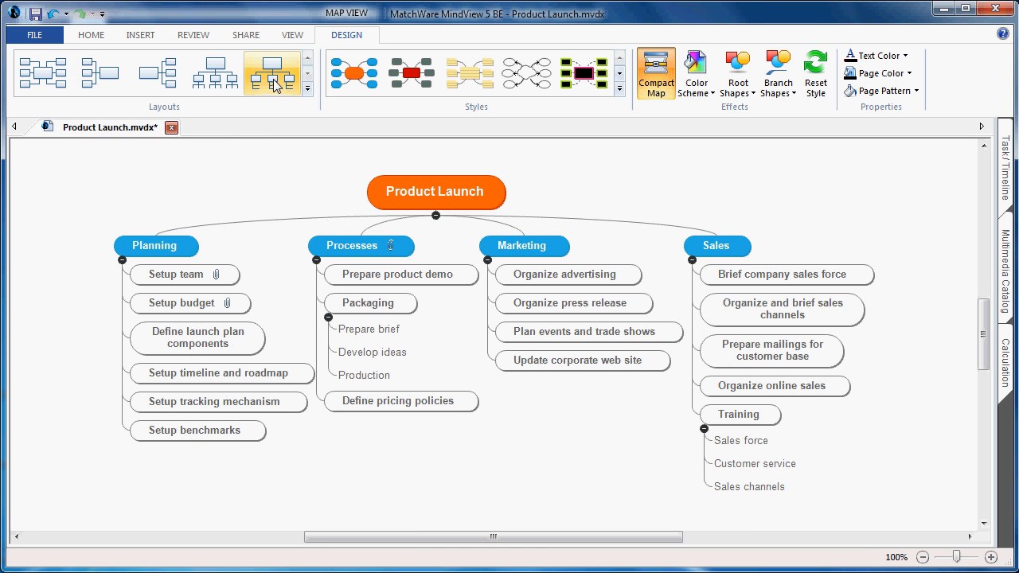
pyautogui.click(271, 73)
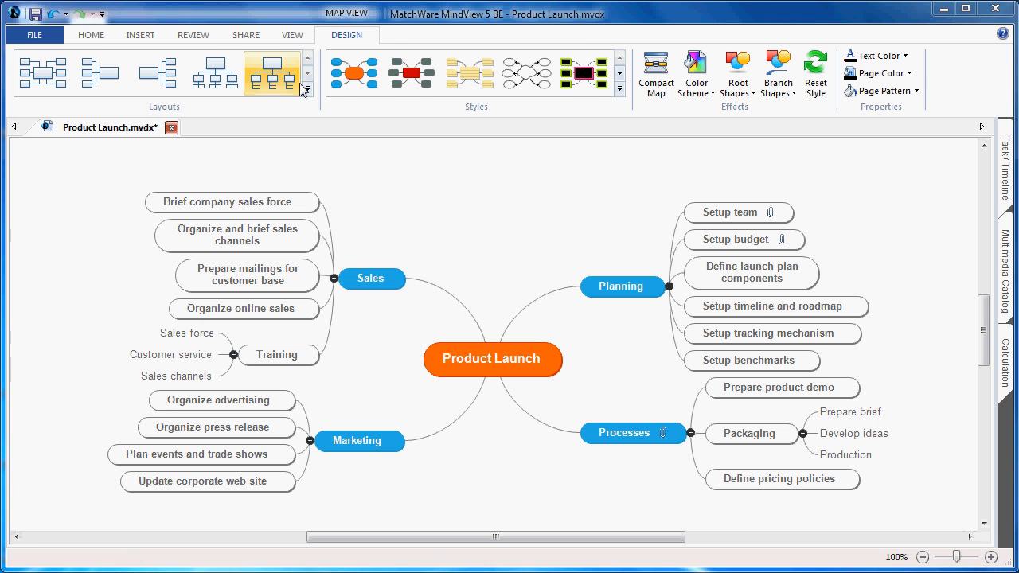
# Switch the Product Launch map into Outline view from the View tab
pyautogui.click(292, 35)
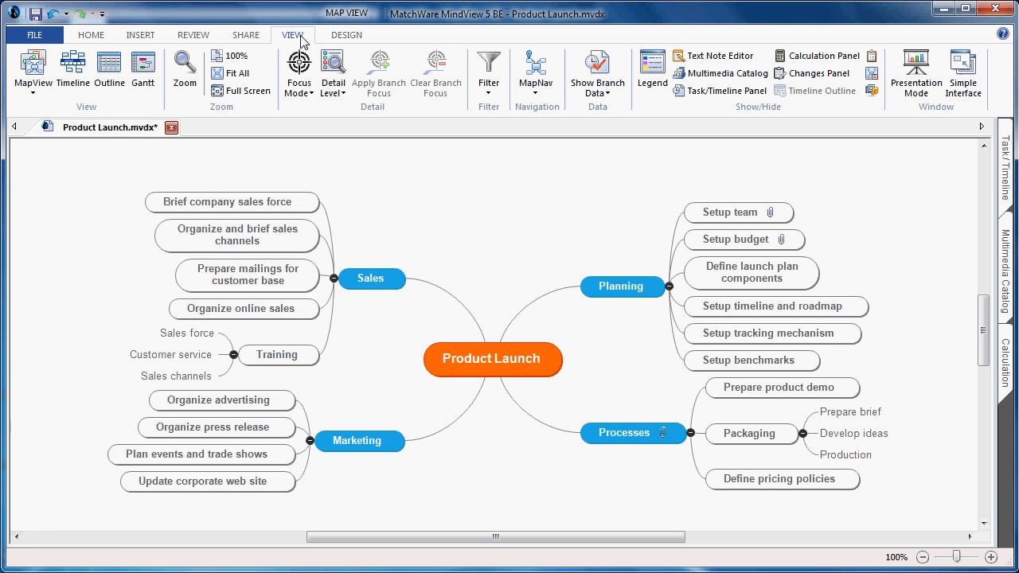
pyautogui.moveTo(73, 67)
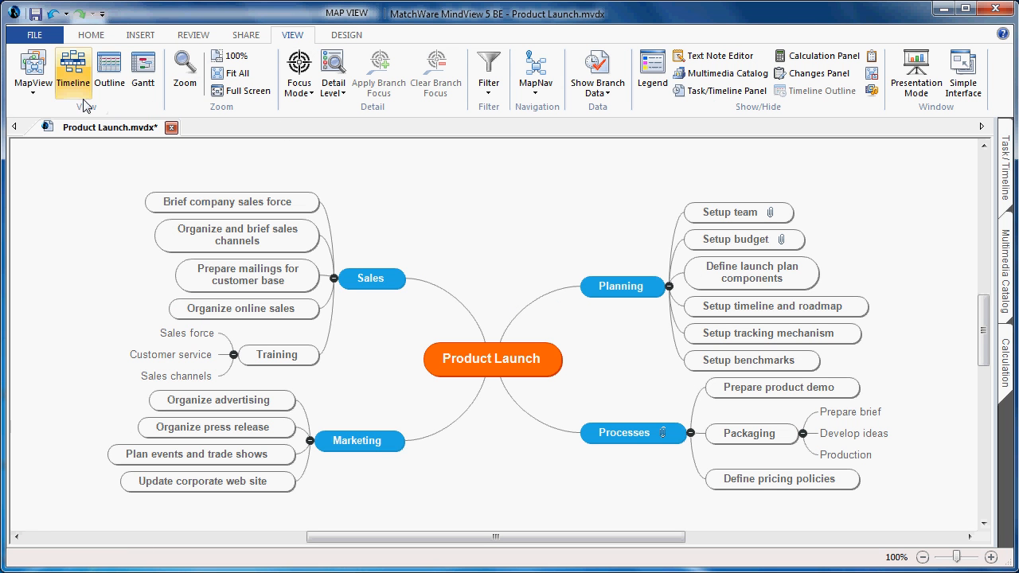
pyautogui.moveTo(143, 72)
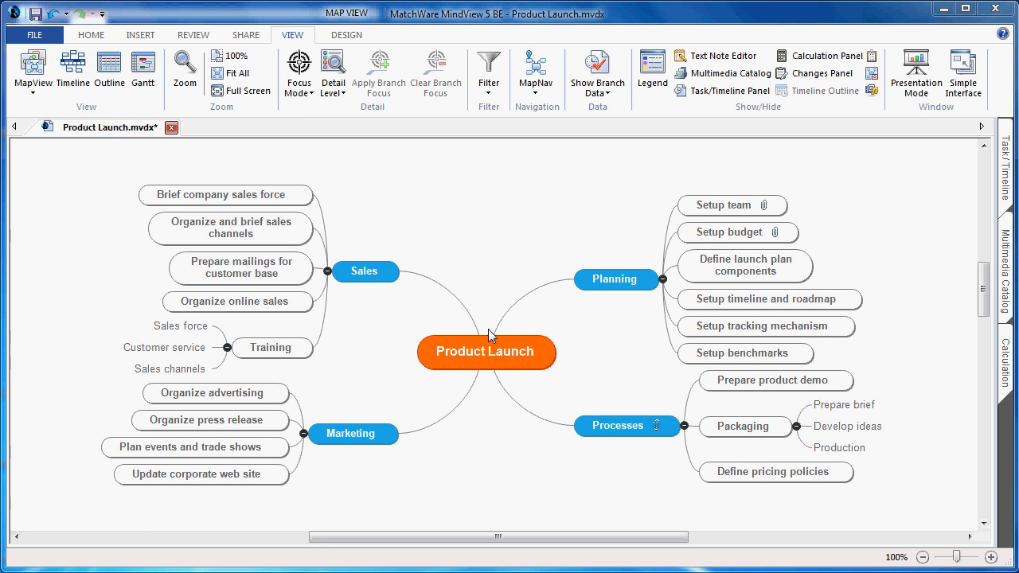
pyautogui.moveTo(108, 72)
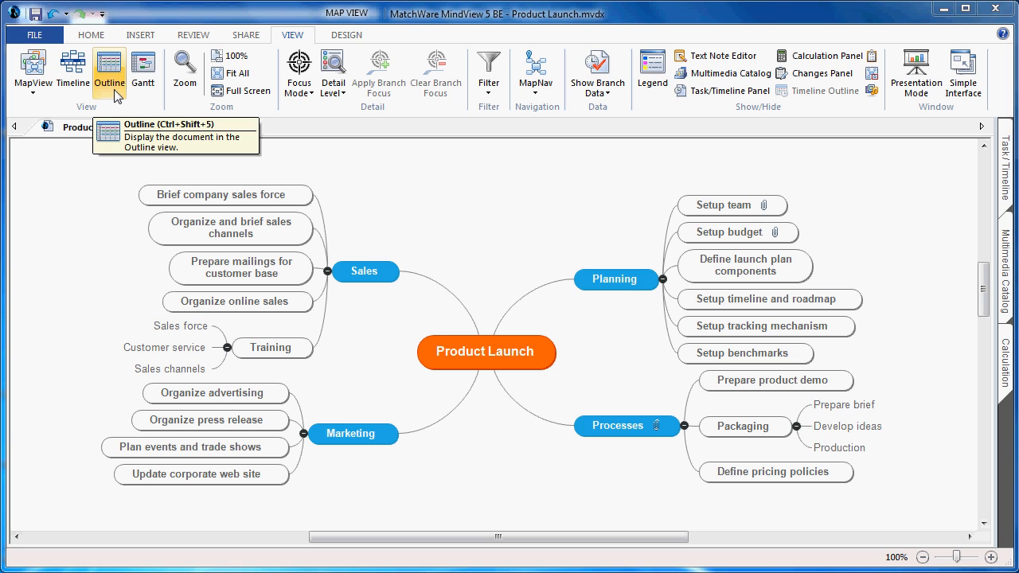
pyautogui.click(108, 71)
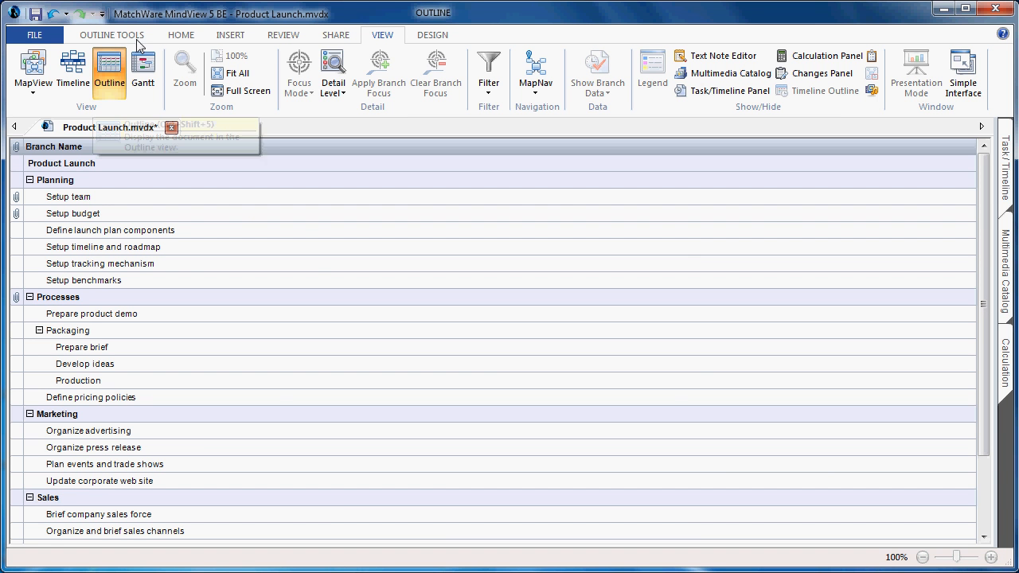
# Show branch text notes in the outline and inspect the available outline columns
pyautogui.click(112, 35)
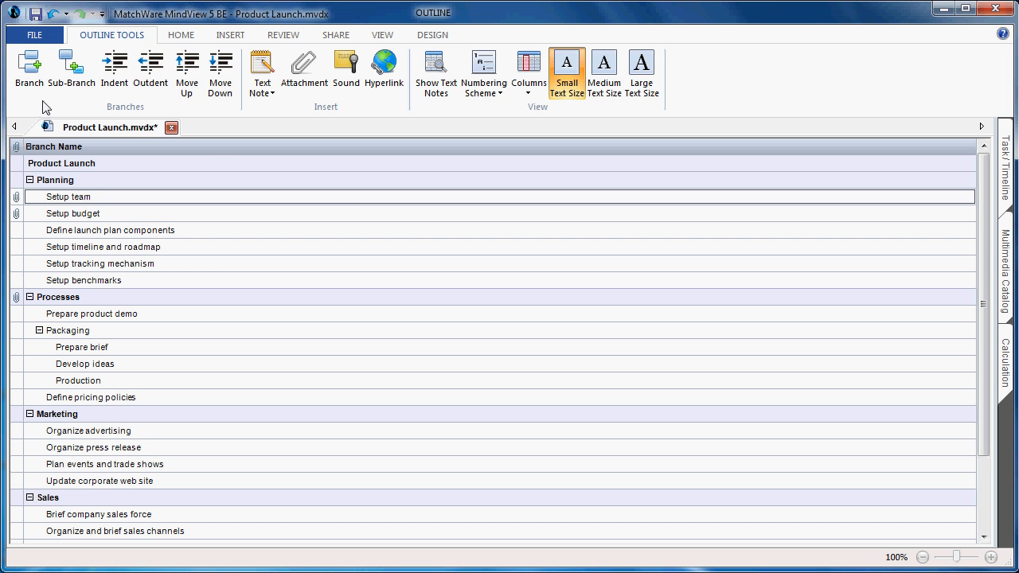
pyautogui.moveTo(150, 72)
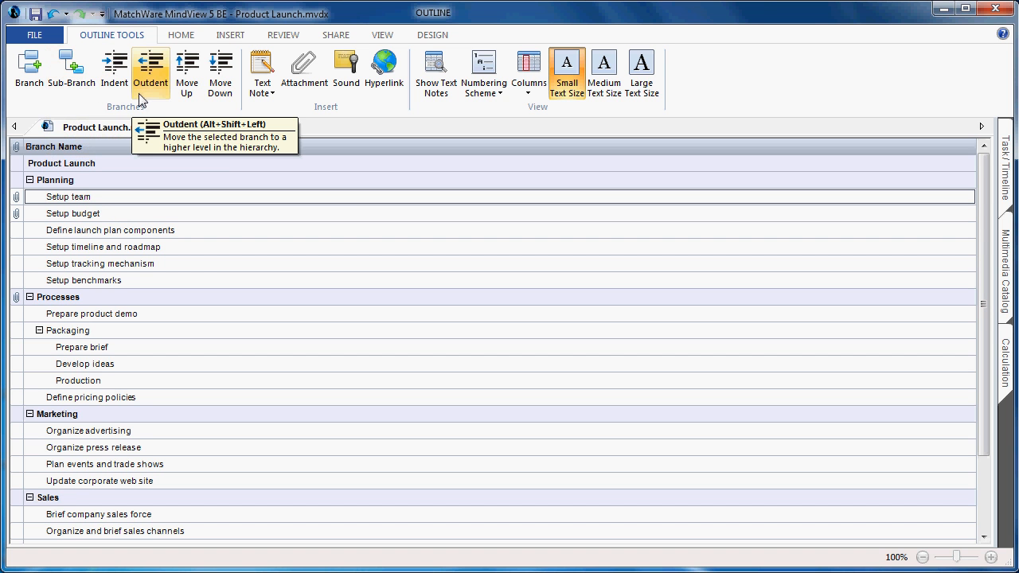
pyautogui.moveTo(332, 108)
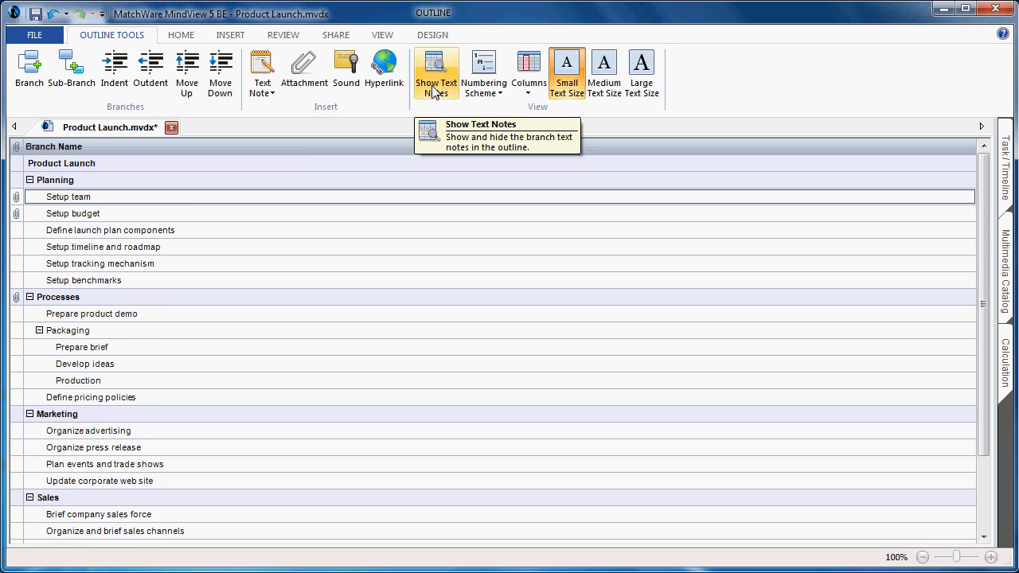
pyautogui.click(436, 65)
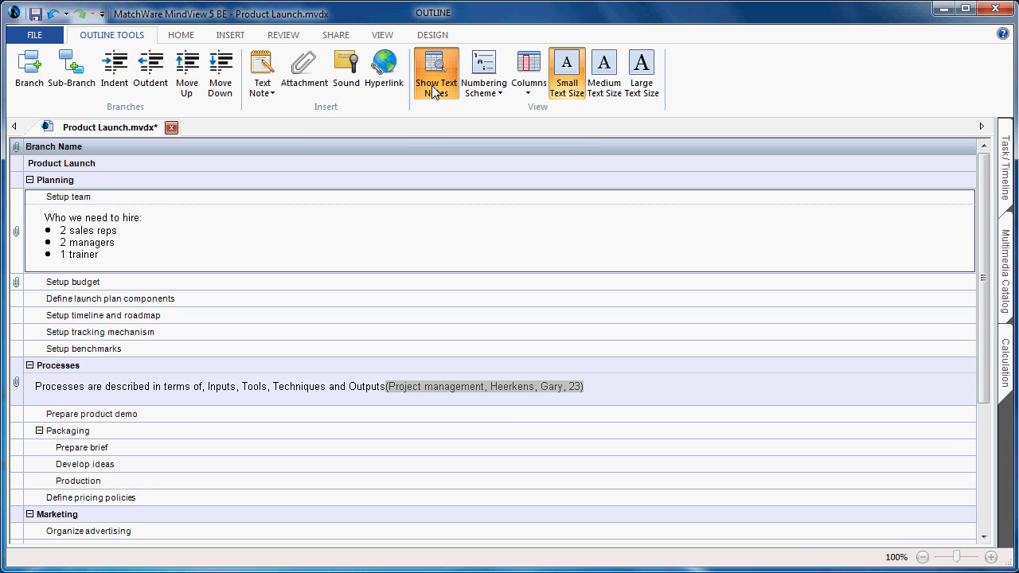
pyautogui.click(528, 67)
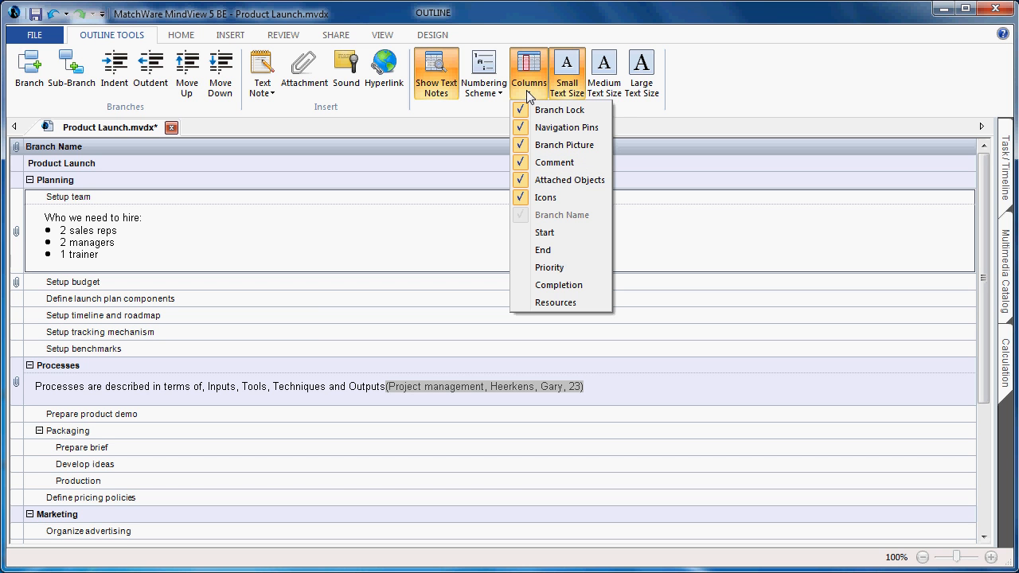
pyautogui.moveTo(697, 95)
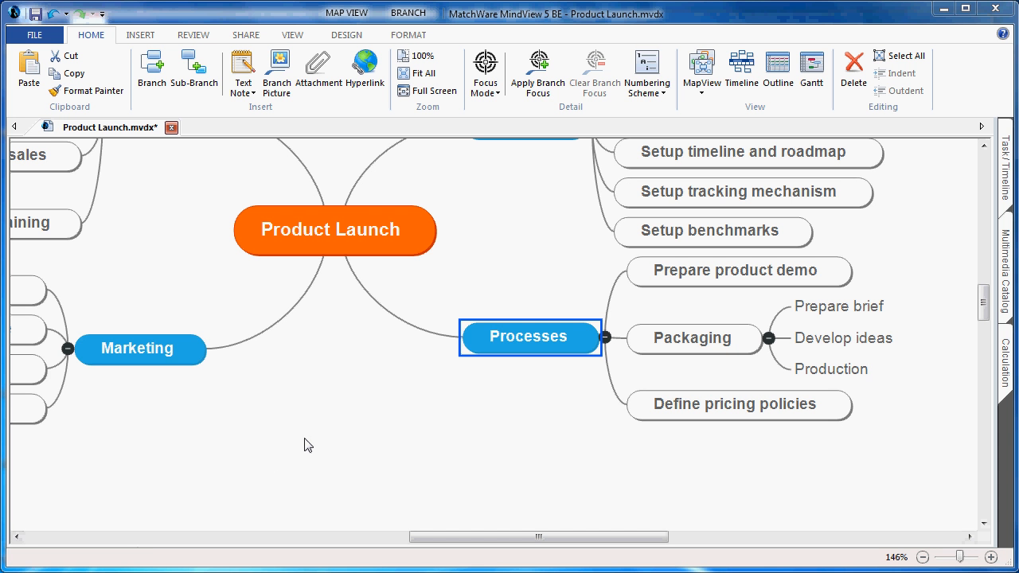
pyautogui.moveTo(327, 440)
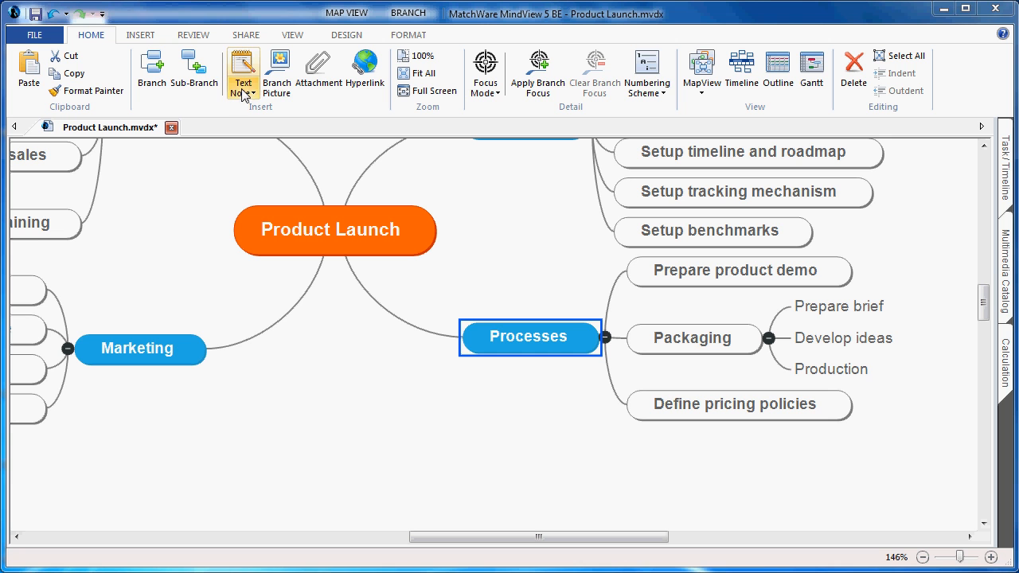
# Add a new text note to Processes: 'Processes are described in terms of, Inputs, Tools, Techniques and Outputs'
pyautogui.click(242, 94)
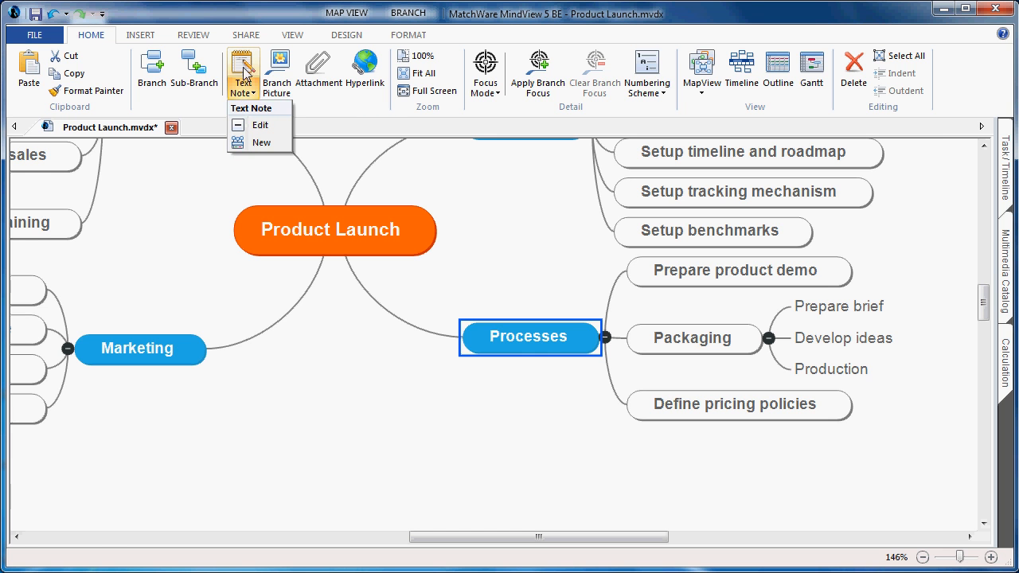
pyautogui.click(261, 143)
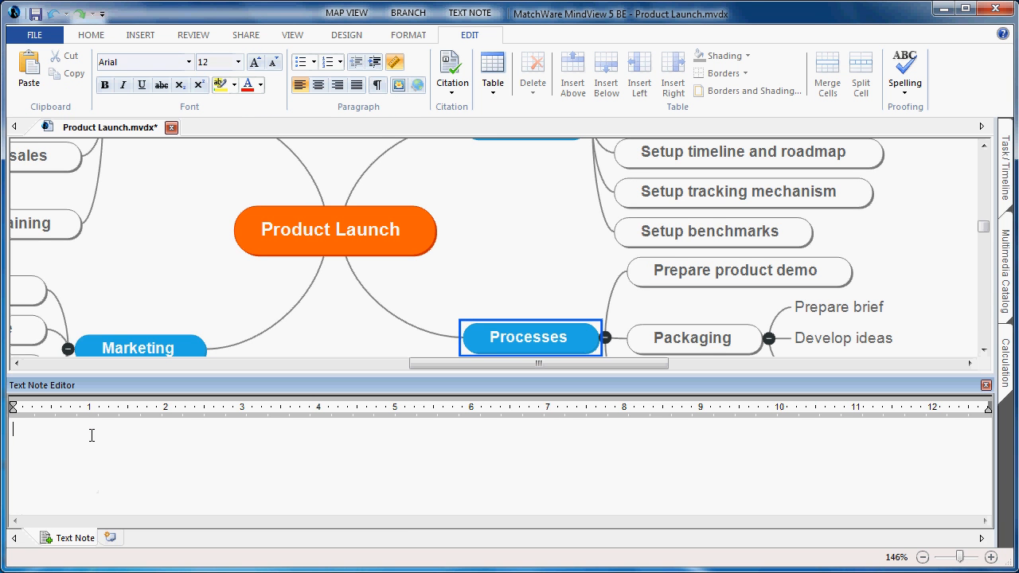
pyautogui.write('Processes are described in terms of, Inputs, Tools, Techniques and Outputs')
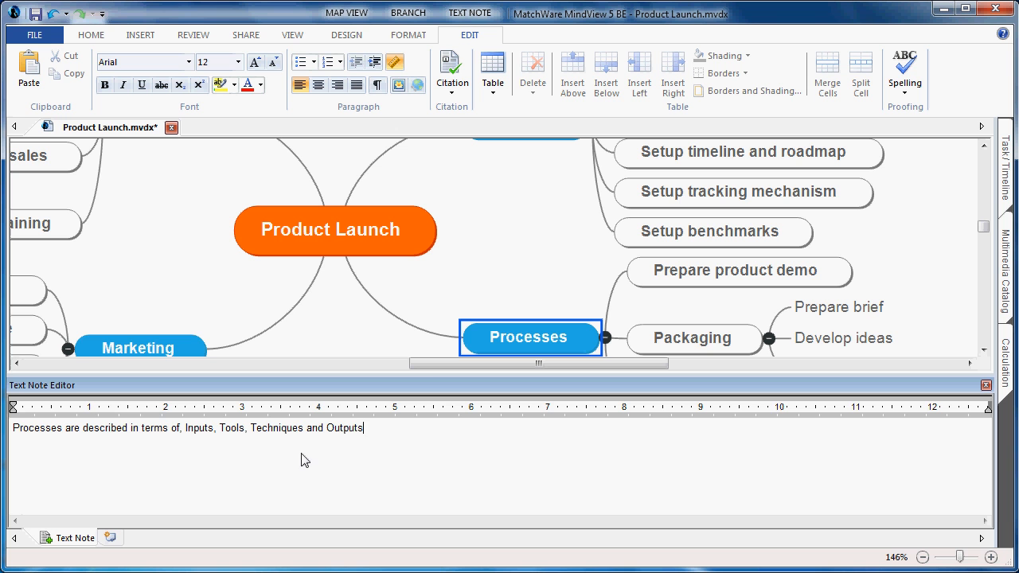
pyautogui.moveTo(355, 468)
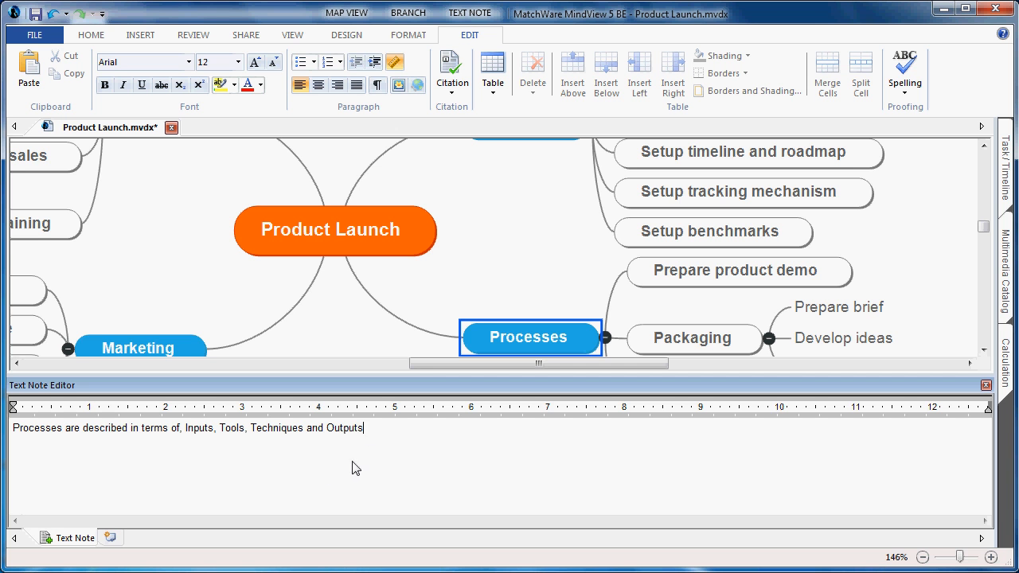
pyautogui.moveTo(452, 71)
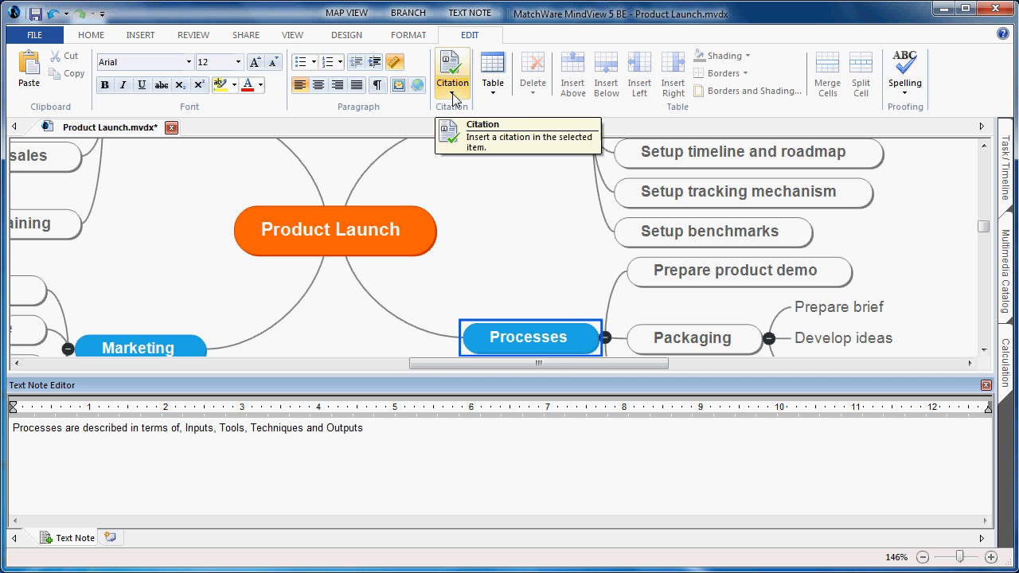
# Add a new source by searching WorldCat for 'Project Management' and selecting the 2002 Project management book
pyautogui.click(452, 89)
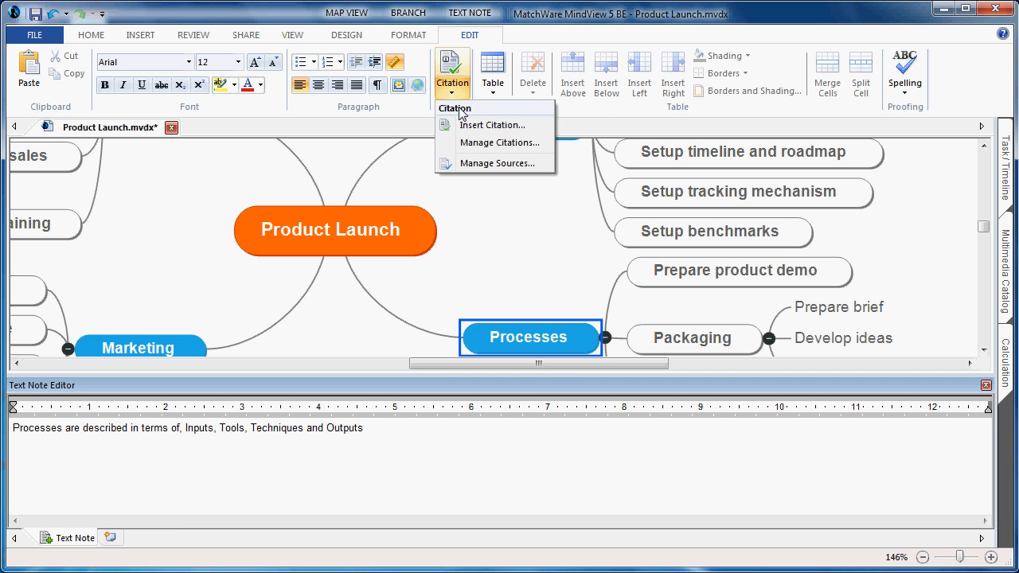
pyautogui.click(497, 163)
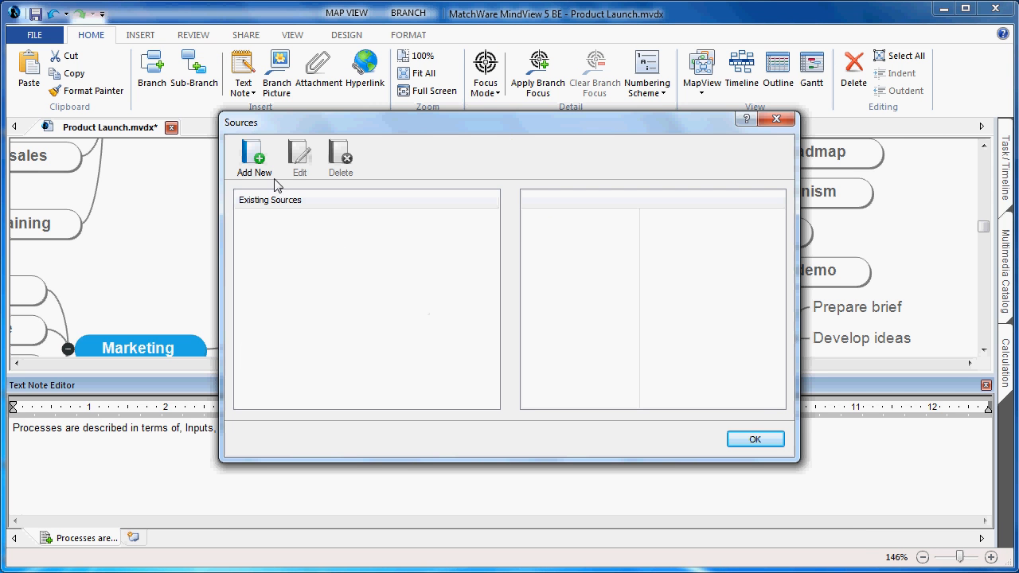
pyautogui.click(253, 157)
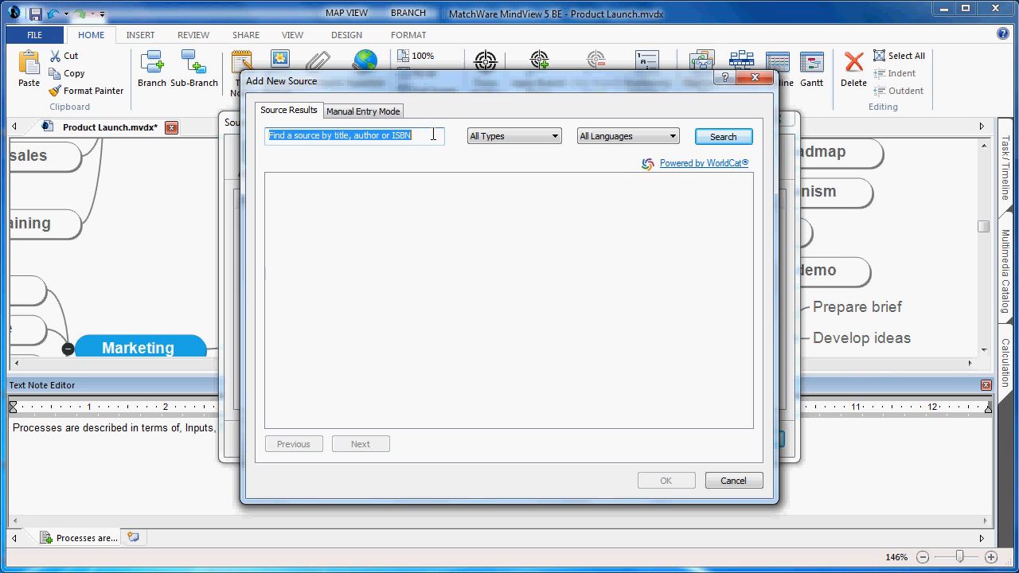
pyautogui.write('Project Management')
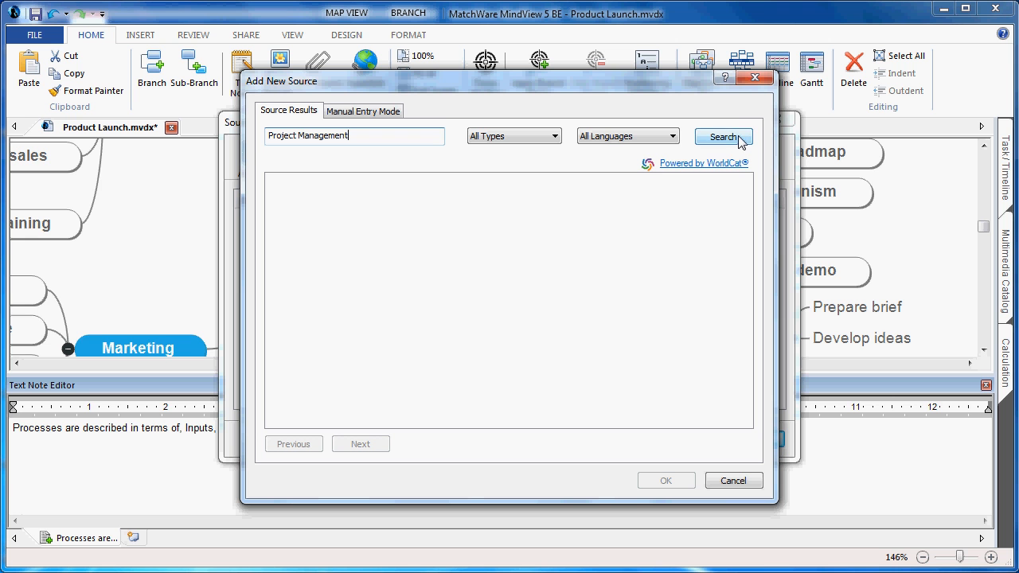
pyautogui.click(723, 137)
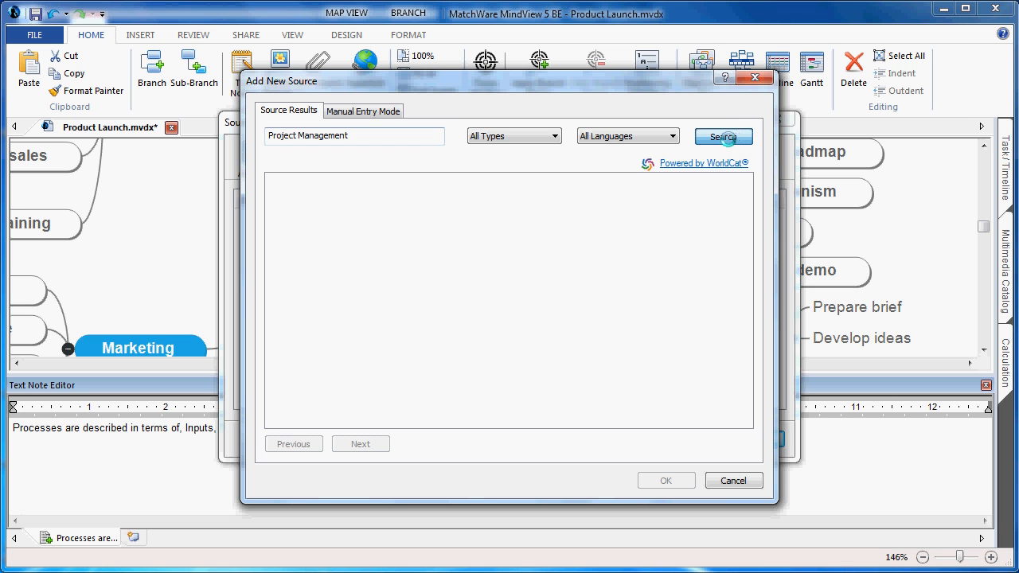
pyautogui.click(723, 137)
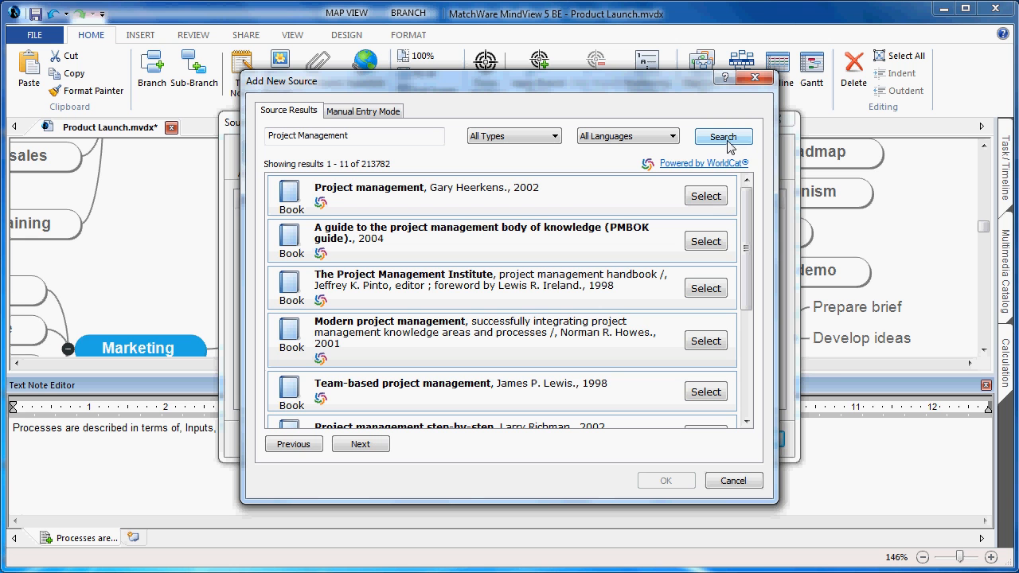
pyautogui.moveTo(723, 199)
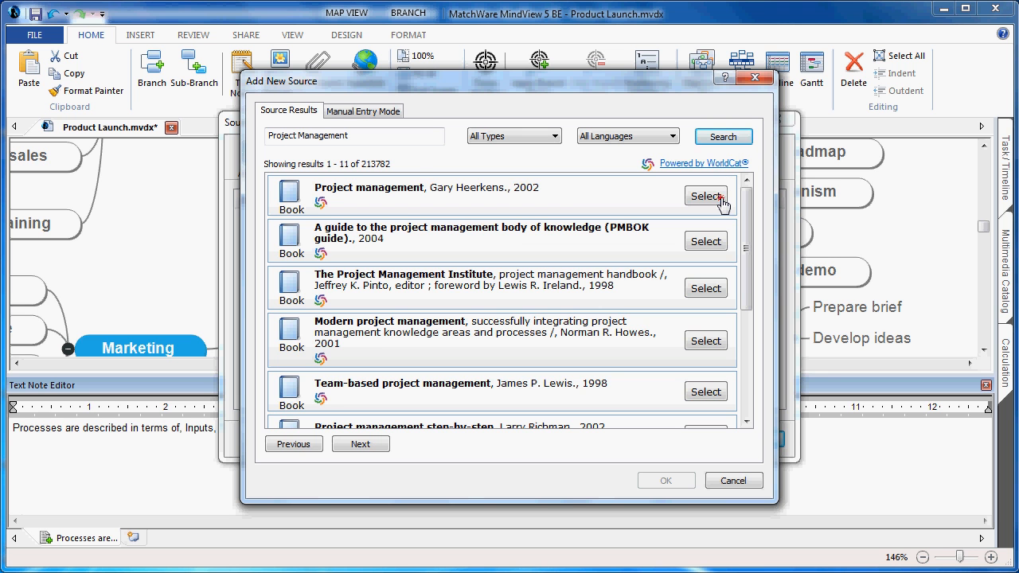
pyautogui.click(704, 195)
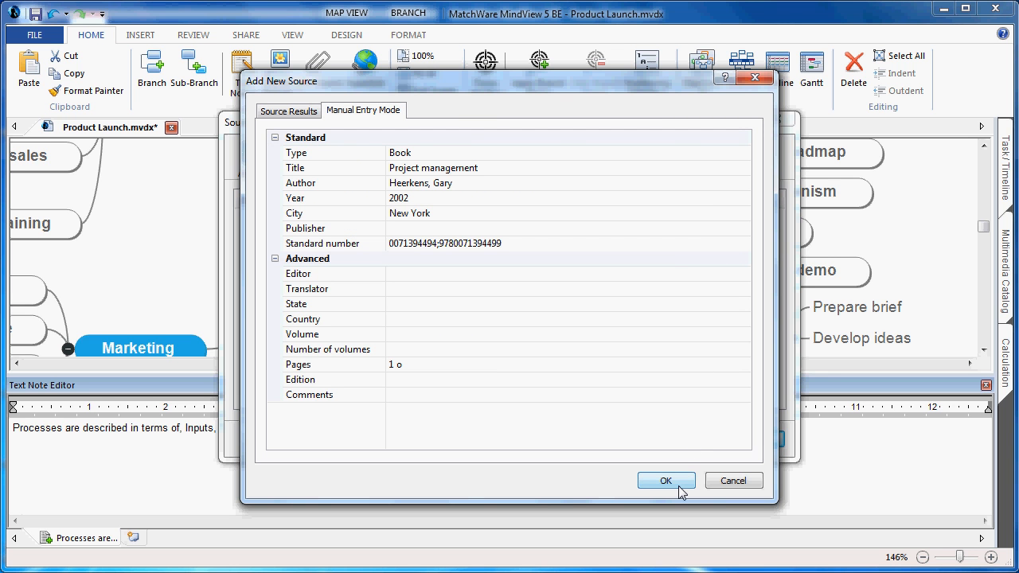
pyautogui.click(665, 481)
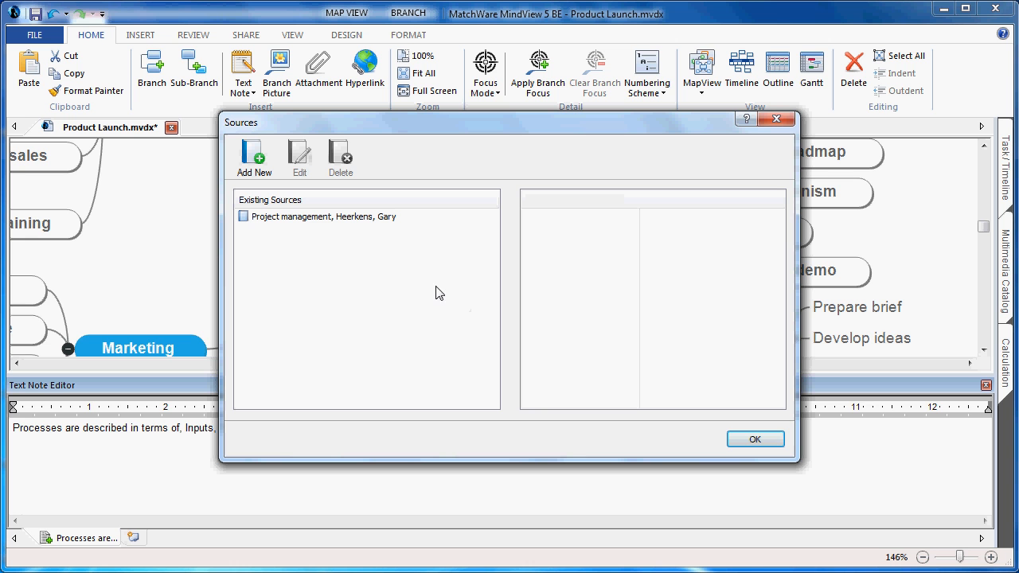
pyautogui.moveTo(354, 236)
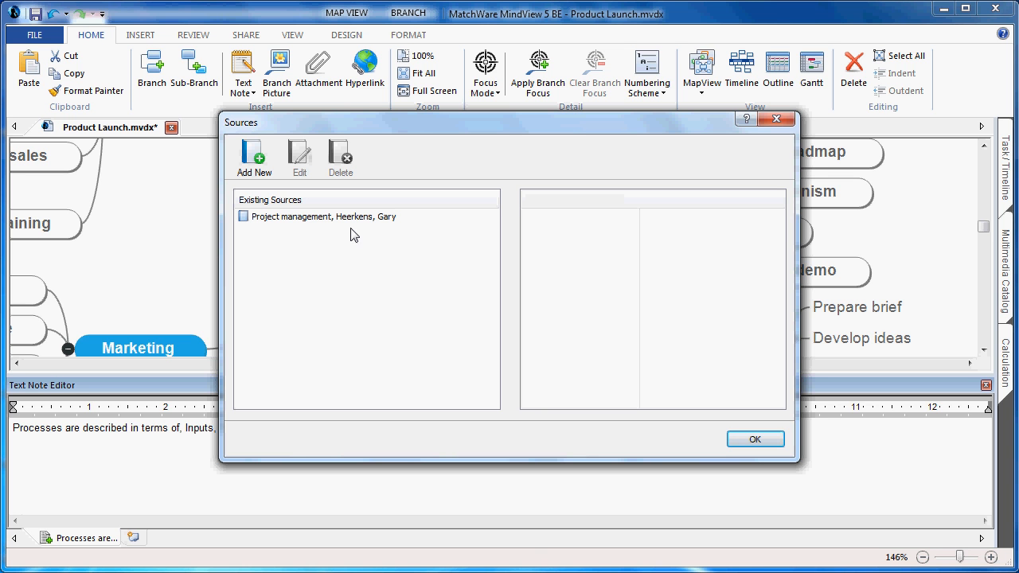
pyautogui.click(755, 439)
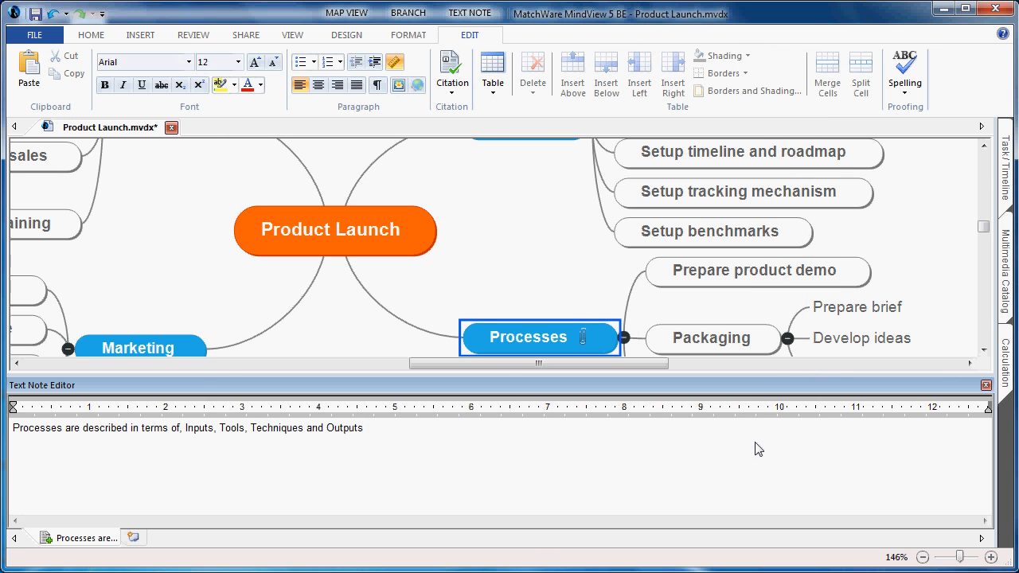
# Insert a citation to the Project management source with page 25 at the end of the Processes note
pyautogui.click(366, 427)
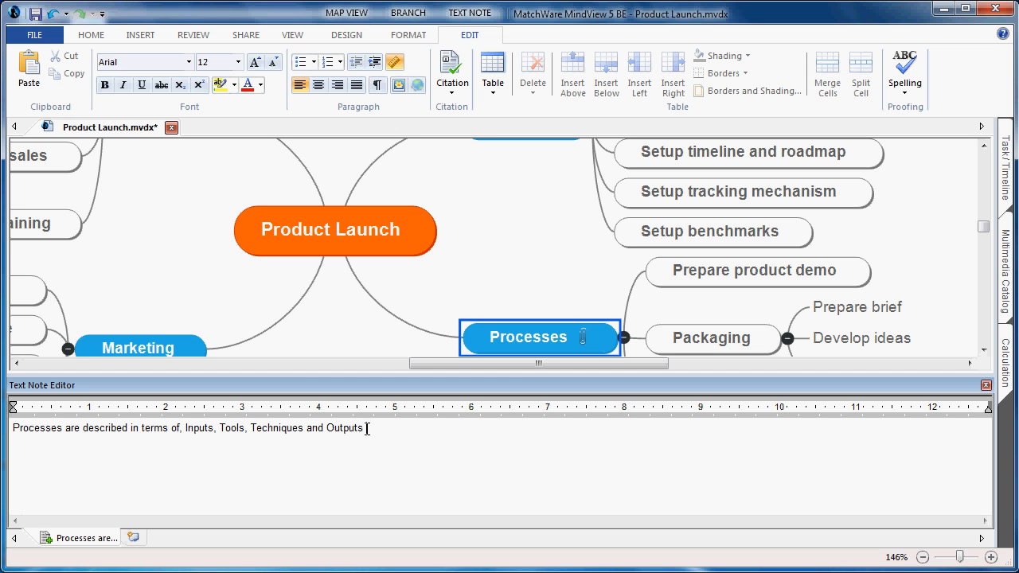
pyautogui.click(452, 77)
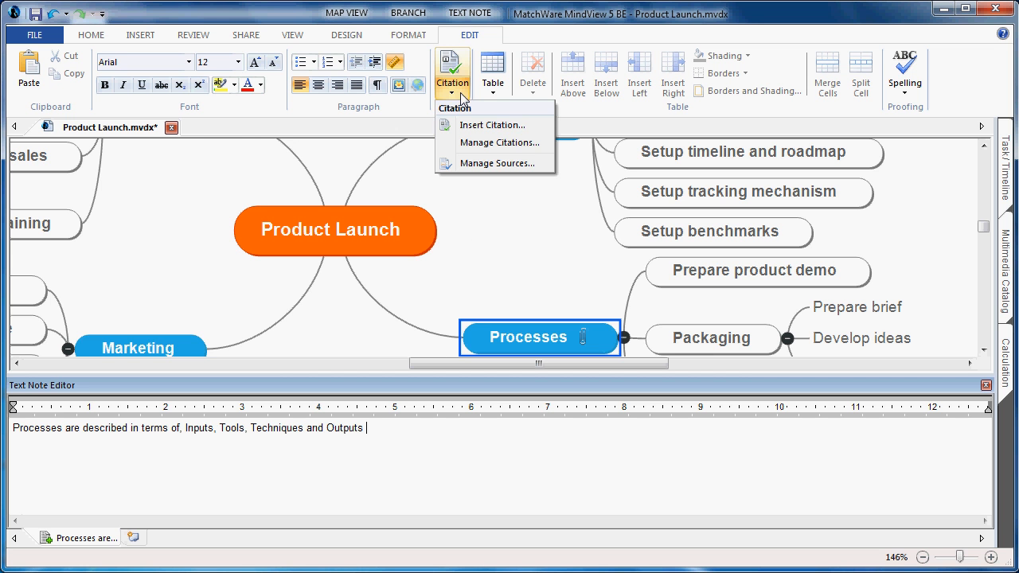
pyautogui.moveTo(494, 124)
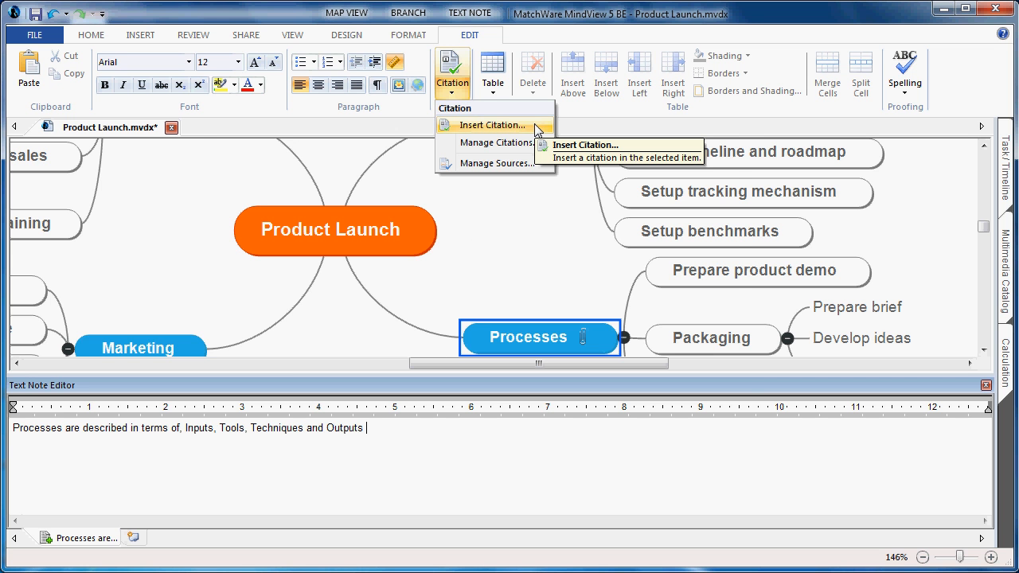
pyautogui.click(494, 124)
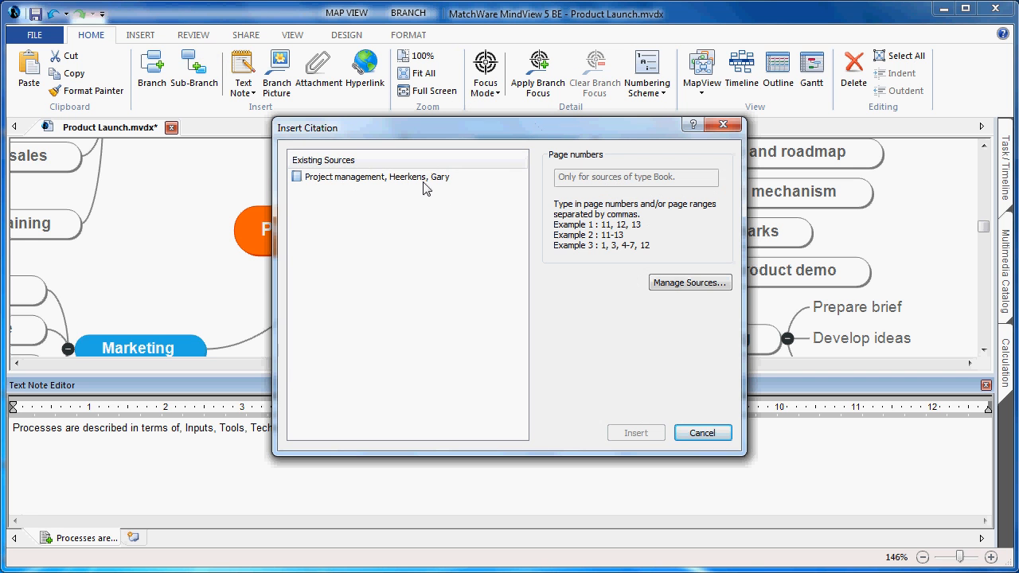
pyautogui.click(374, 177)
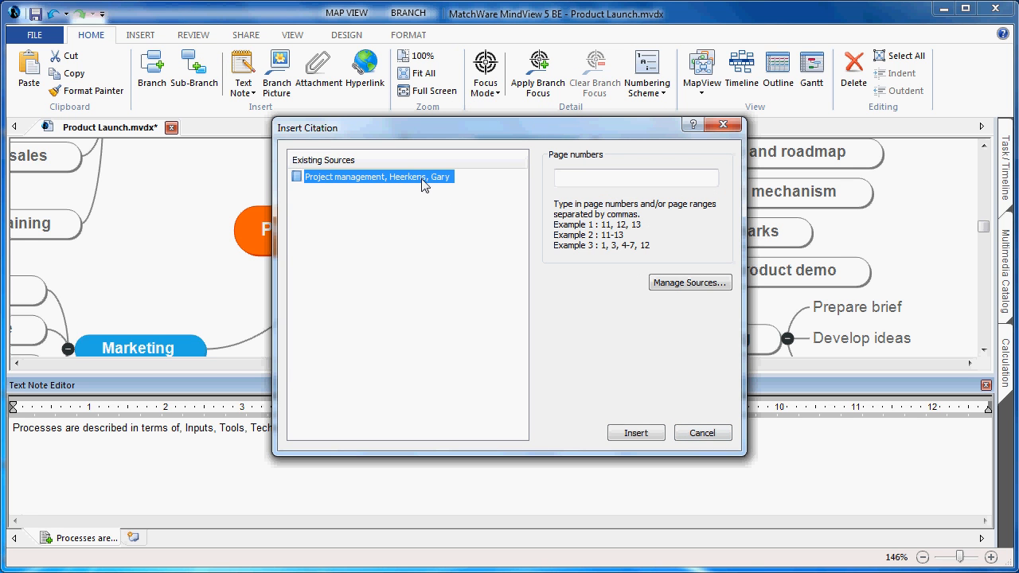
pyautogui.write('25')
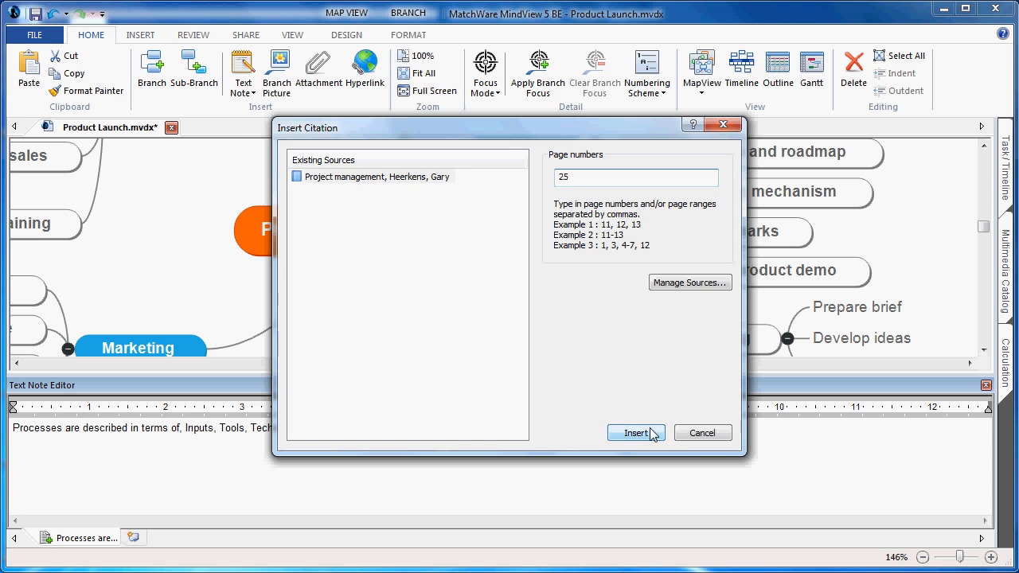
pyautogui.click(635, 433)
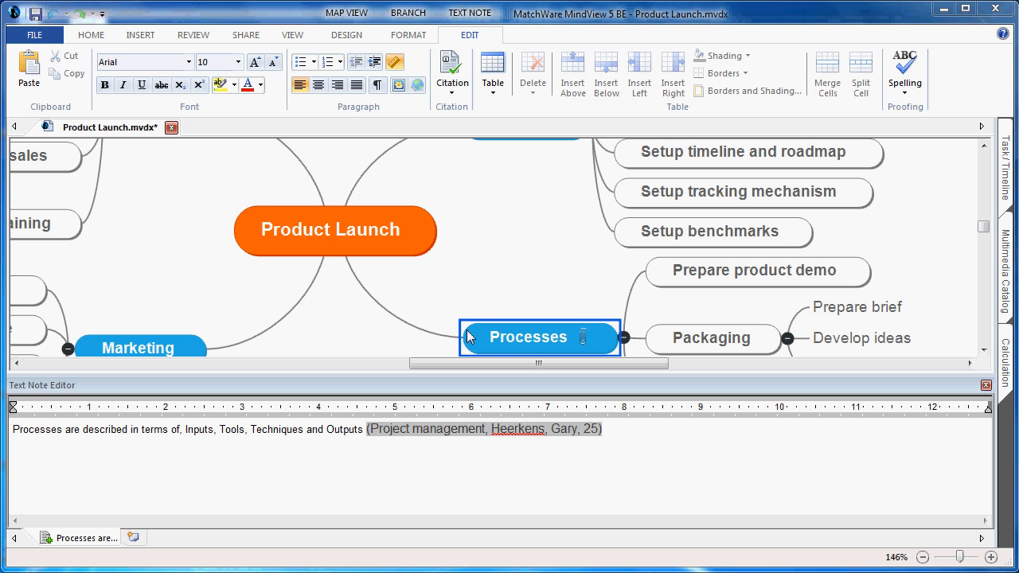
pyautogui.moveTo(35, 35)
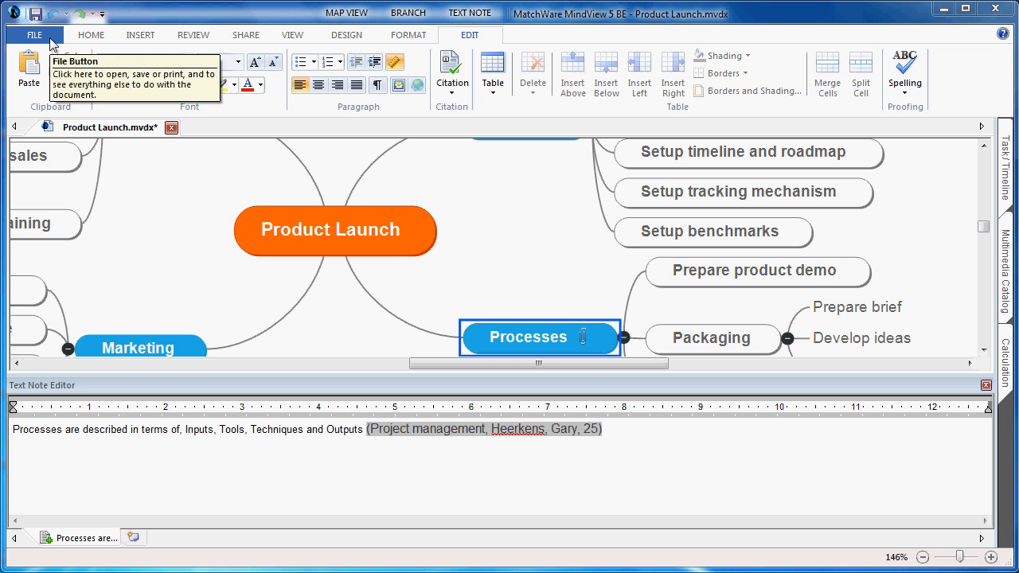
# Export the map via Advanced Word Export using the APA Style template
pyautogui.click(34, 35)
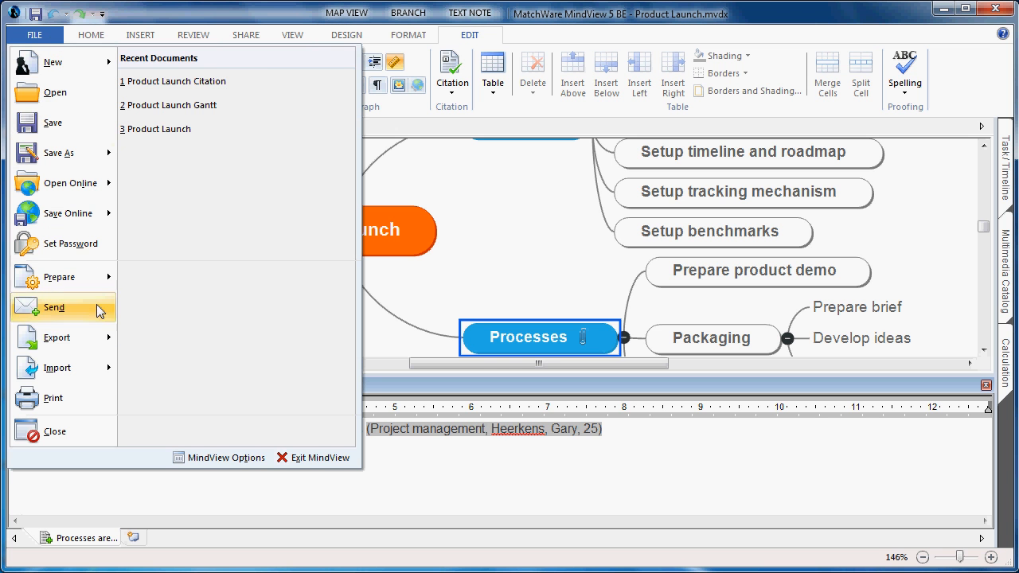
pyautogui.click(58, 338)
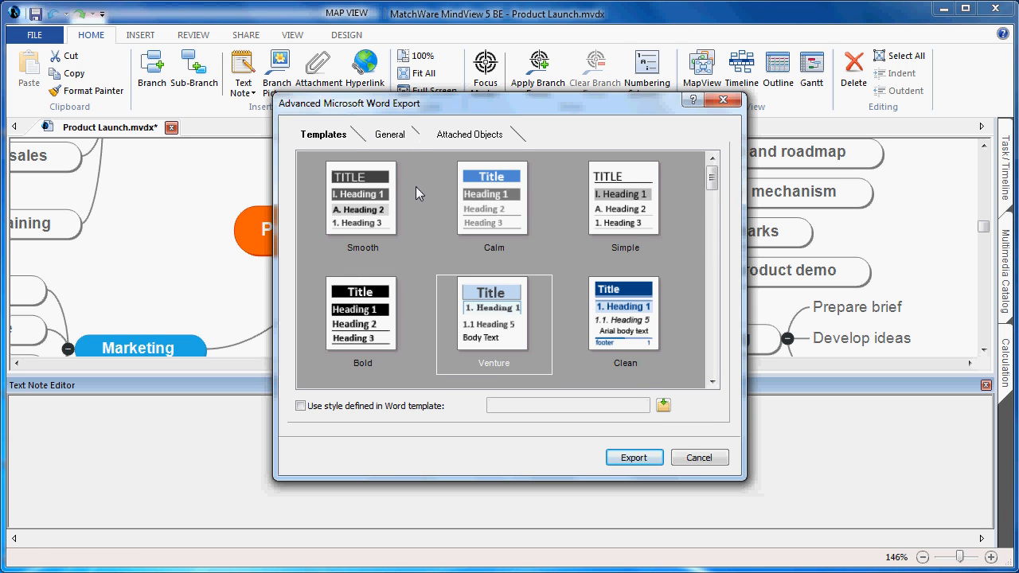
pyautogui.moveTo(688, 223)
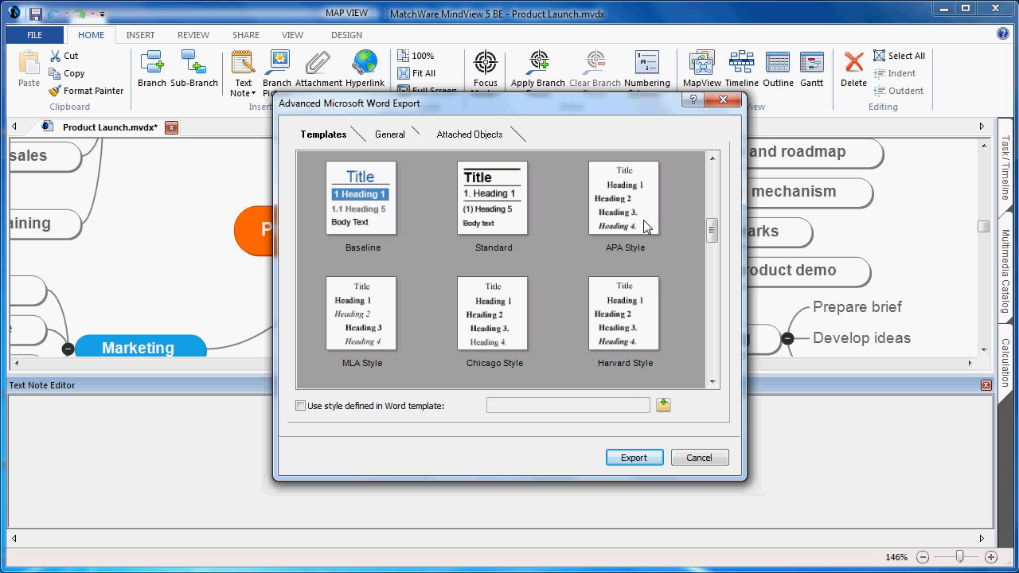
pyautogui.click(624, 207)
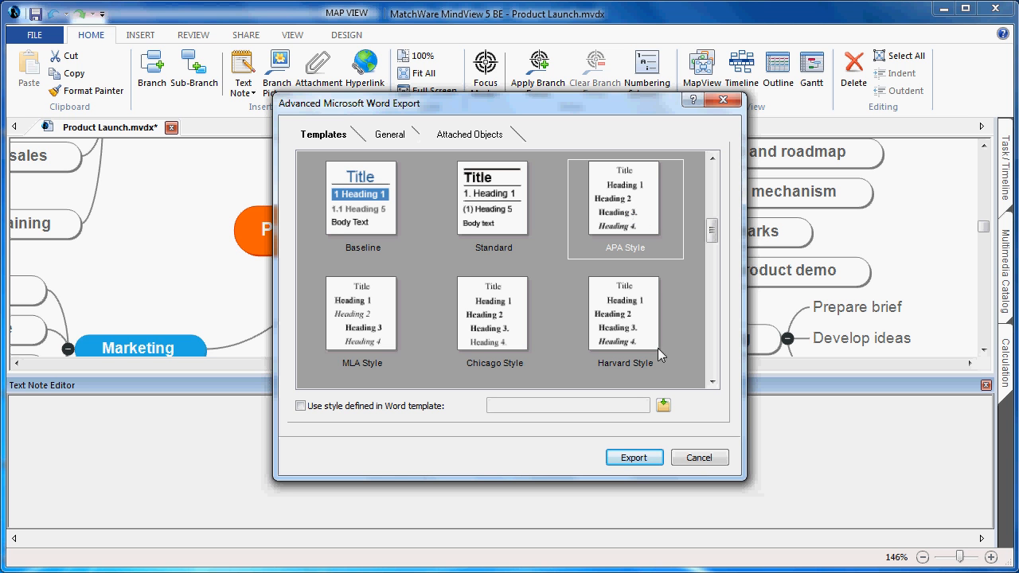
pyautogui.click(634, 457)
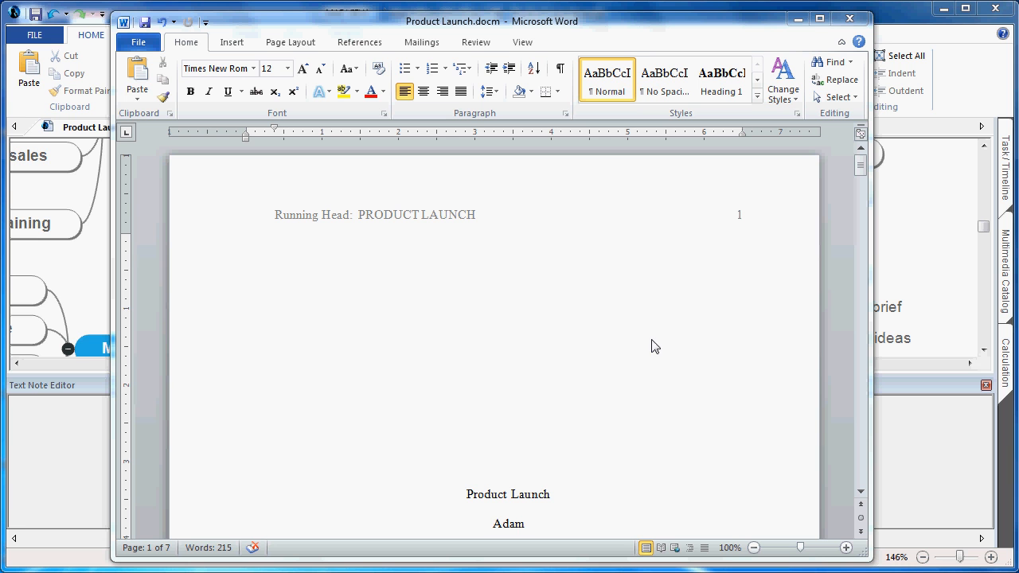
pyautogui.moveTo(634, 298)
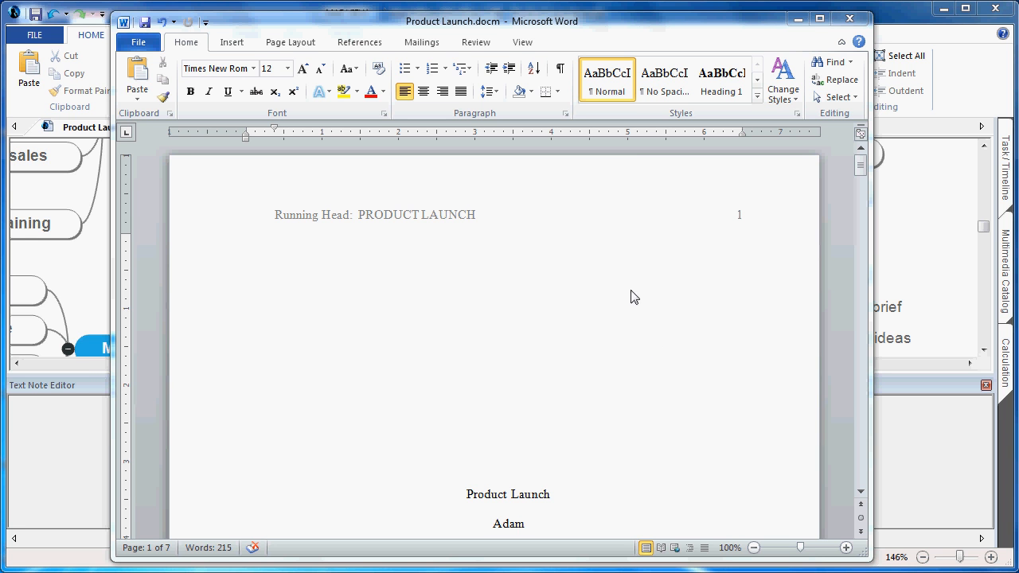
pyautogui.moveTo(524, 223)
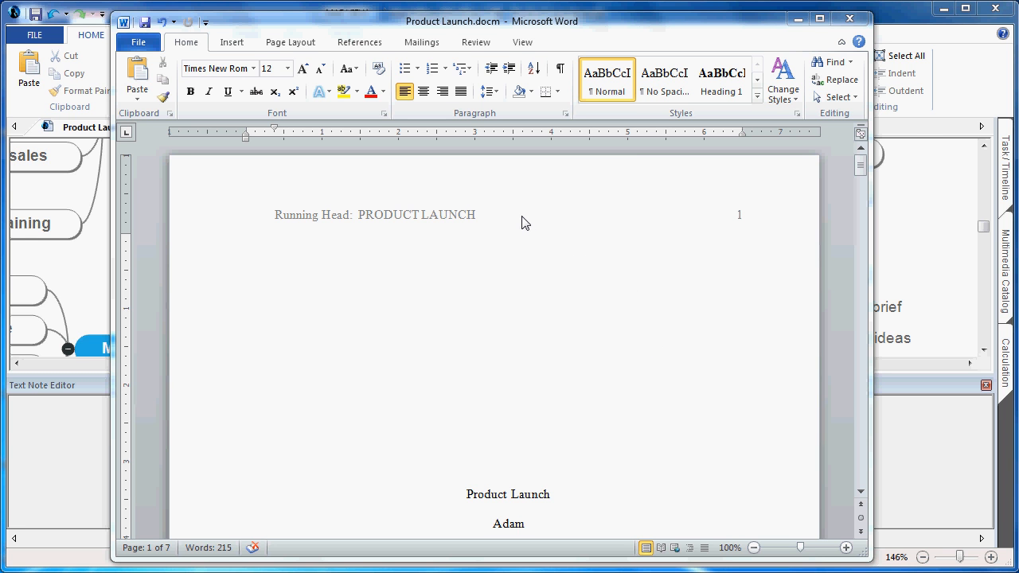
pyautogui.moveTo(627, 399)
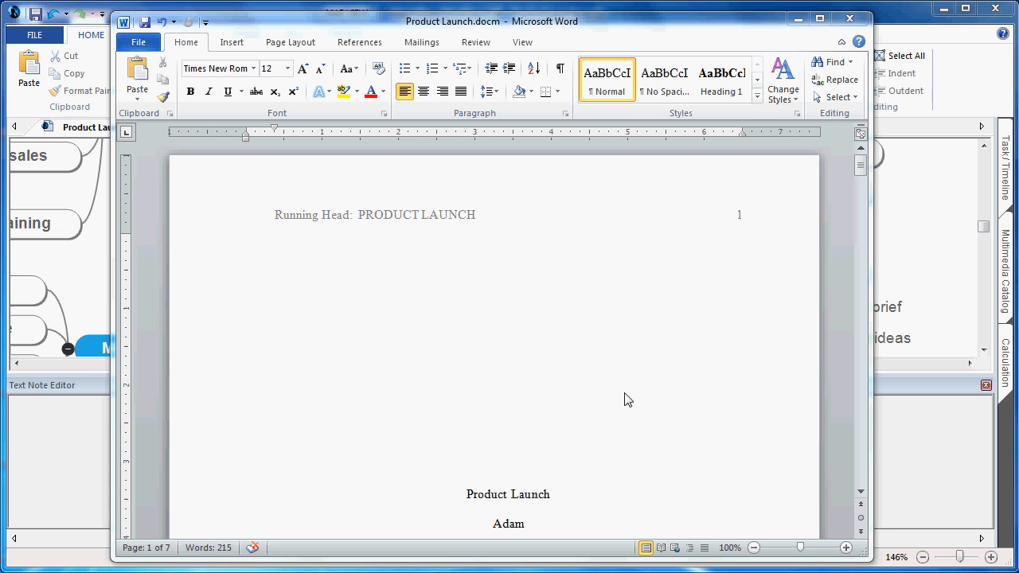
# Scroll through the exported document's title page, map image and contents, then jump to the References page
pyautogui.click(274, 378)
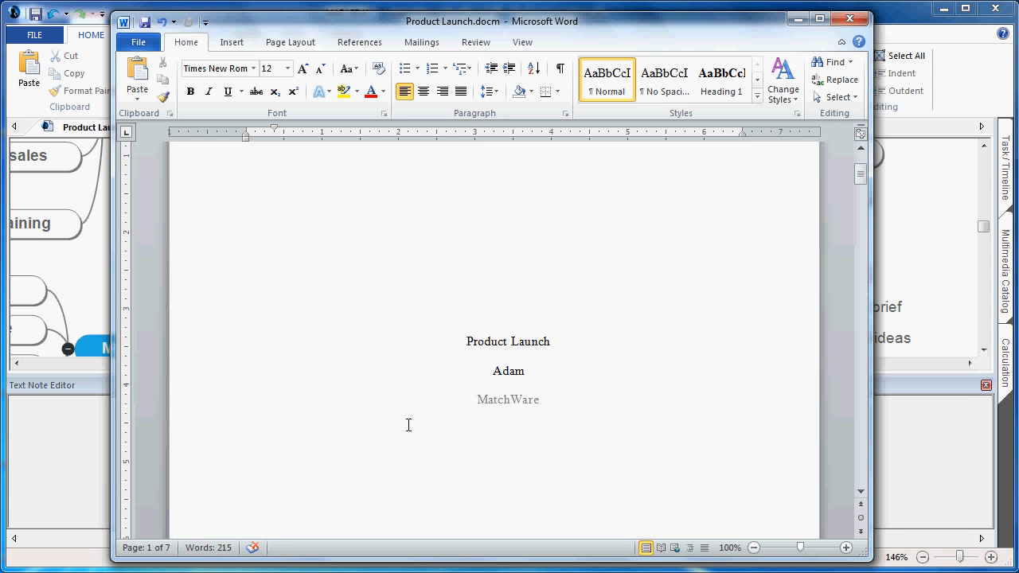
pyautogui.scroll(-3)
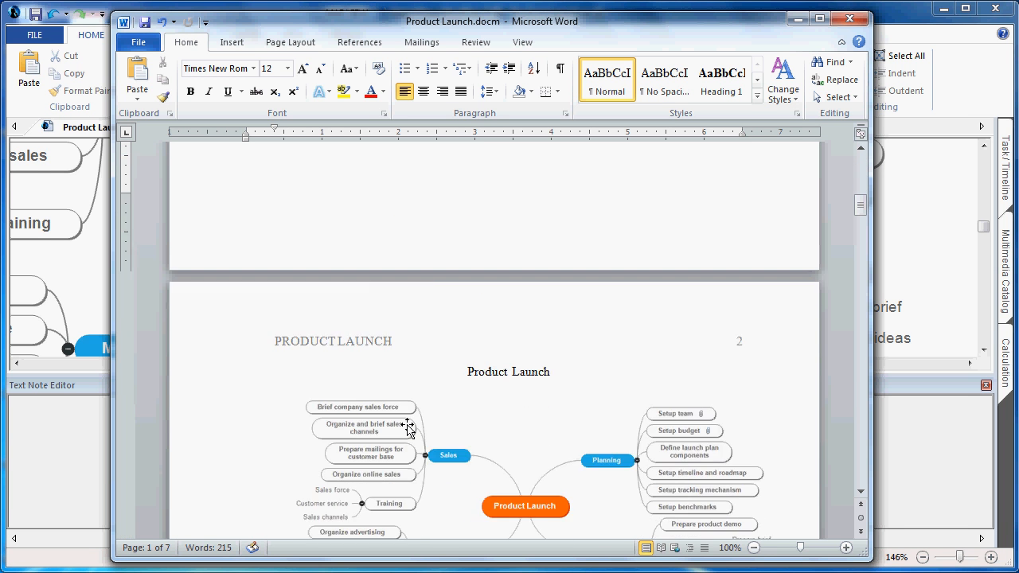
pyautogui.scroll(-3)
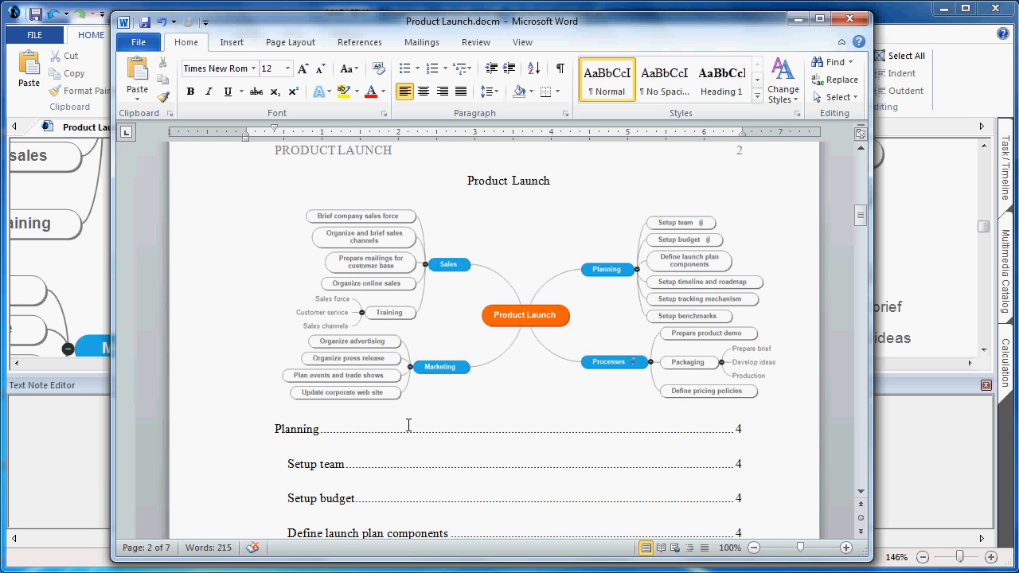
pyautogui.scroll(-3)
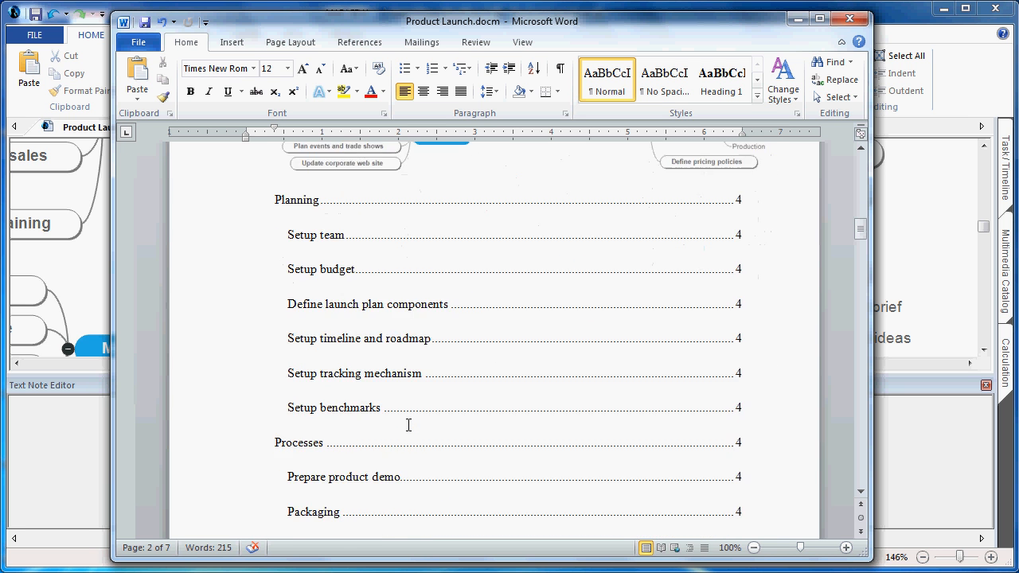
pyautogui.scroll(-3)
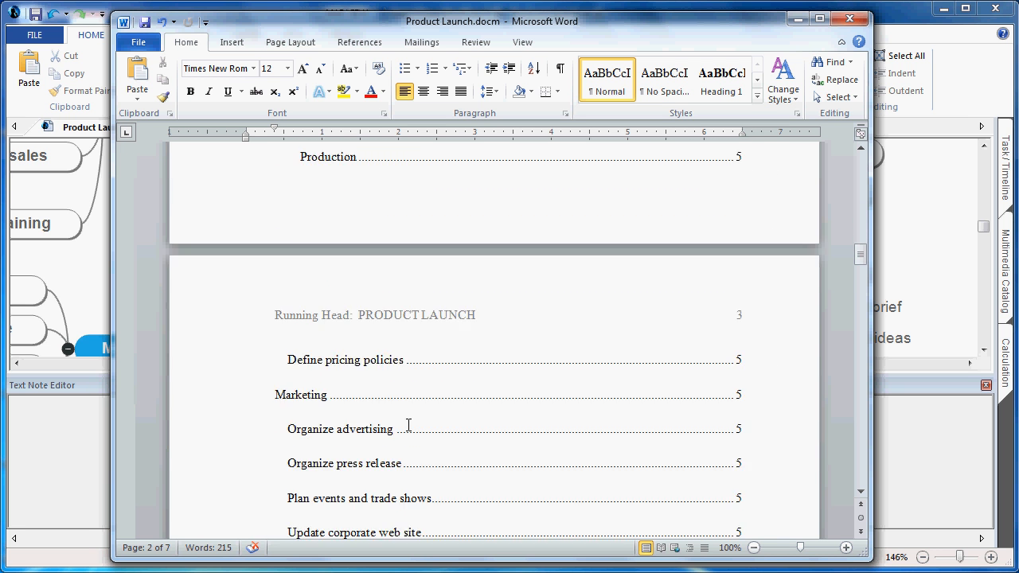
pyautogui.scroll(-3)
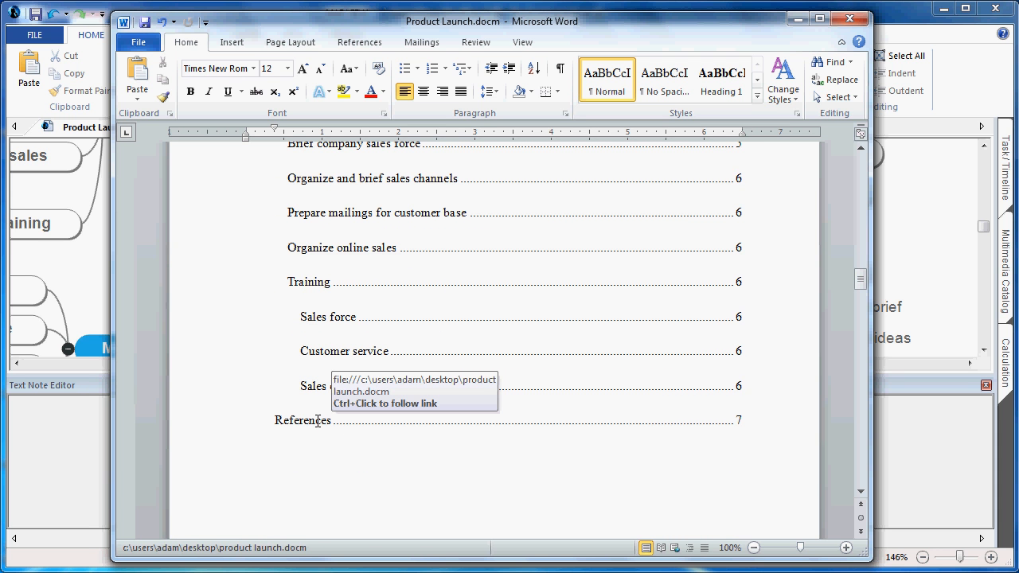
pyautogui.click(303, 421)
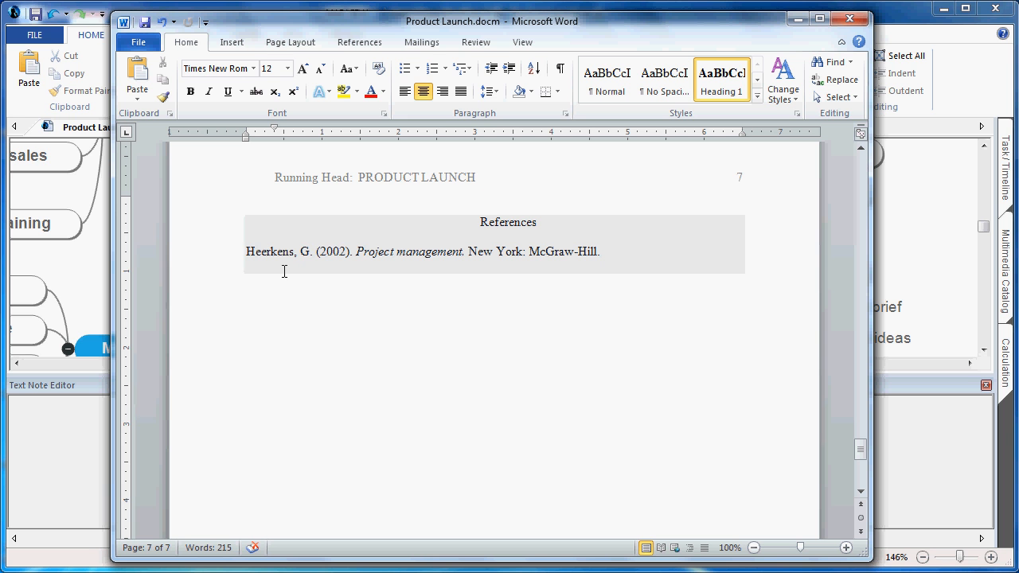
pyautogui.scroll(3)
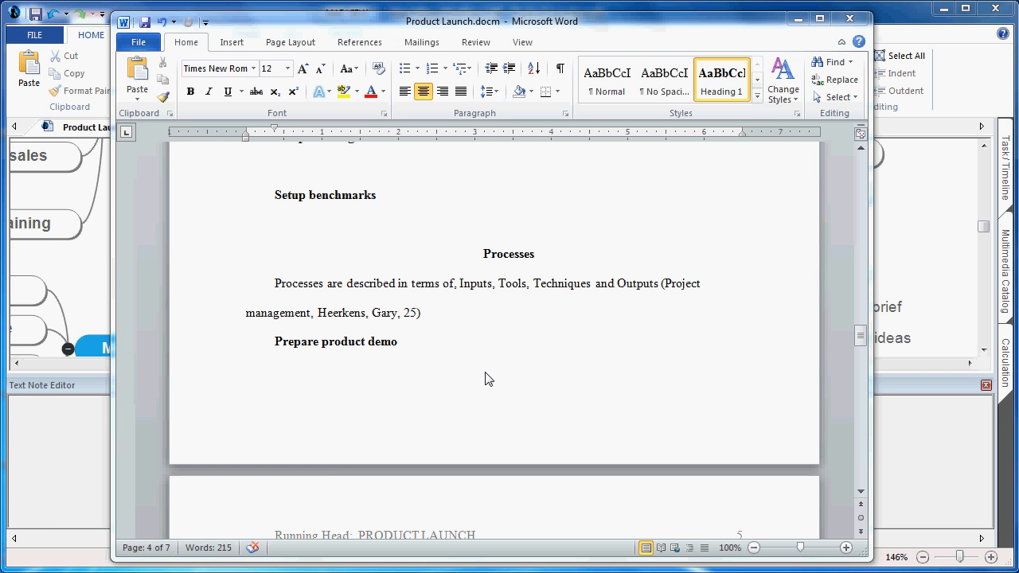
pyautogui.moveTo(465, 300)
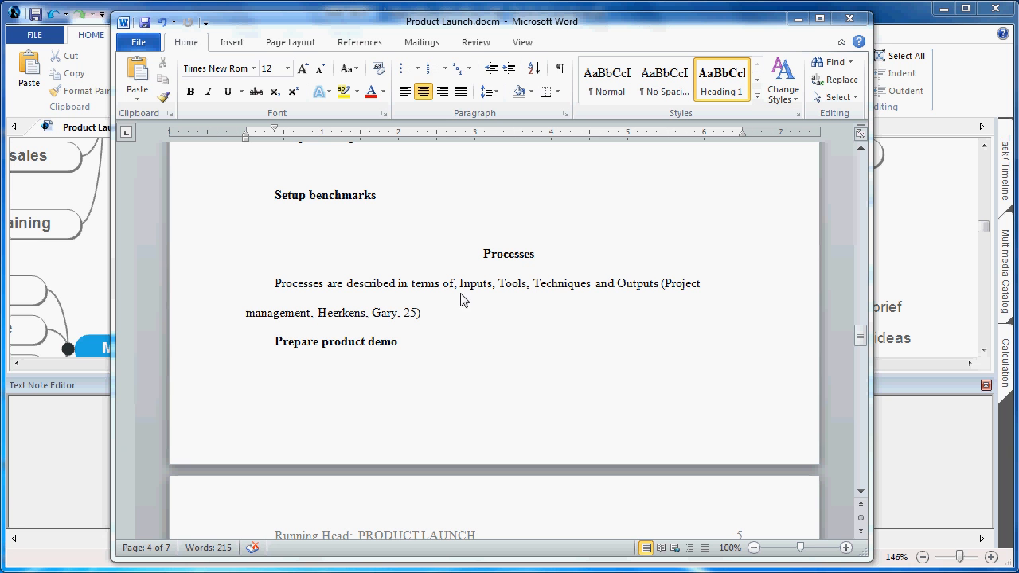
pyautogui.moveTo(631, 325)
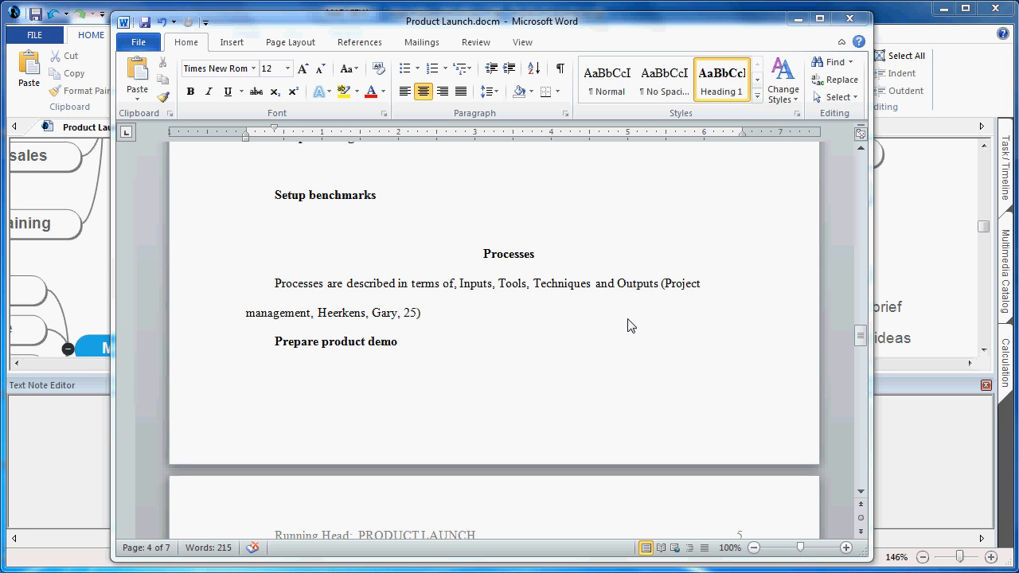
pyautogui.moveTo(462, 316)
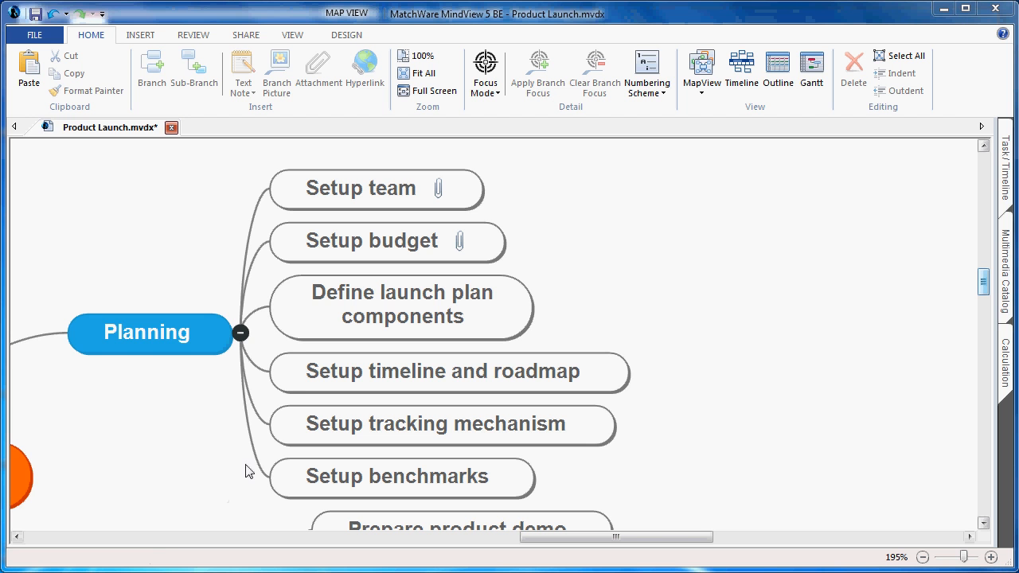
pyautogui.click(369, 240)
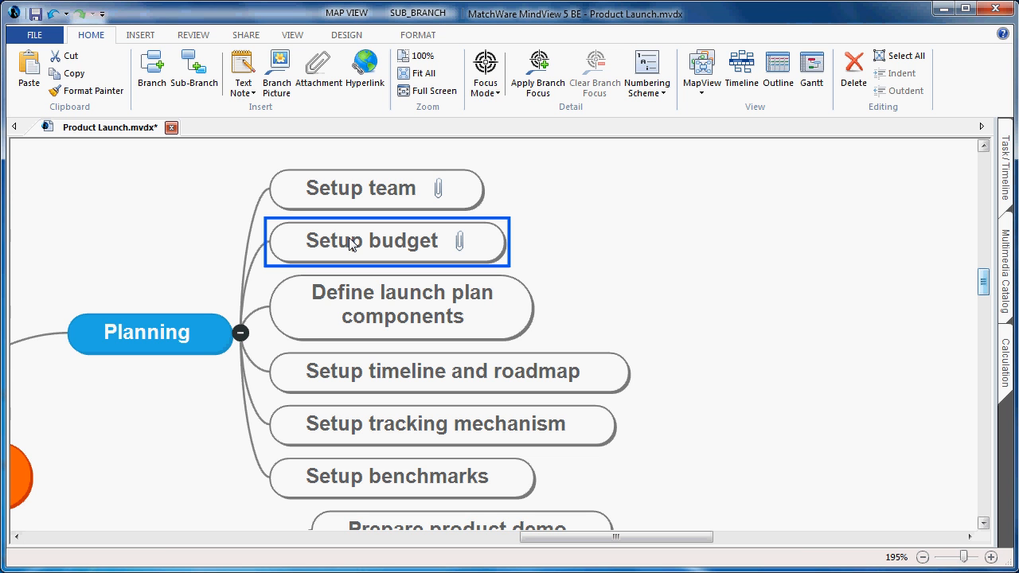
pyautogui.moveTo(342, 235)
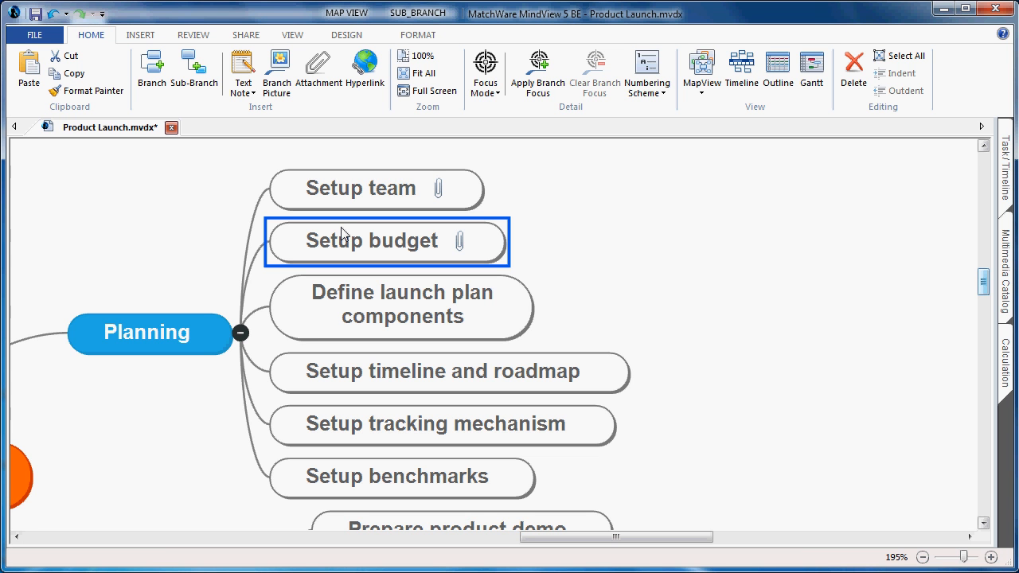
pyautogui.moveTo(465, 234)
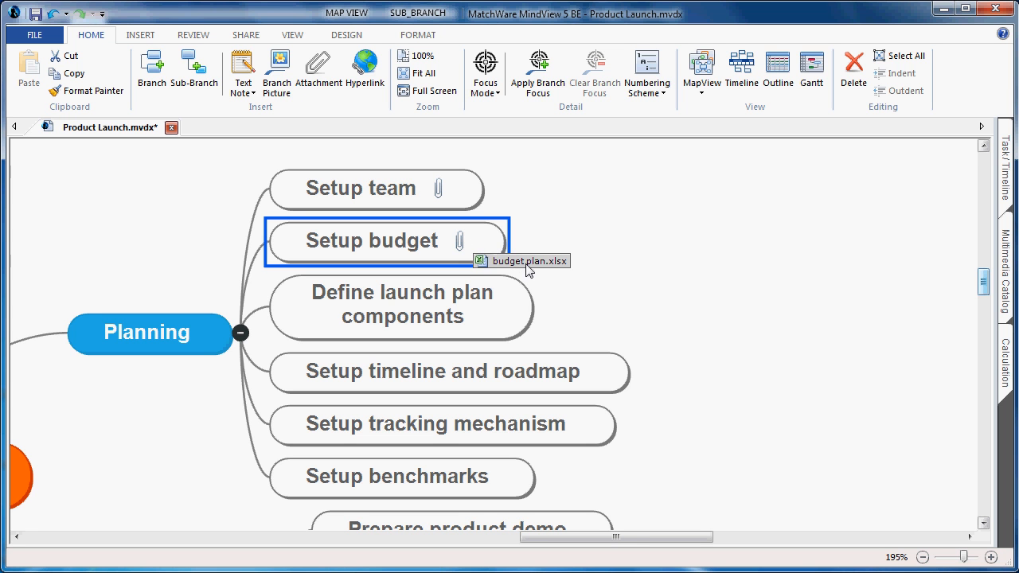
pyautogui.moveTo(535, 269)
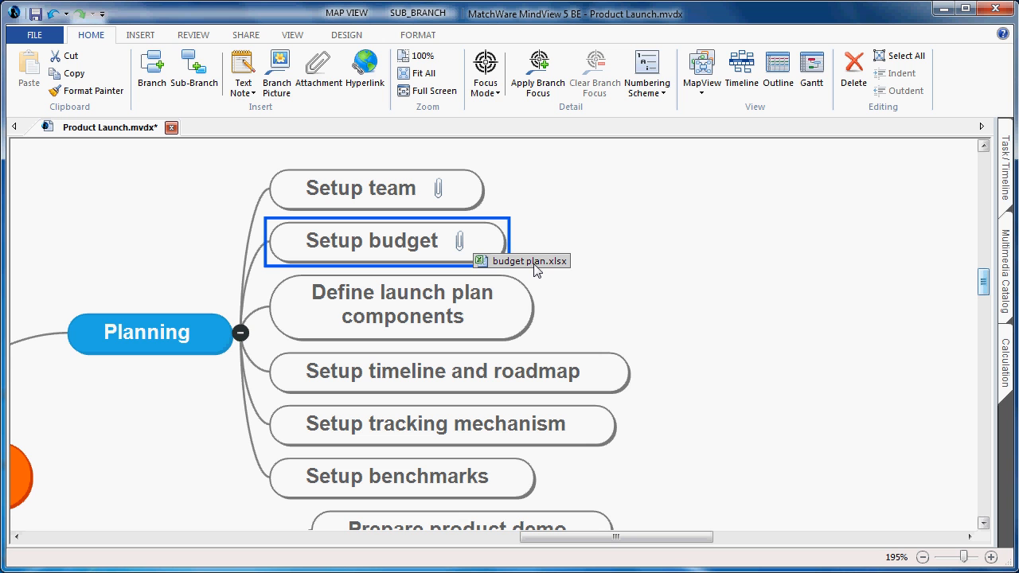
pyautogui.moveTo(528, 263)
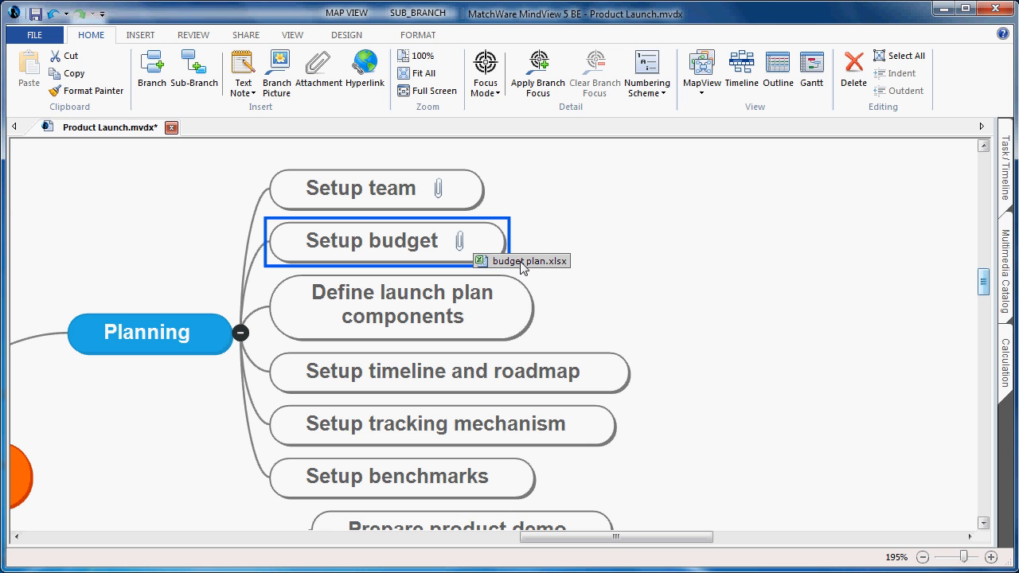
pyautogui.moveTo(86, 89)
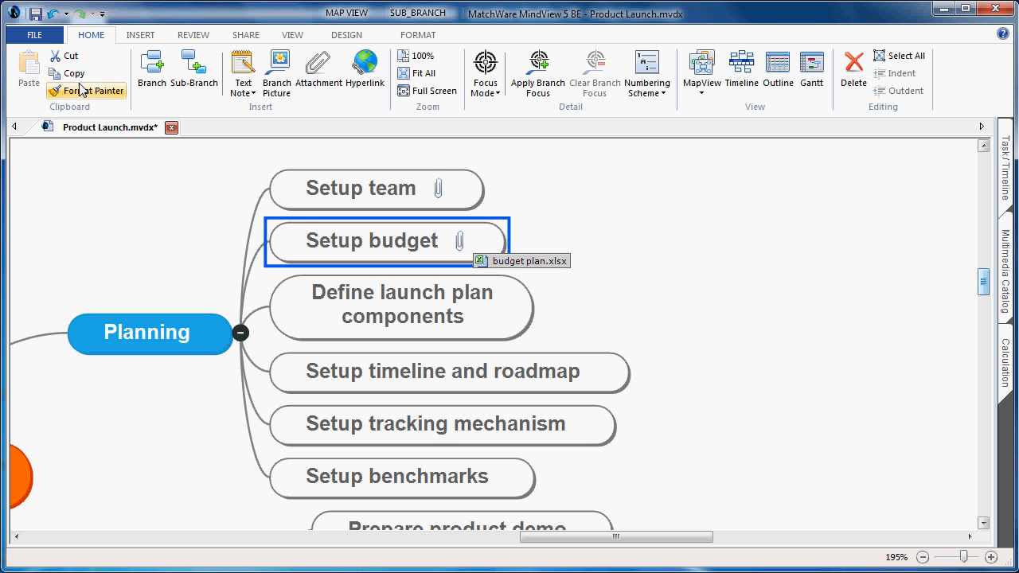
# Re-export to Word via Advanced Word Export with Embed attached files enabled for budget plan.xlsx
pyautogui.click(34, 35)
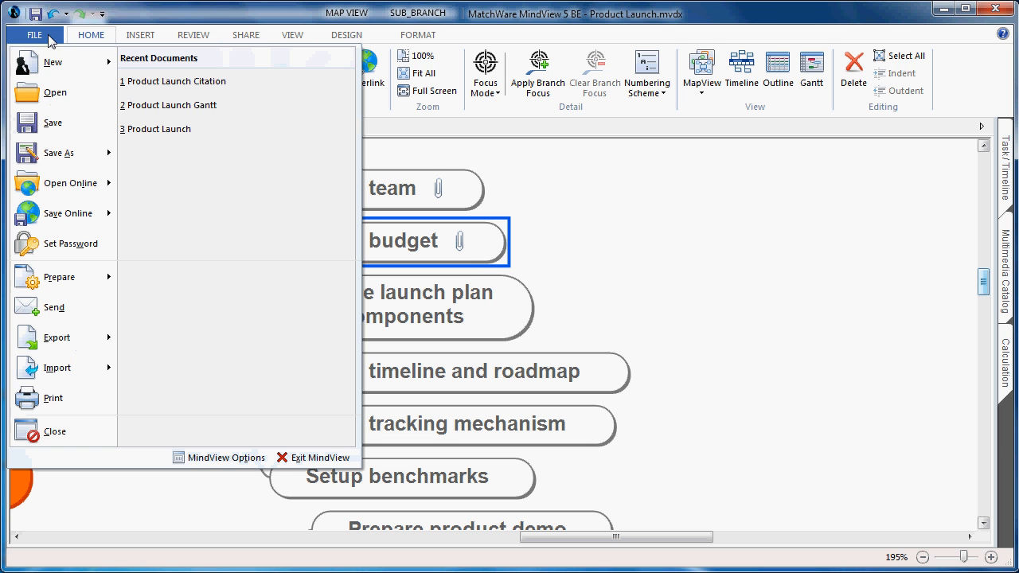
pyautogui.click(58, 338)
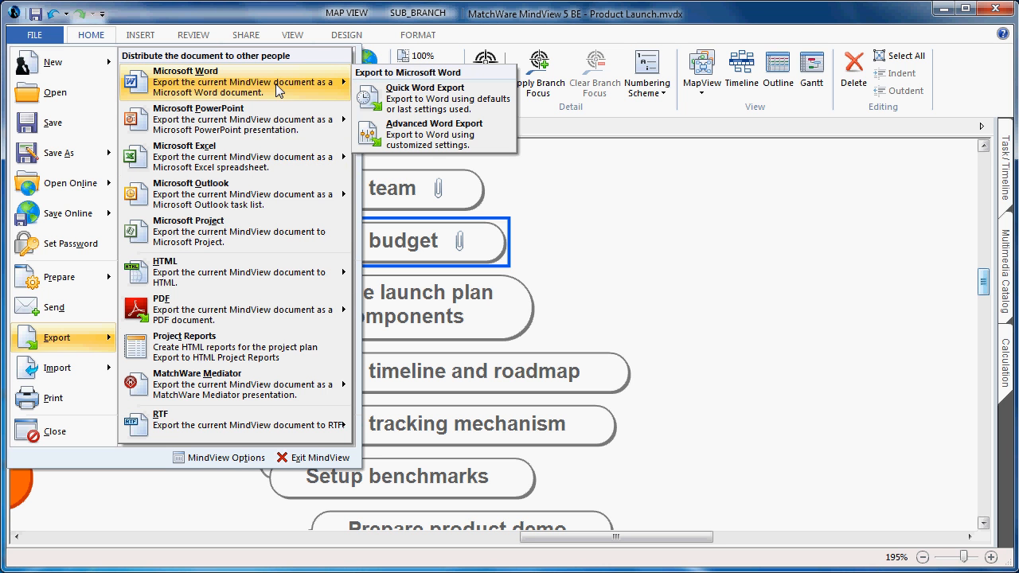
pyautogui.moveTo(433, 134)
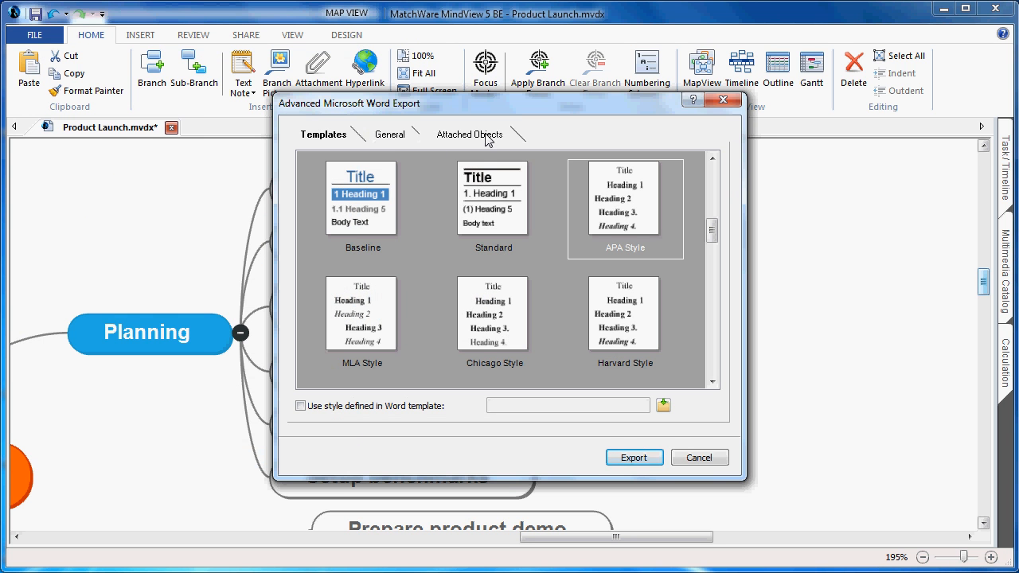
pyautogui.click(468, 133)
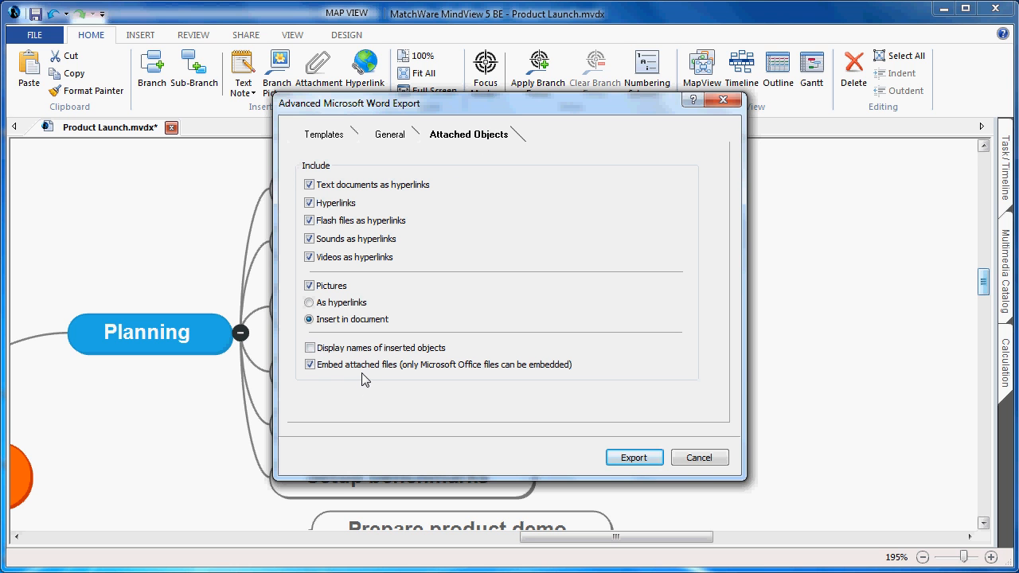
pyautogui.moveTo(634, 457)
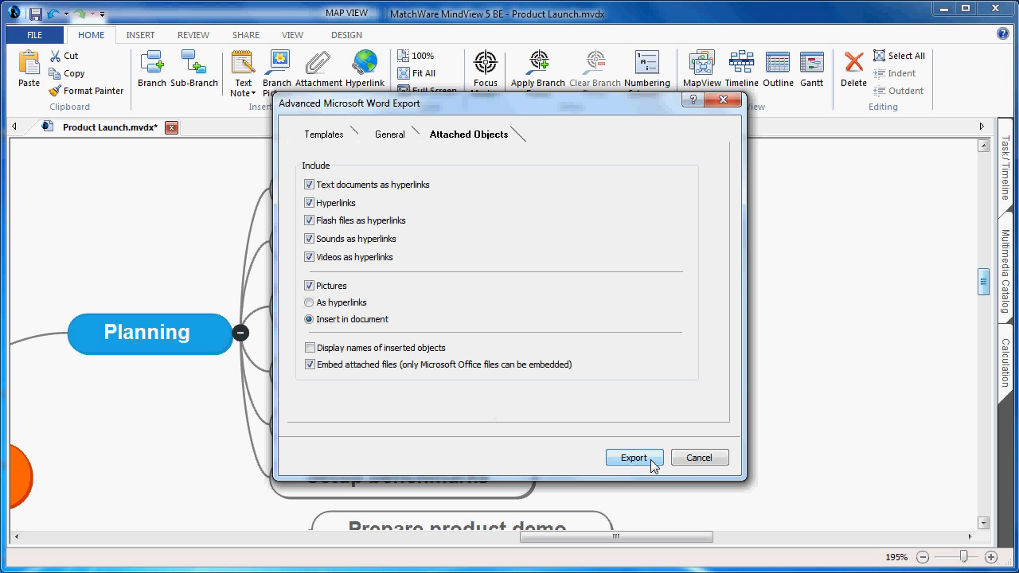
pyautogui.click(633, 457)
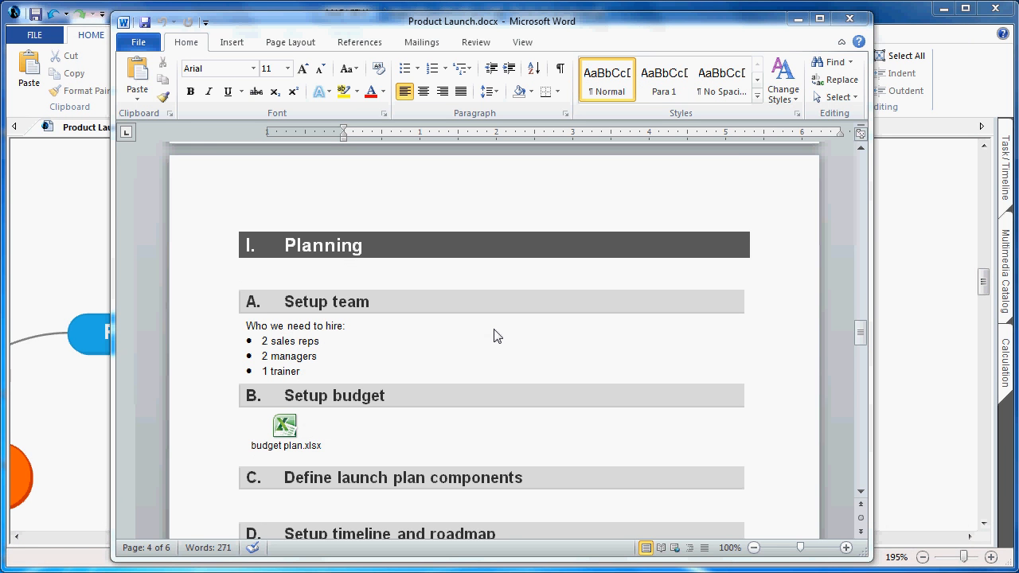
pyautogui.moveTo(382, 439)
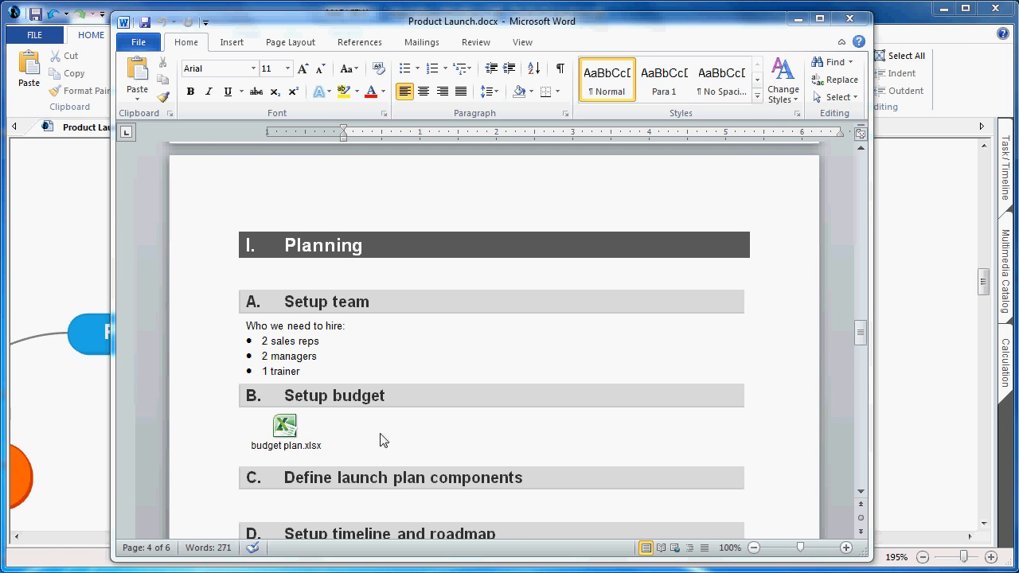
pyautogui.moveTo(349, 444)
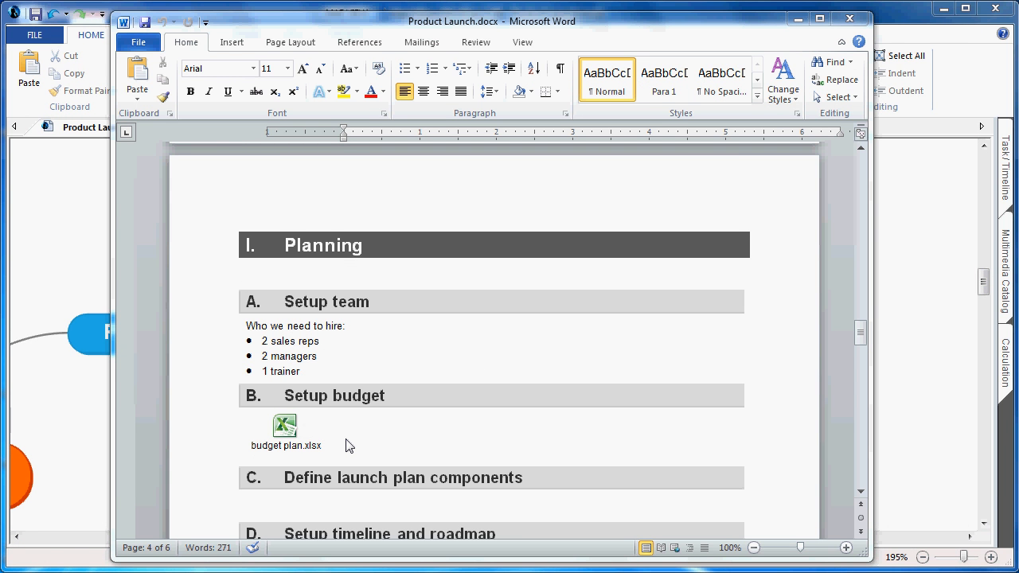
pyautogui.moveTo(356, 430)
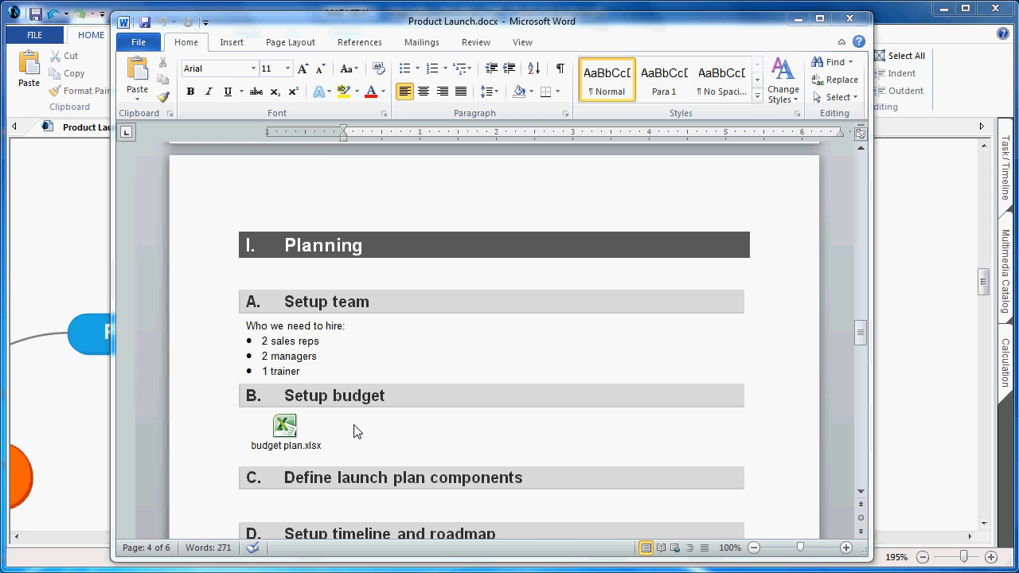
pyautogui.moveTo(288, 427)
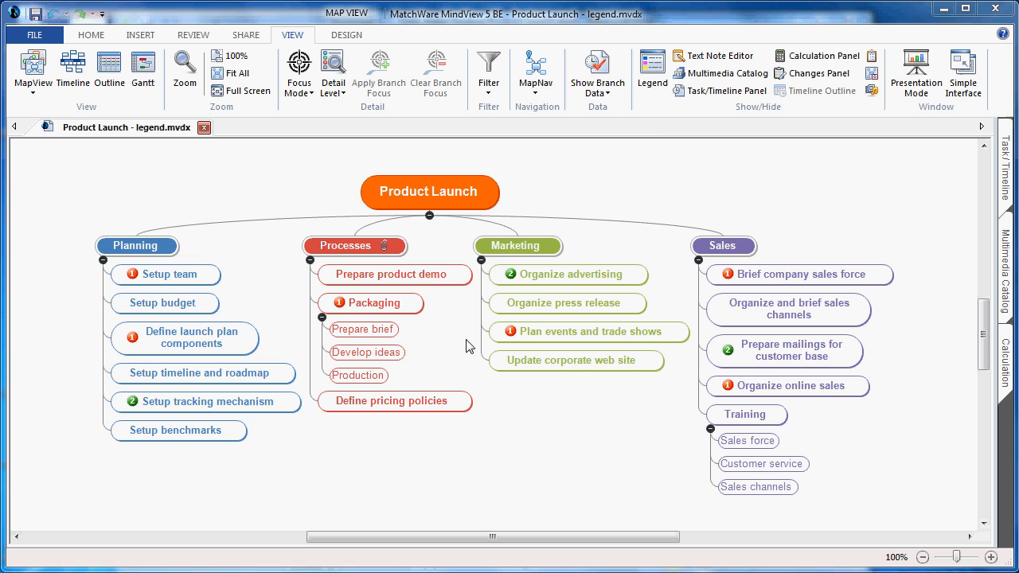
pyautogui.moveTo(656, 114)
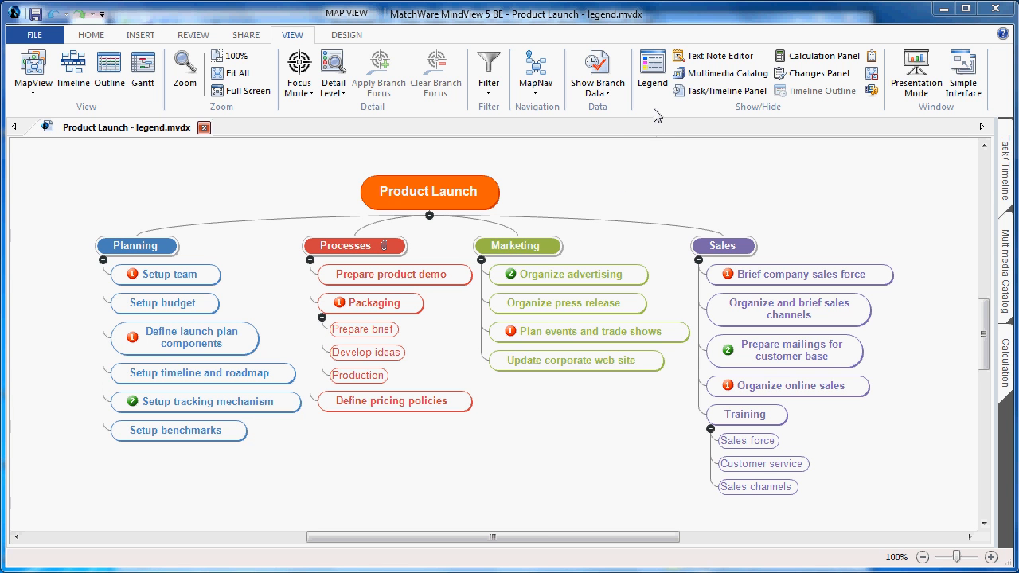
pyautogui.moveTo(554, 212)
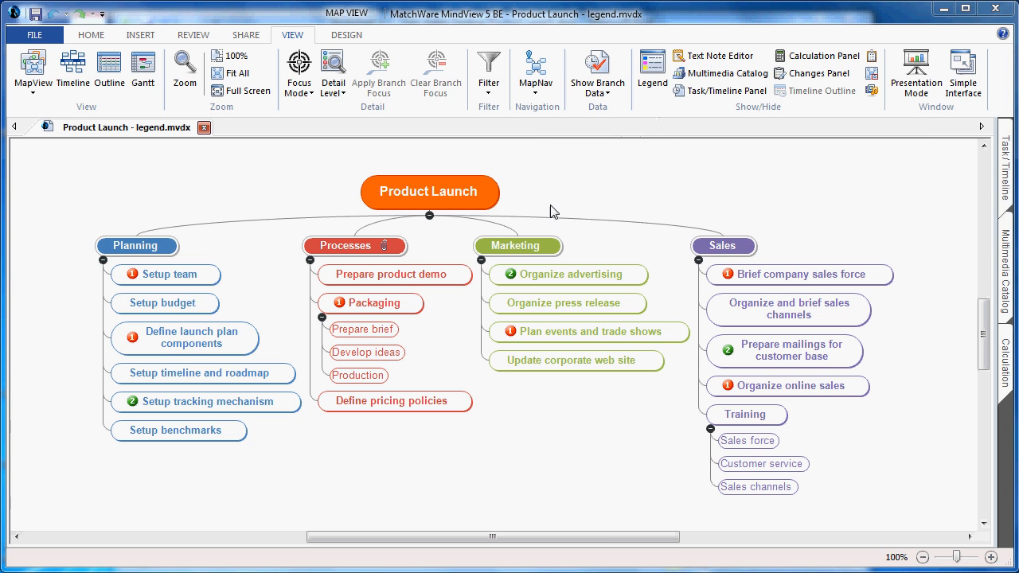
pyautogui.moveTo(551, 242)
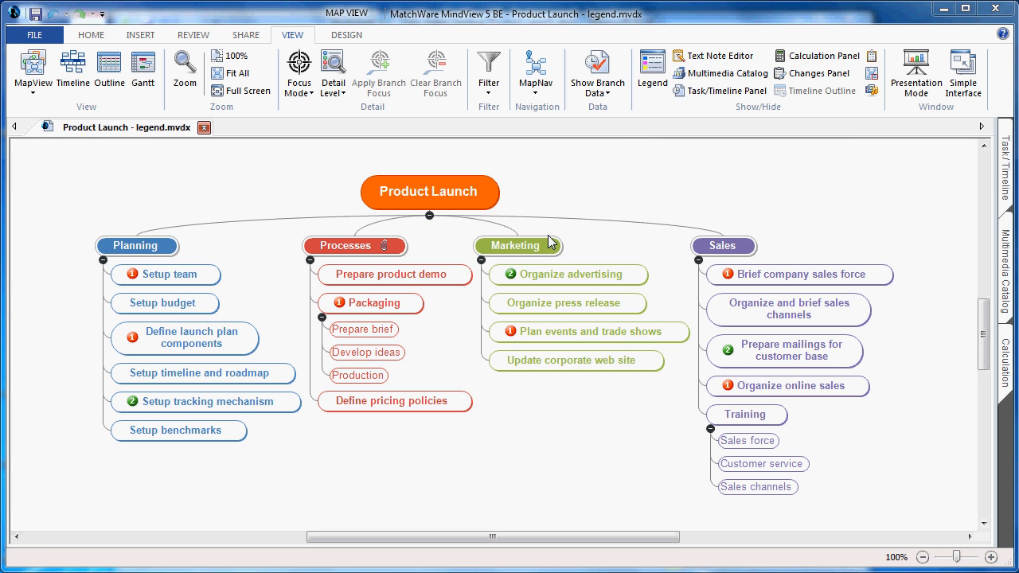
pyautogui.moveTo(589, 197)
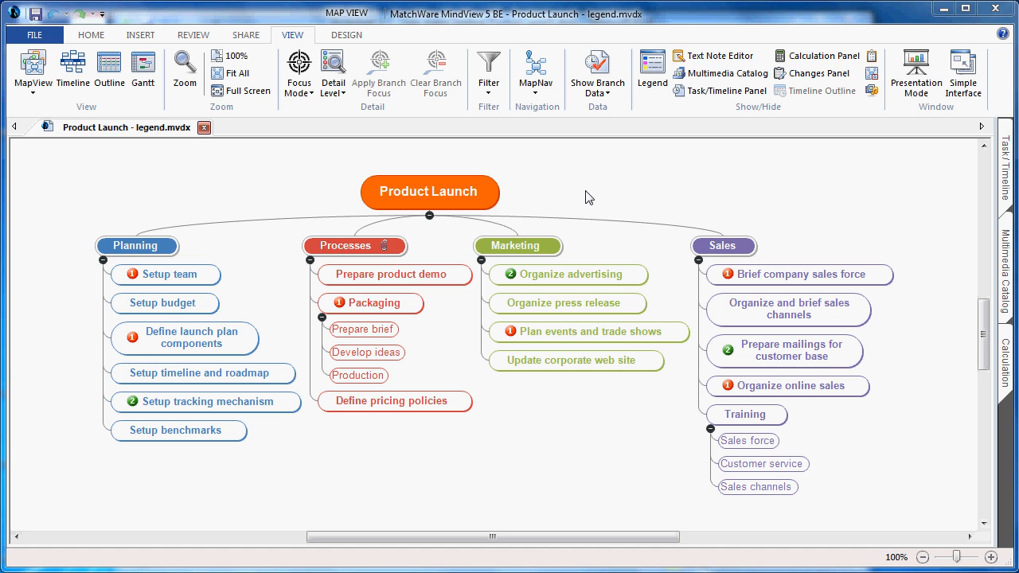
pyautogui.moveTo(648, 142)
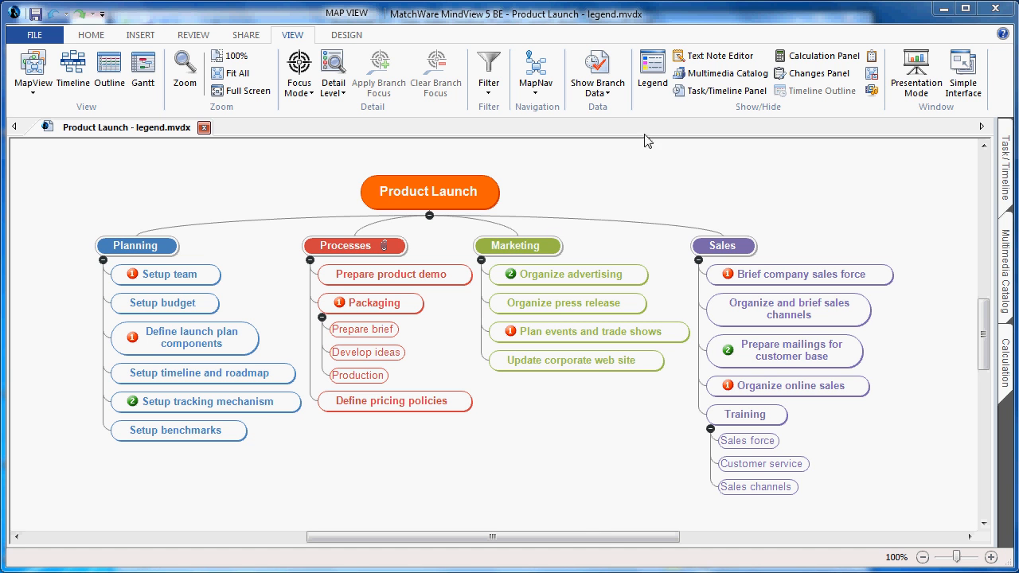
# Show the Legend panel listing four team colours and two priority icons
pyautogui.click(651, 72)
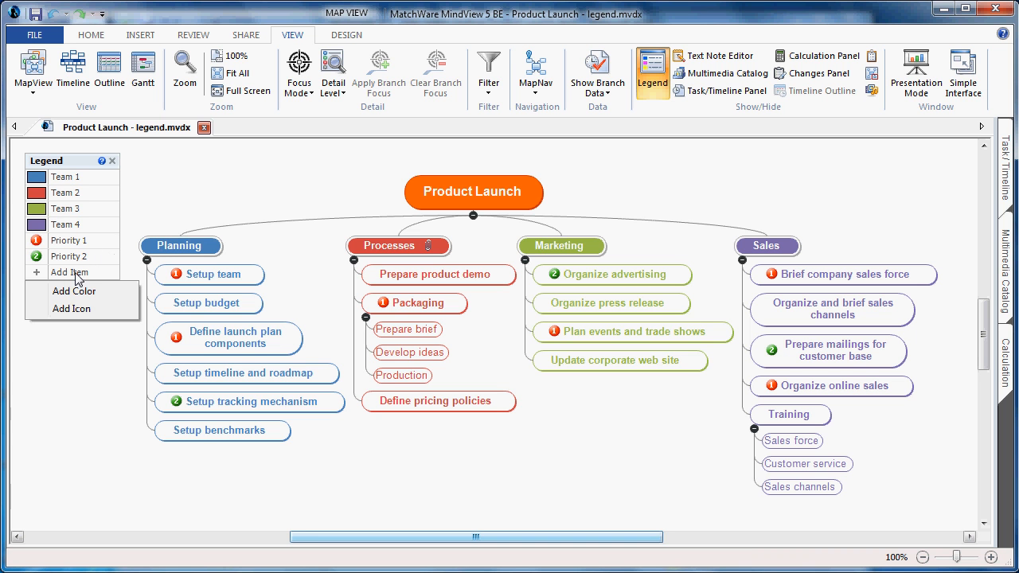
pyautogui.moveTo(72, 290)
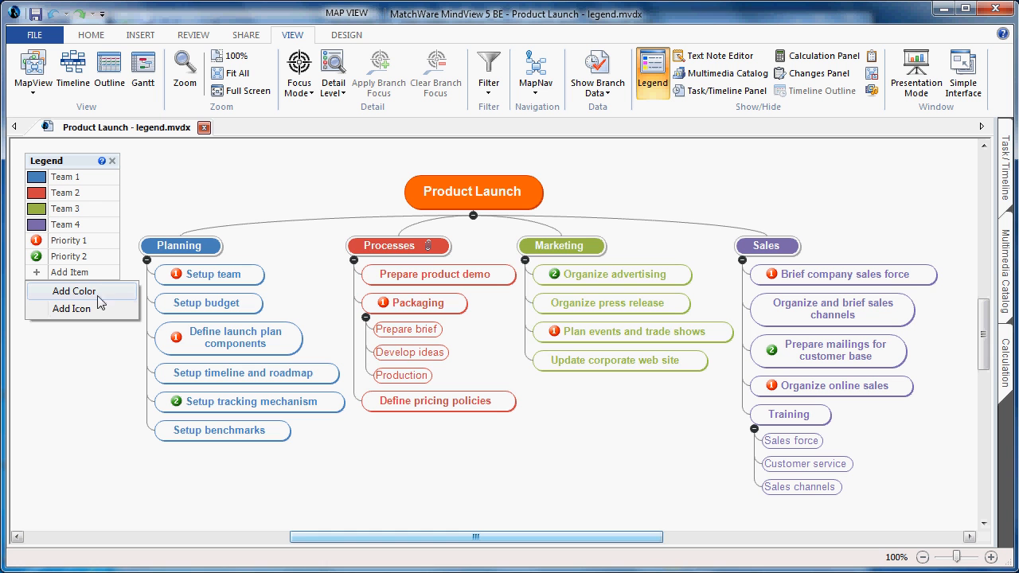
# Add an orange colour entry to the legend via Add Item > Add Color
pyautogui.click(74, 290)
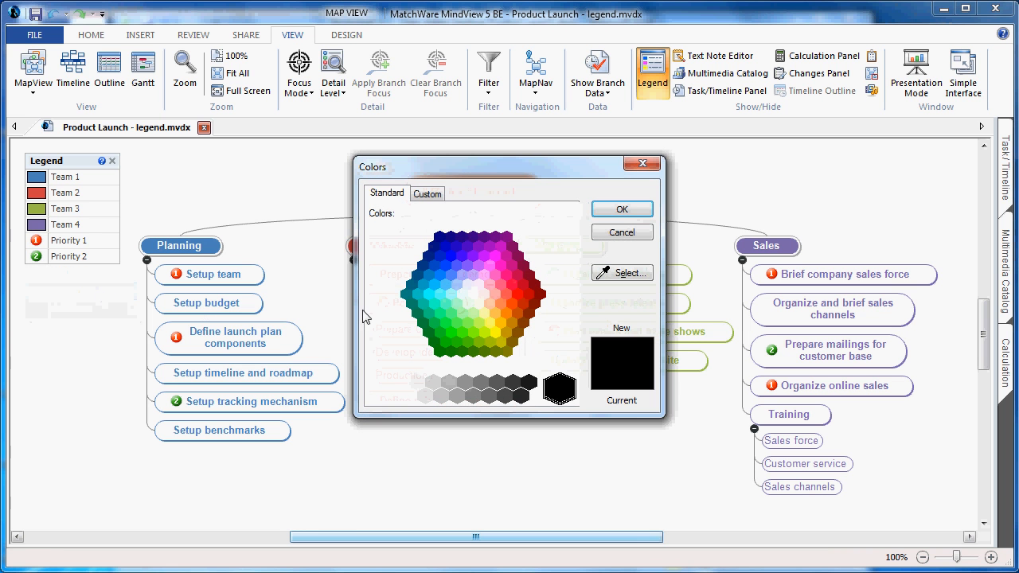
pyautogui.moveTo(442, 299)
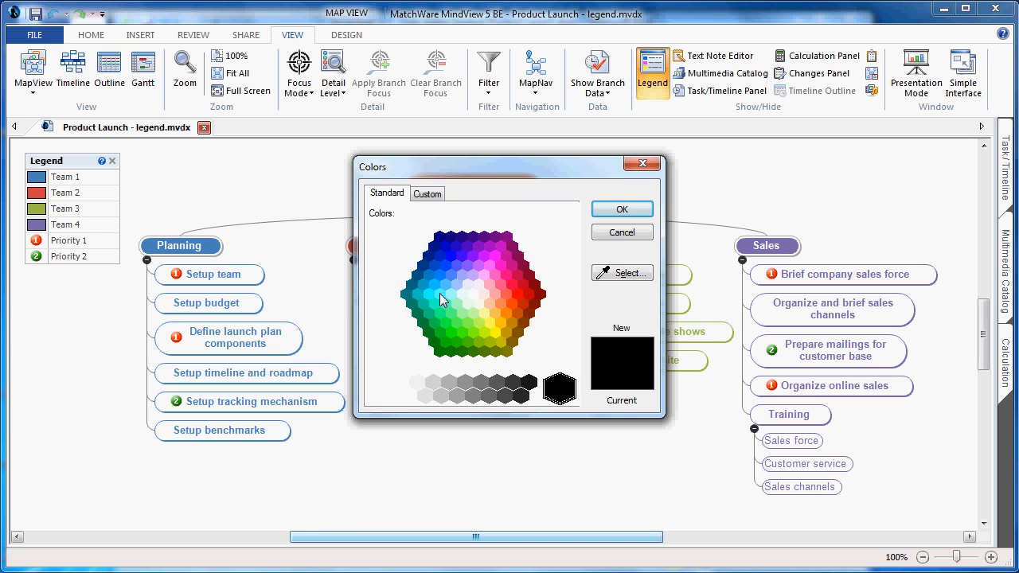
pyautogui.click(516, 312)
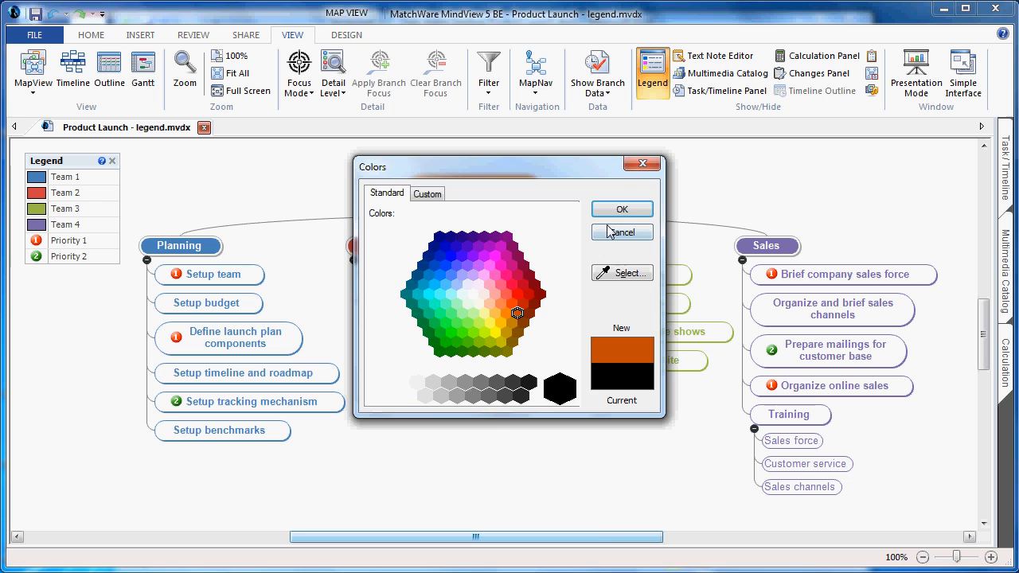
pyautogui.click(621, 209)
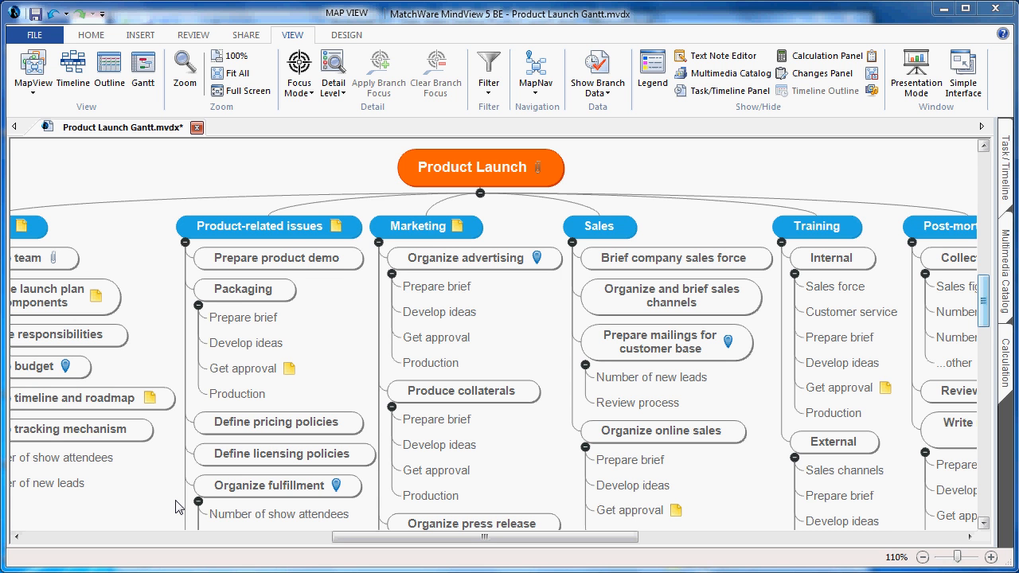
pyautogui.moveTo(334, 360)
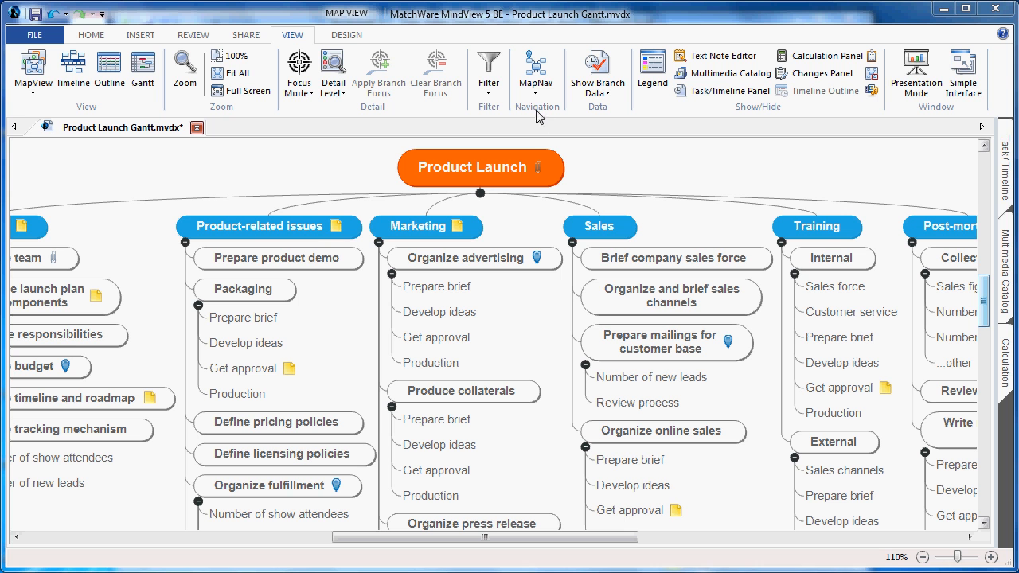
# Add a MapNav navigation pin on the Produce collaterals branch and review the pin list
pyautogui.click(464, 392)
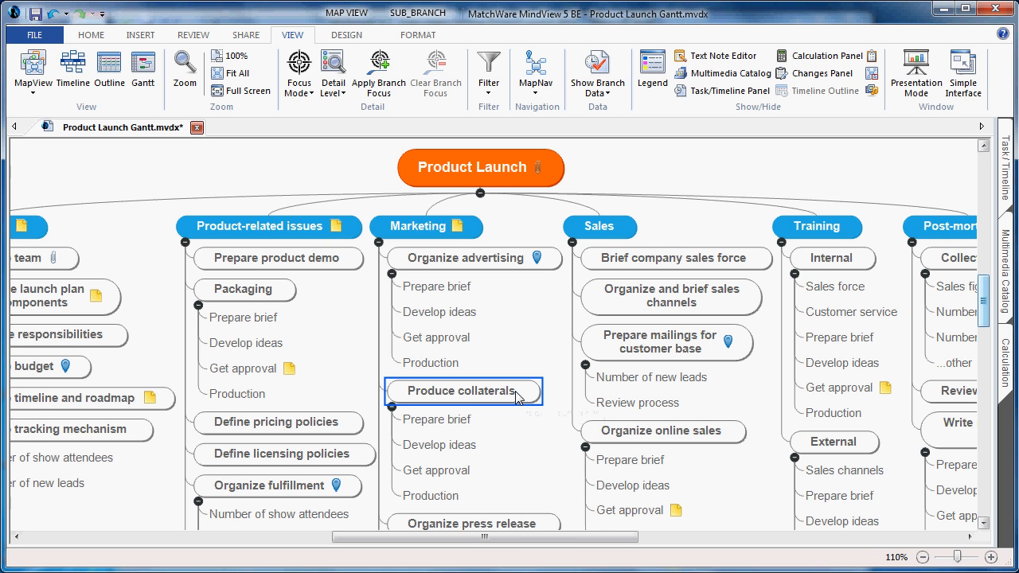
pyautogui.click(536, 70)
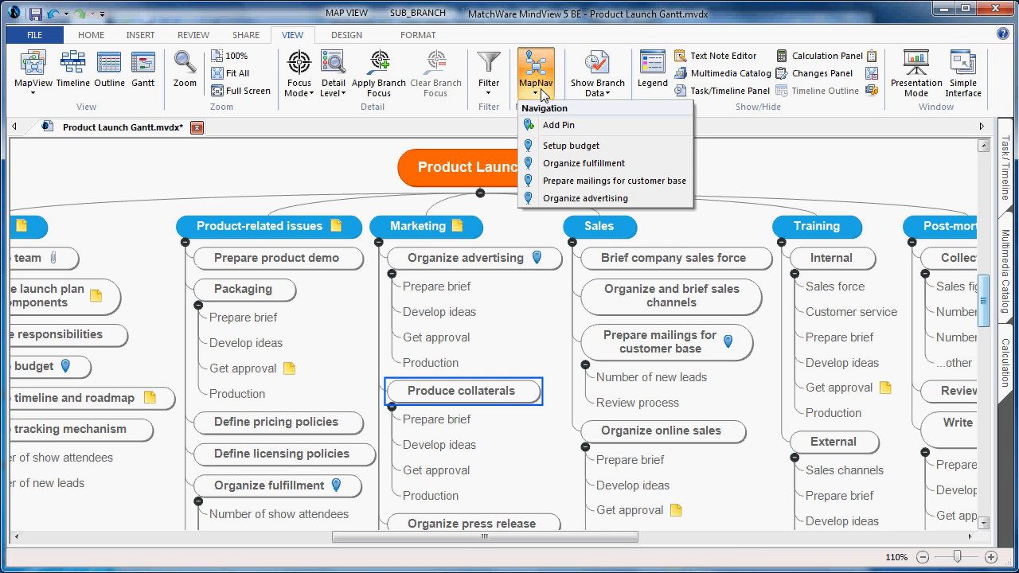
pyautogui.moveTo(592, 124)
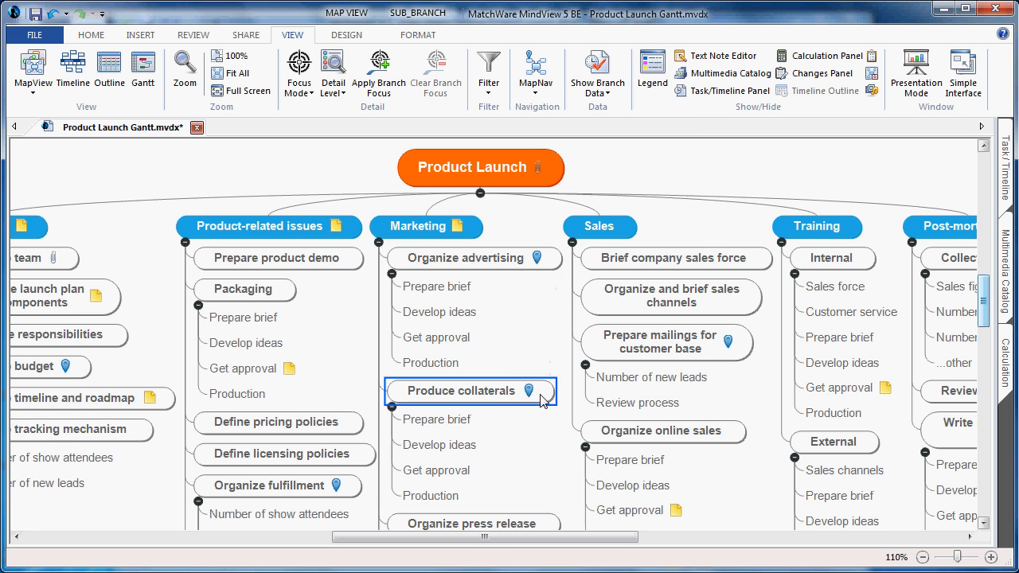
pyautogui.moveTo(538, 67)
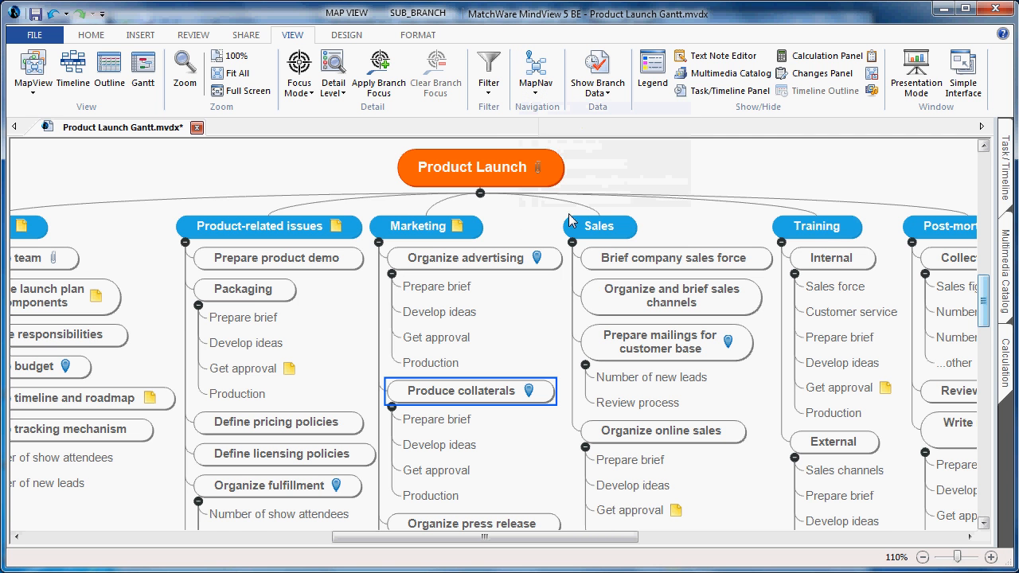
pyautogui.scroll(-3)
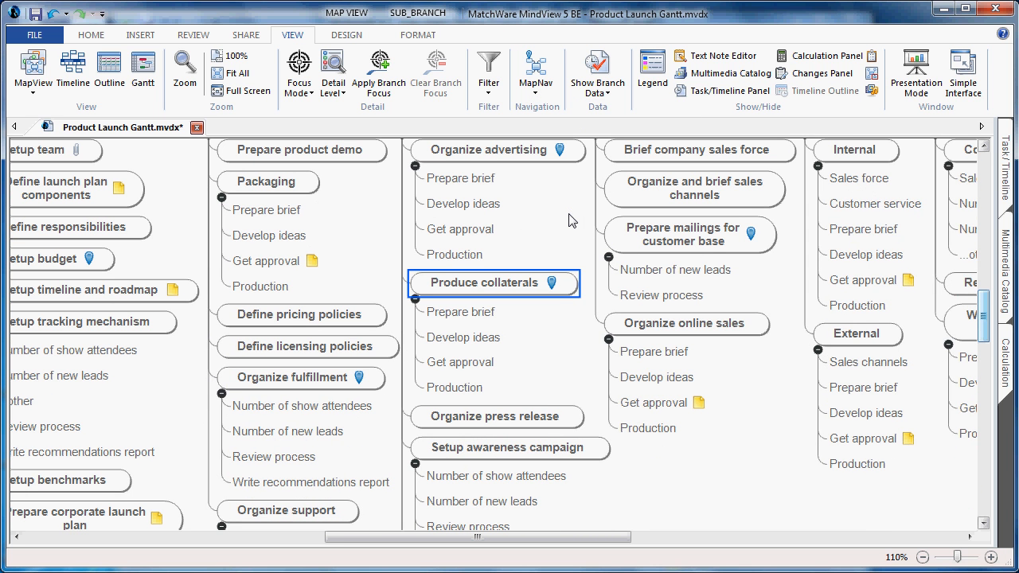
pyautogui.click(536, 70)
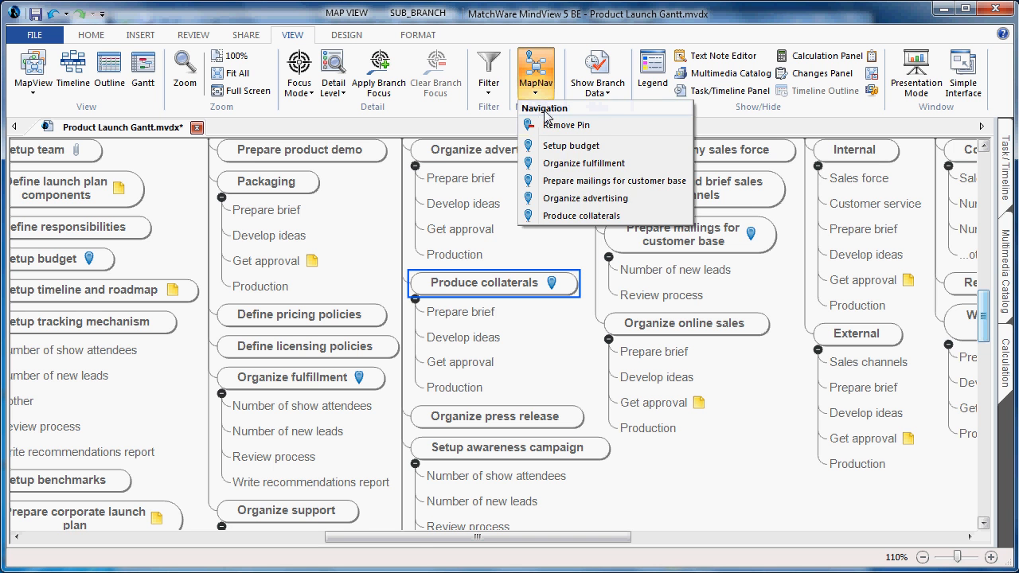
pyautogui.click(583, 163)
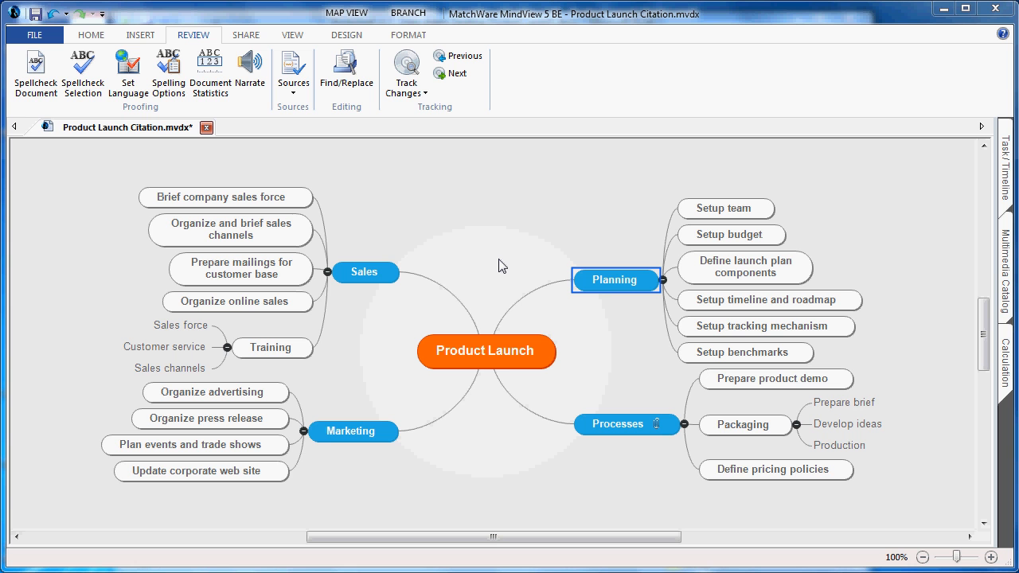
pyautogui.moveTo(468, 242)
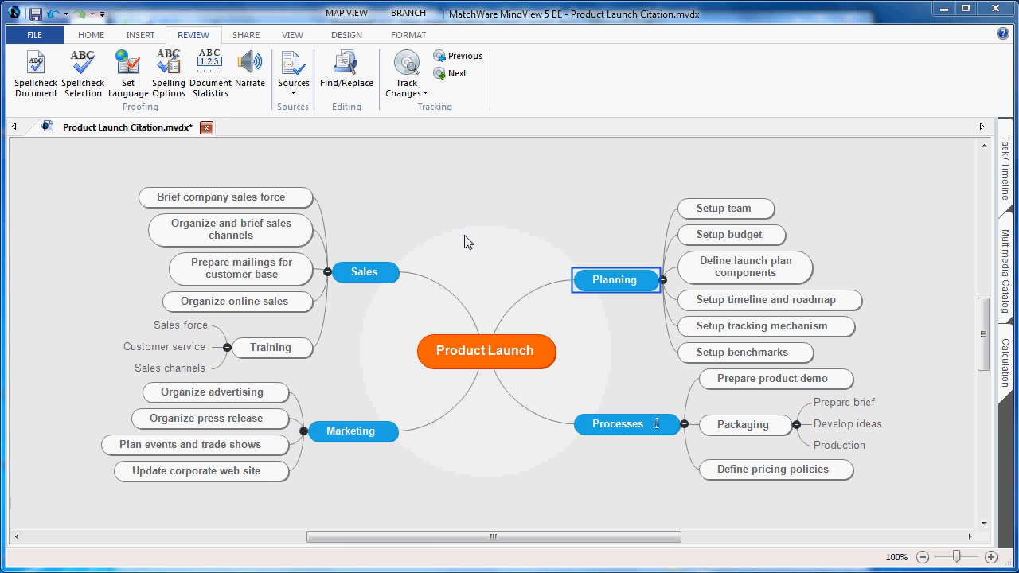
pyautogui.moveTo(210, 71)
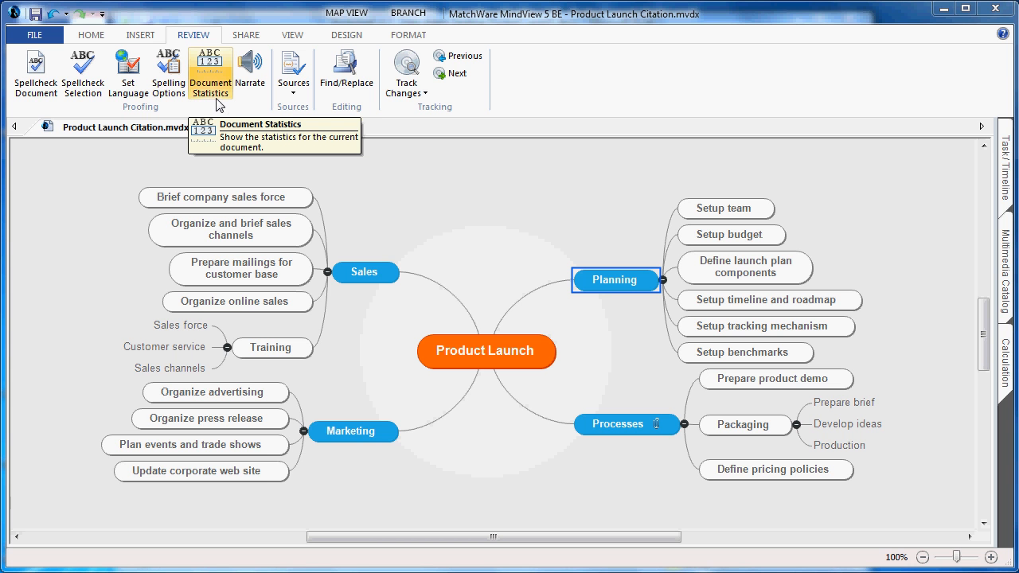
pyautogui.moveTo(215, 79)
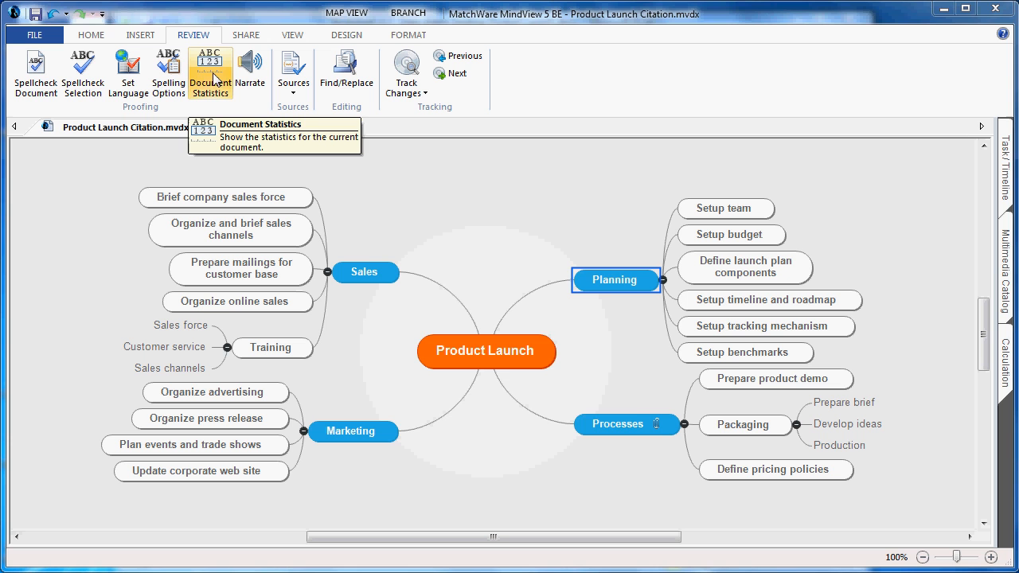
pyautogui.click(210, 72)
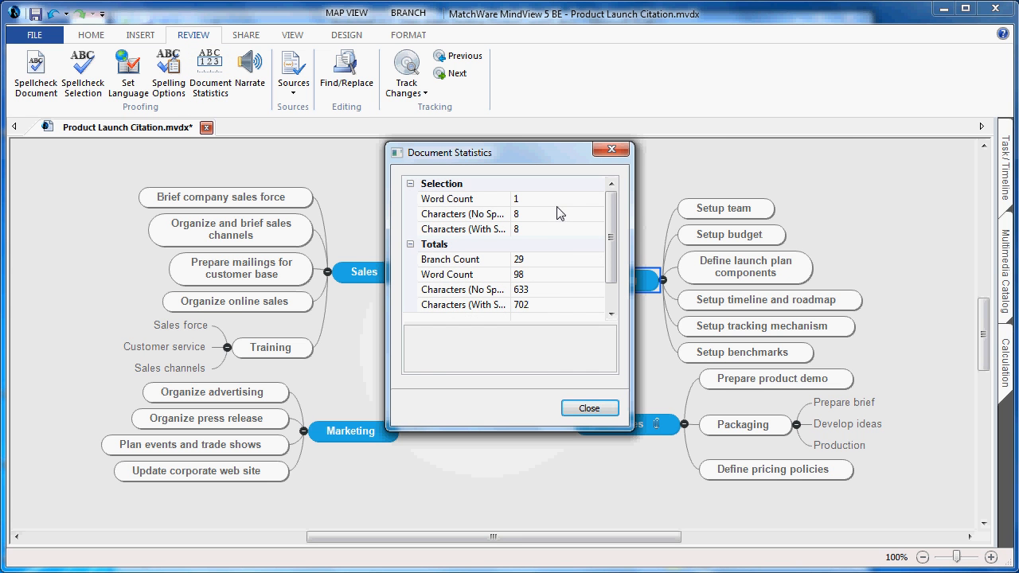
pyautogui.moveTo(547, 314)
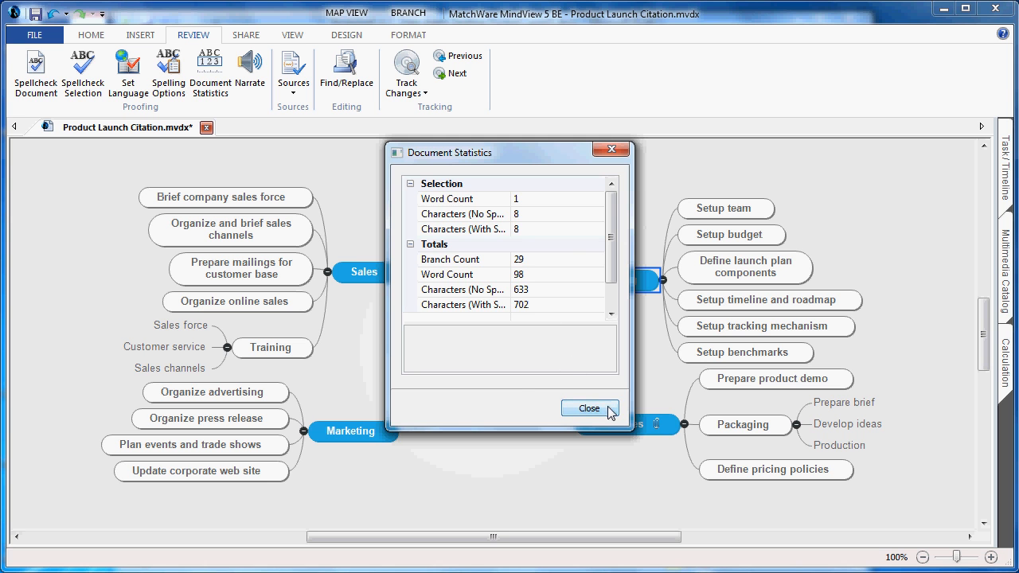
pyautogui.click(589, 408)
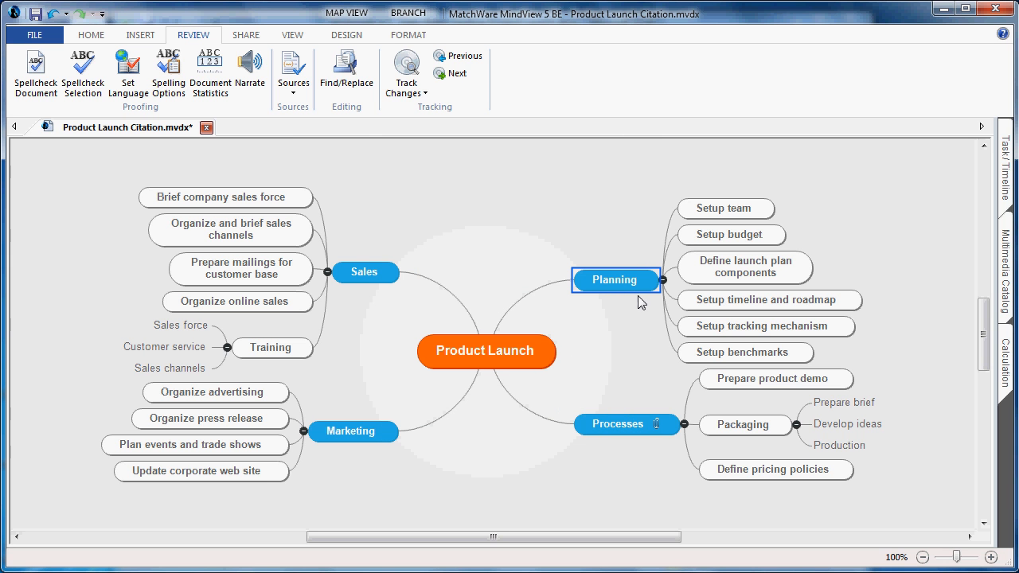
pyautogui.moveTo(250, 70)
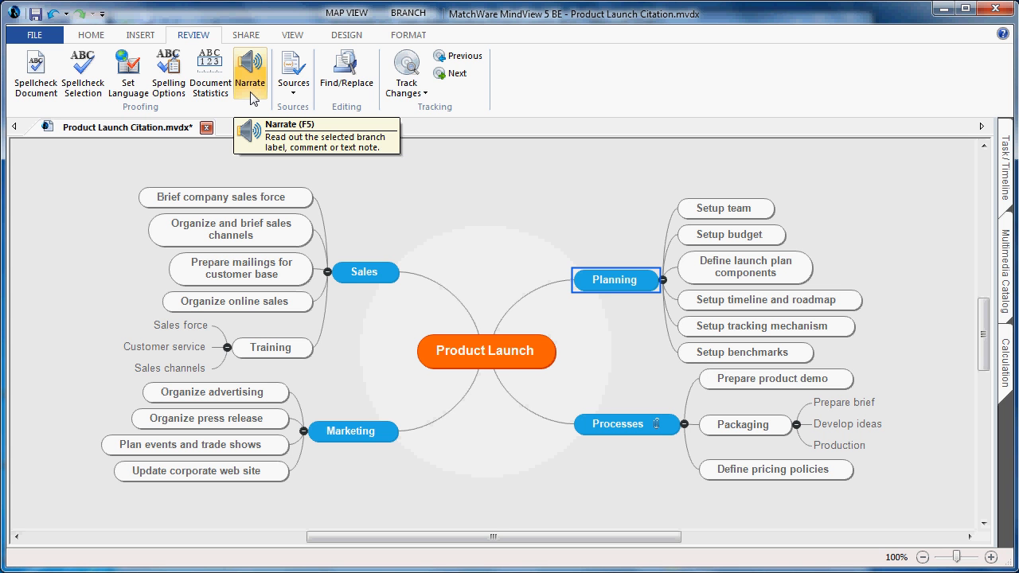
pyautogui.moveTo(251, 95)
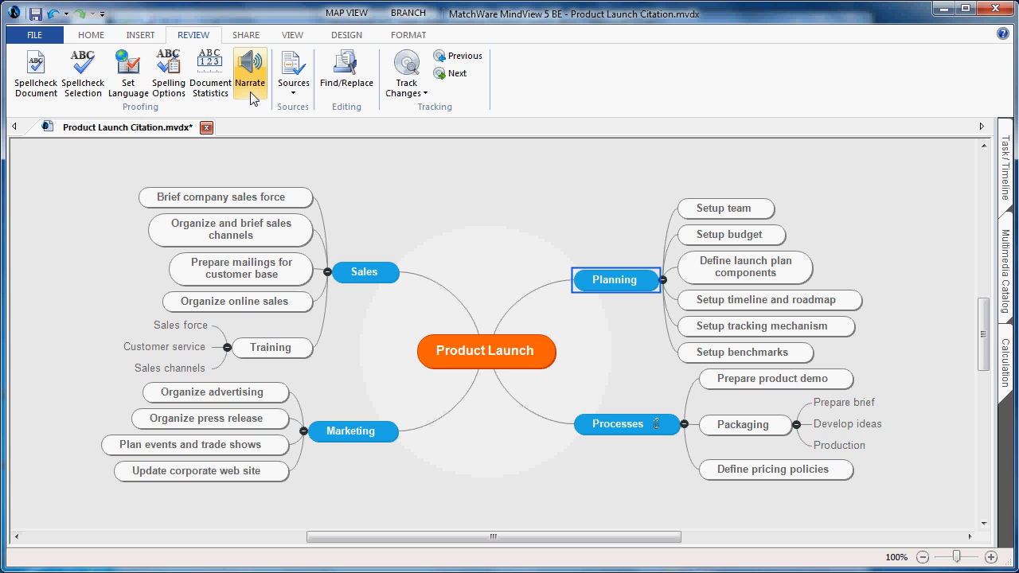